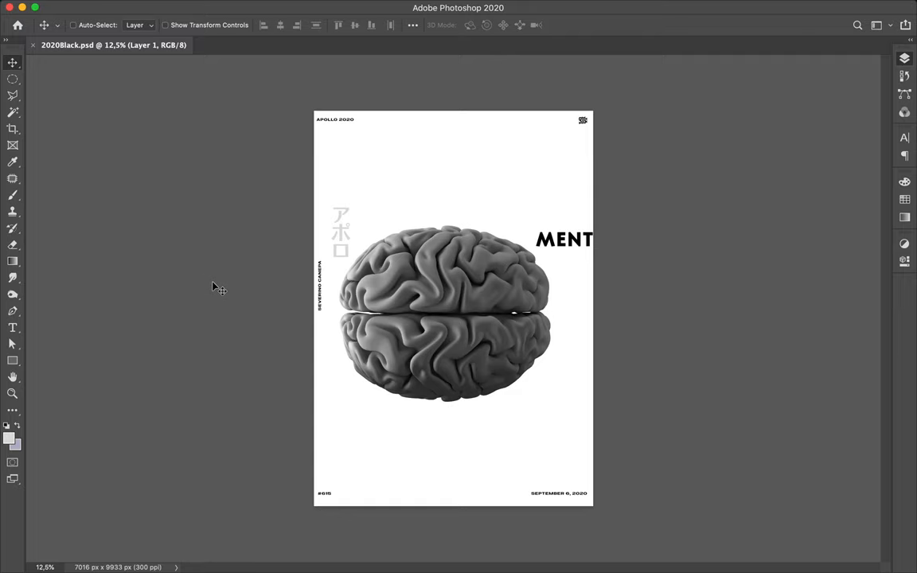
{"action": "mouse_move", "coordinate": [447, 305]}
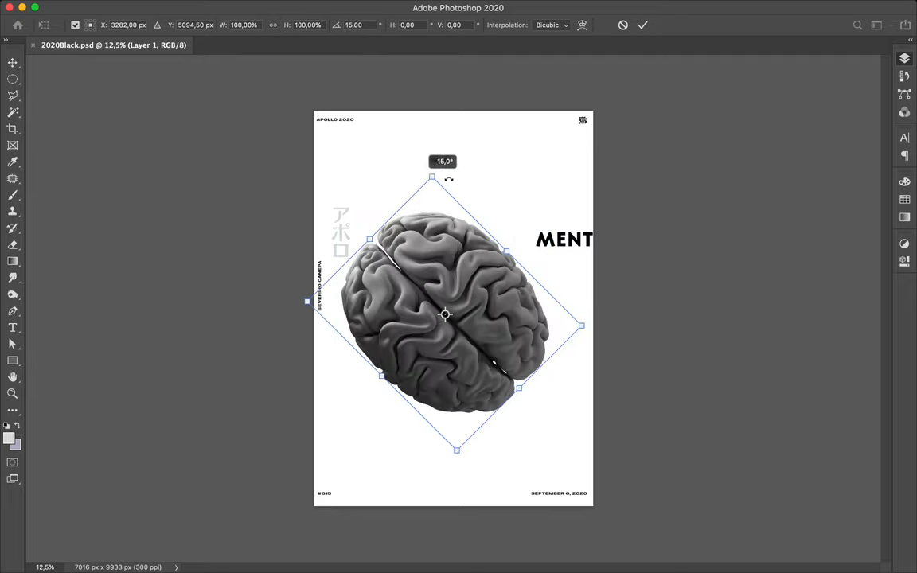
Step: Rotate the brain image 90° and commit the transform
{"action": "left_click_drag", "start_coordinate": [432, 175], "coordinate": [533, 209]}
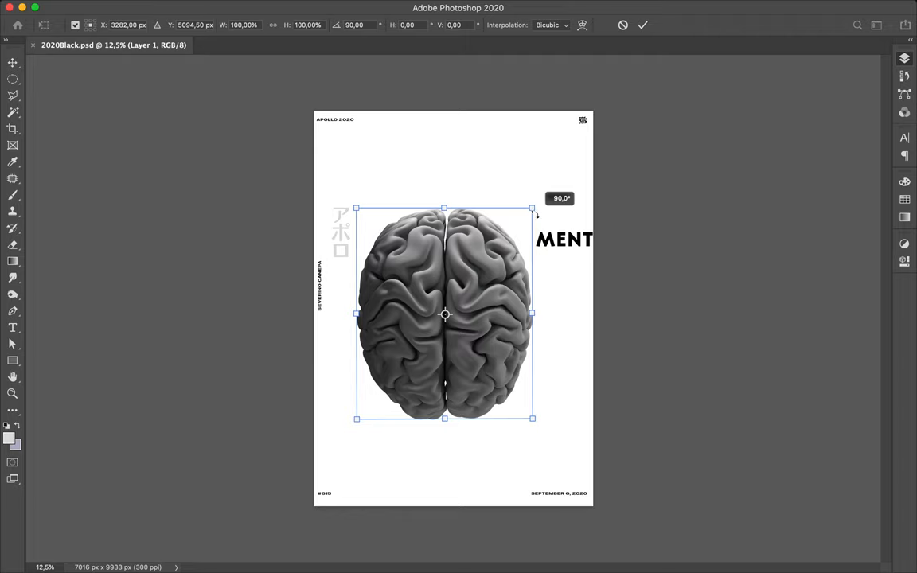
{"action": "mouse_move", "coordinate": [487, 257]}
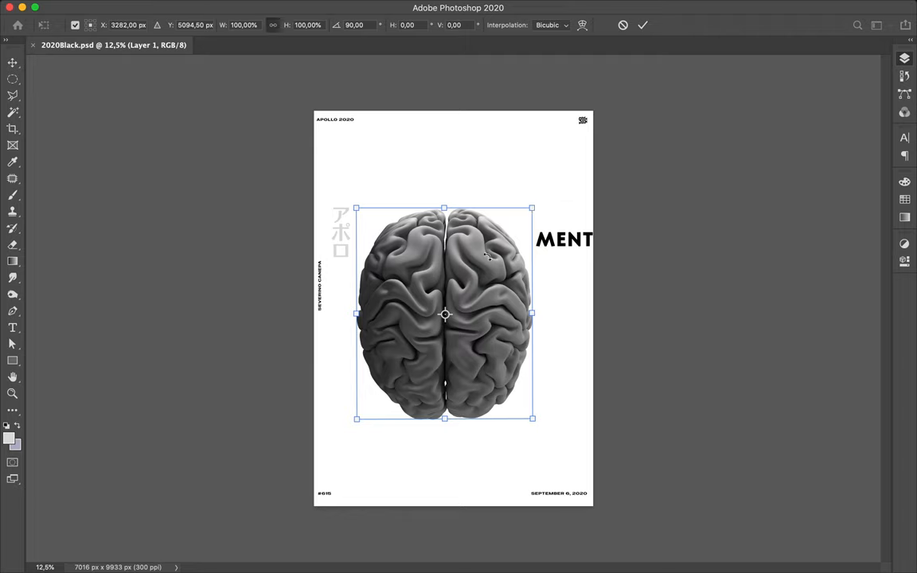
{"action": "mouse_move", "coordinate": [468, 280]}
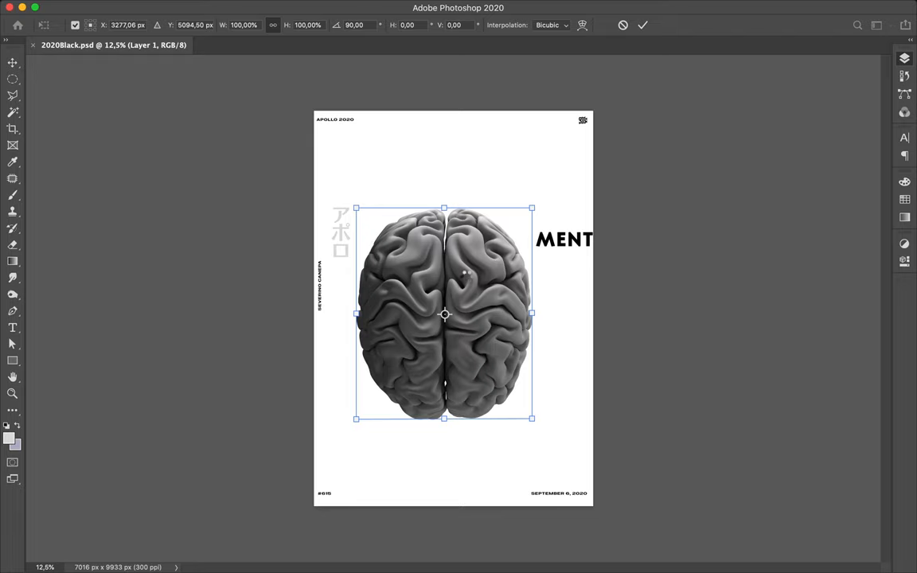
{"action": "mouse_move", "coordinate": [467, 279]}
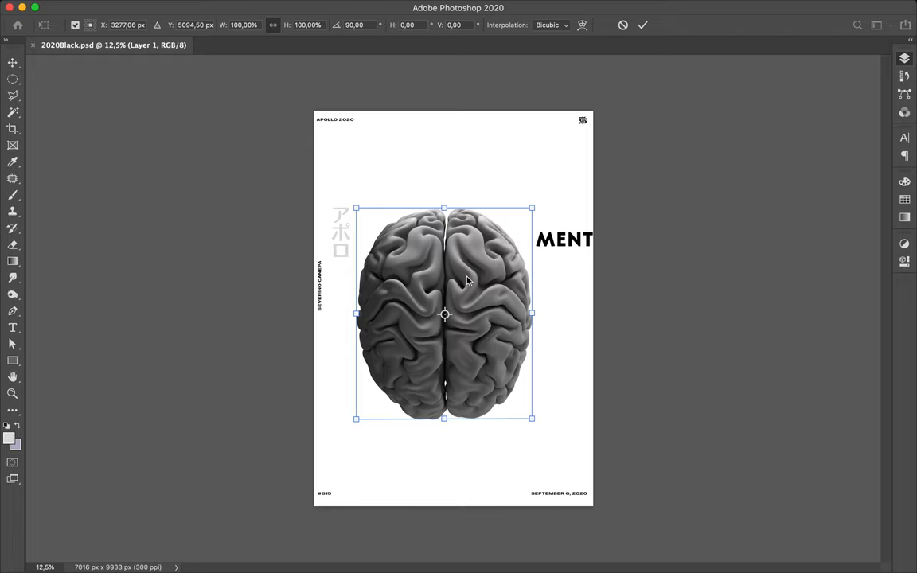
{"action": "left_click", "coordinate": [643, 25]}
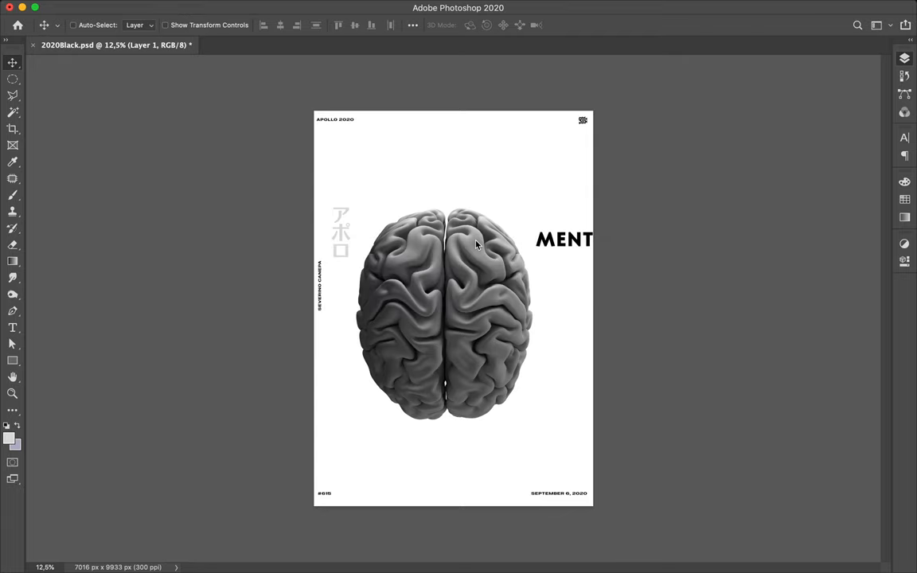
{"action": "mouse_move", "coordinate": [486, 263]}
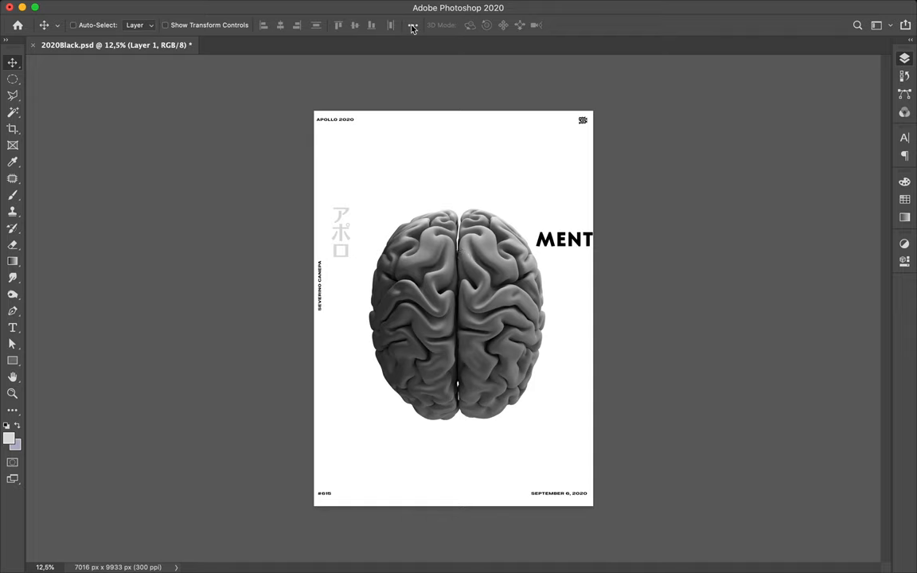
Step: Align the brain to the canvas, centred horizontally and vertically
{"action": "left_click", "coordinate": [412, 24]}
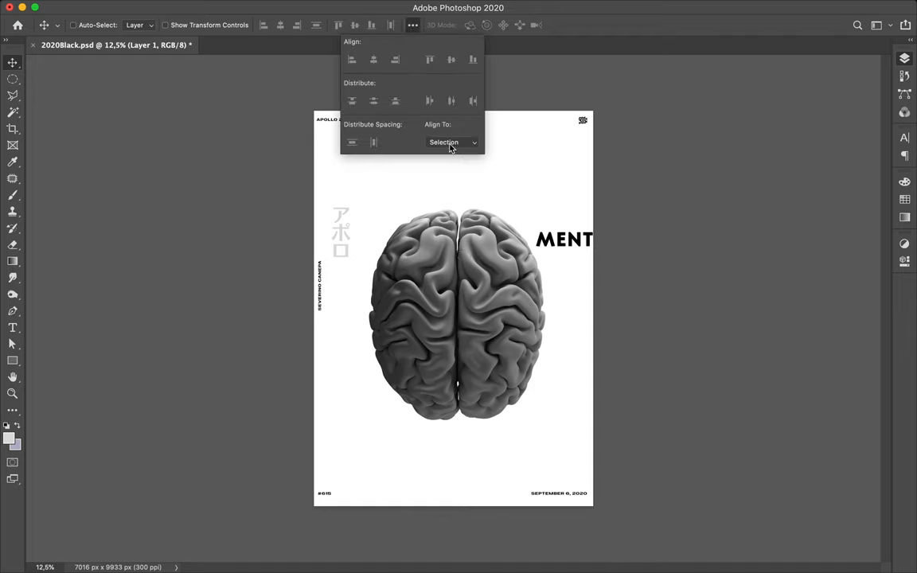
{"action": "left_click", "coordinate": [452, 143]}
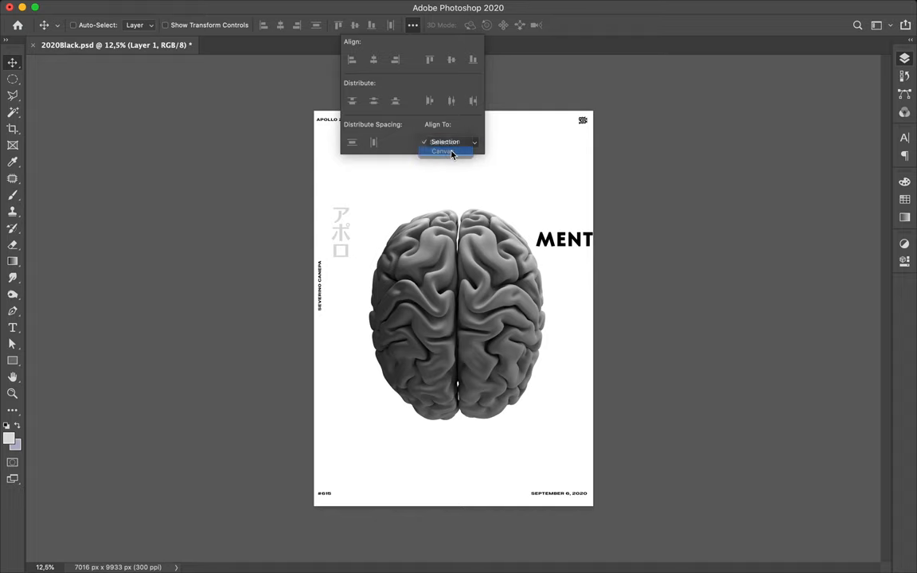
{"action": "left_click", "coordinate": [443, 151]}
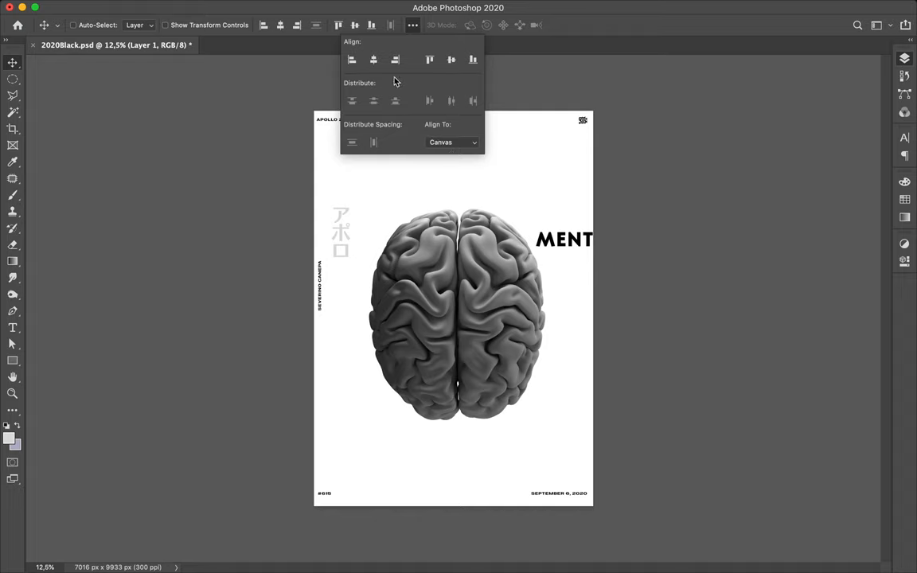
{"action": "left_click", "coordinate": [451, 59]}
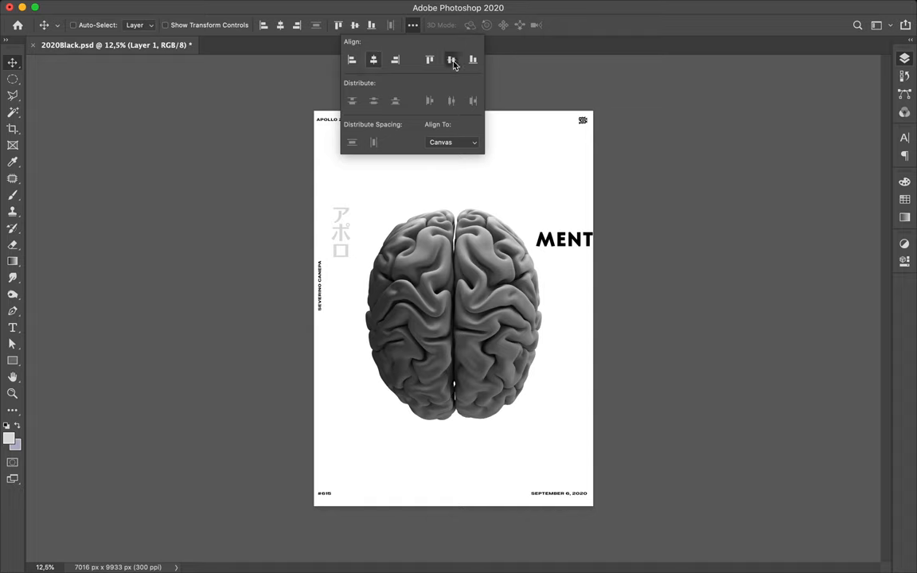
{"action": "left_click", "coordinate": [451, 60]}
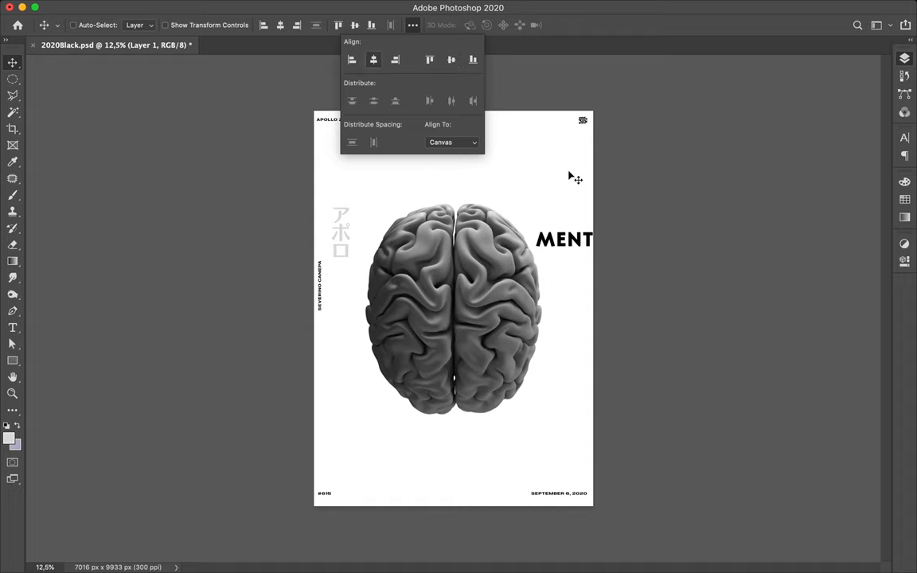
{"action": "mouse_move", "coordinate": [565, 187]}
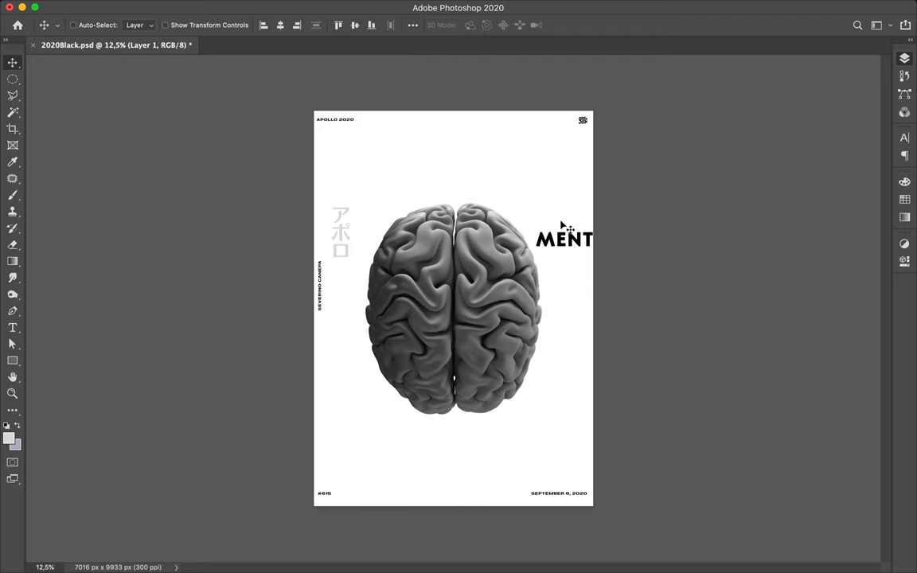
{"action": "mouse_move", "coordinate": [570, 246]}
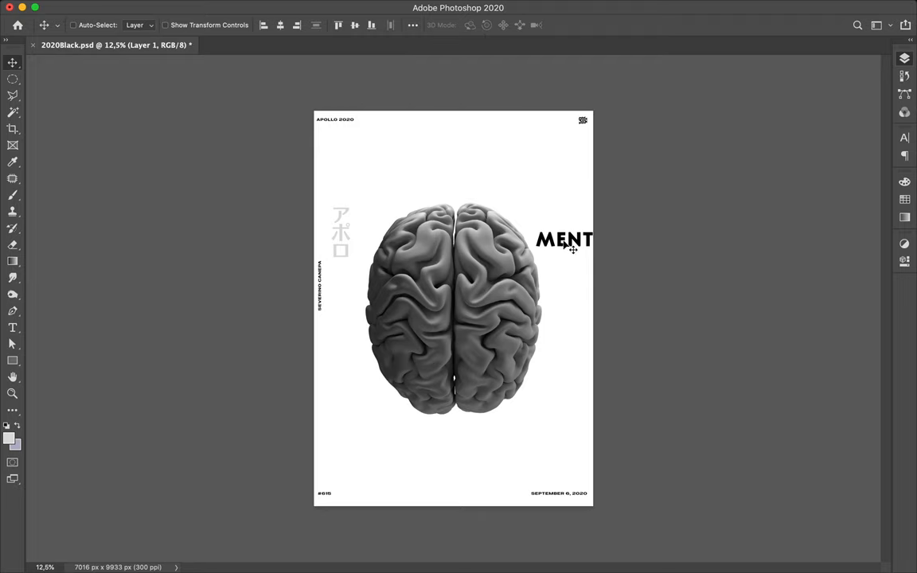
{"action": "mouse_move", "coordinate": [558, 196]}
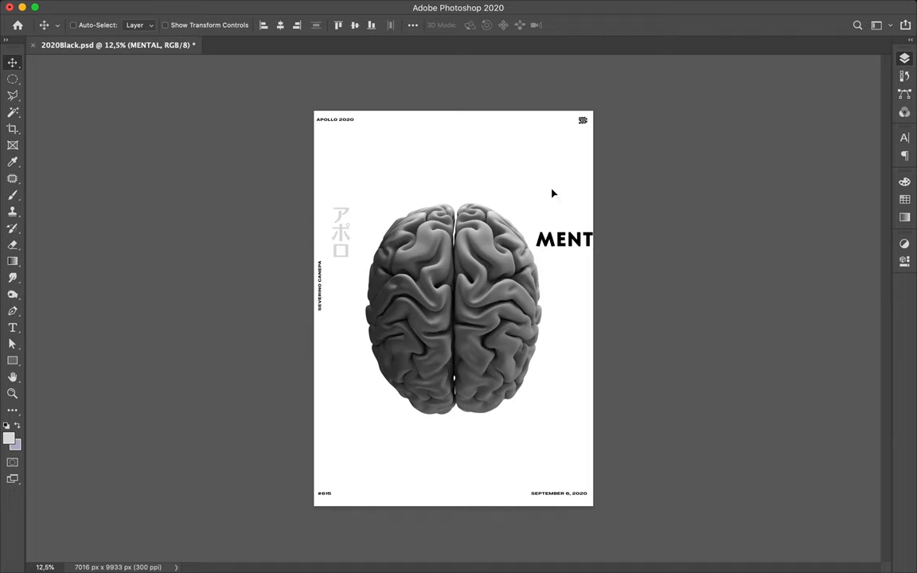
Step: Move MENTAL onto the page and retype the duplicated title as PROCESS
{"action": "left_click_drag", "start_coordinate": [565, 239], "coordinate": [548, 183]}
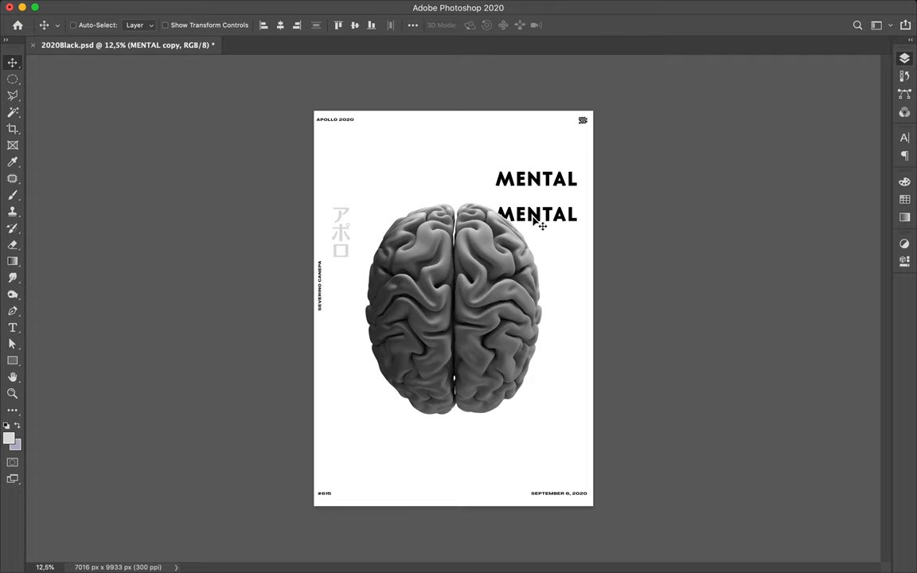
{"action": "double_click", "coordinate": [537, 215]}
{"action": "type", "text": "PROCESS"}
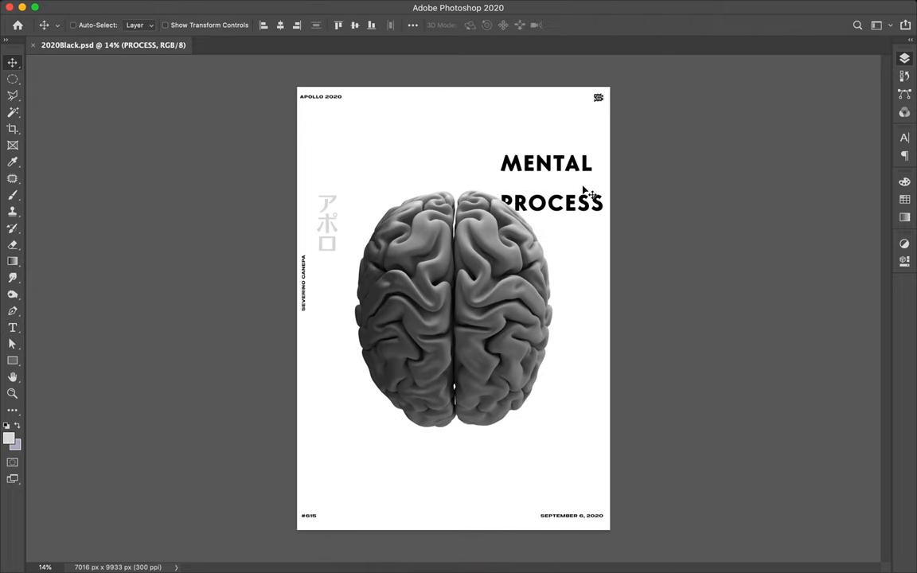
{"action": "mouse_move", "coordinate": [587, 208]}
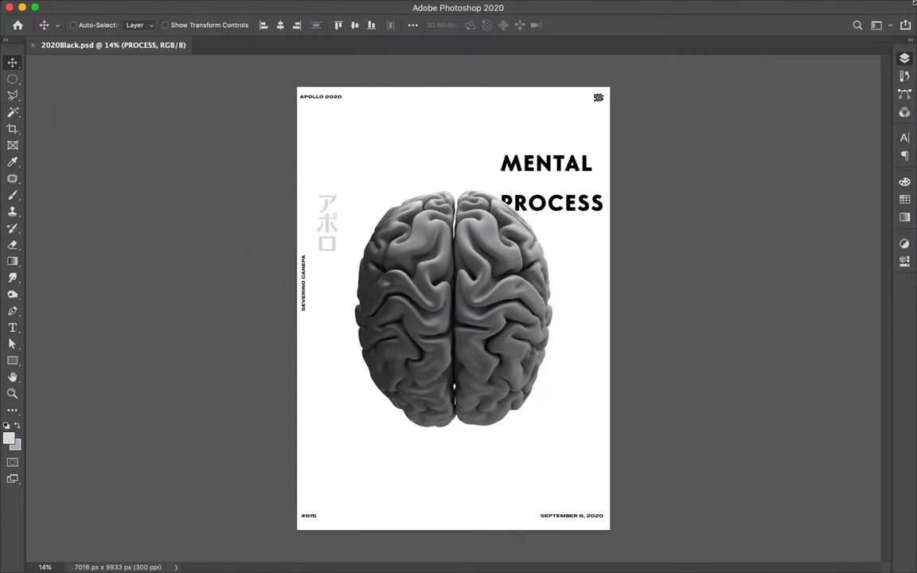
{"action": "mouse_move", "coordinate": [477, 296]}
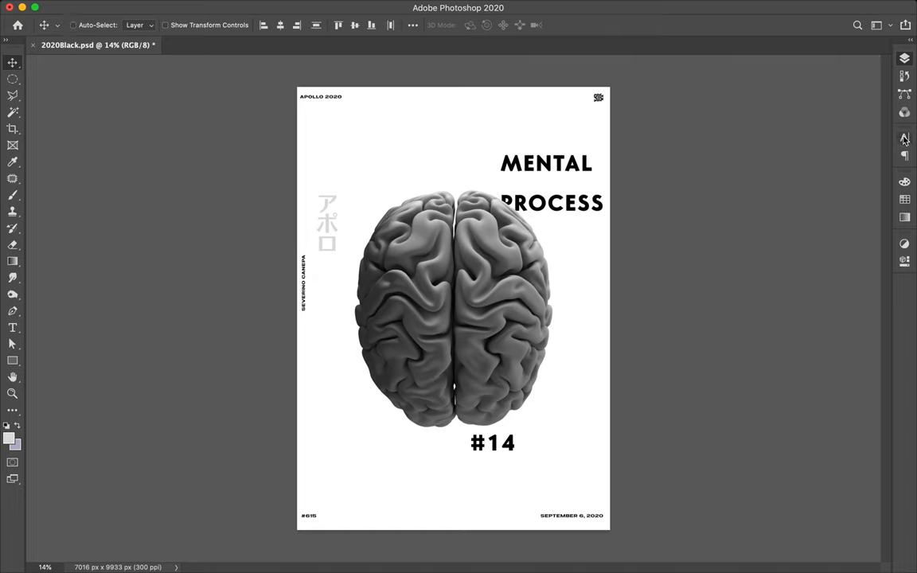
Step: Widen the title letter tracking in the Character panel
{"action": "left_click", "coordinate": [904, 138]}
{"action": "type", "text": "2"}
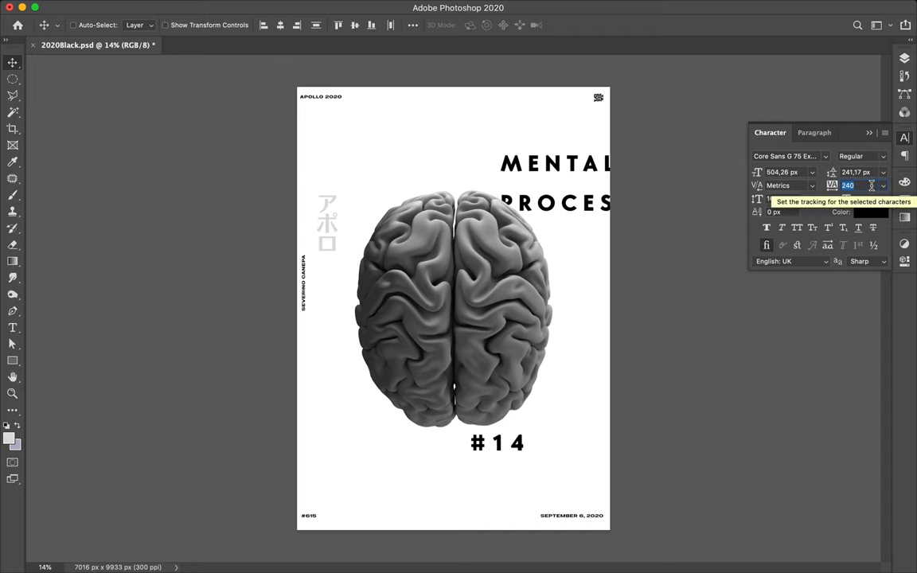
{"action": "type", "text": "40"}
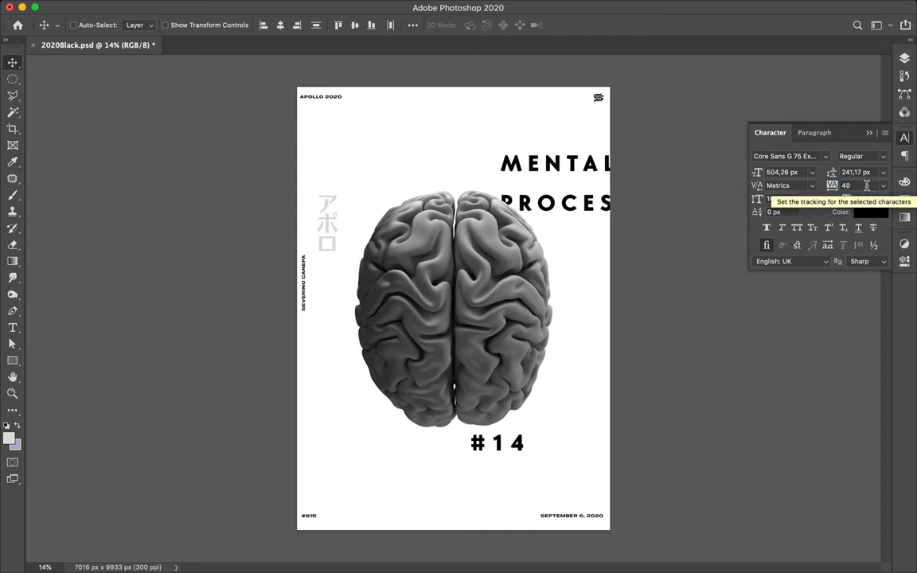
{"action": "mouse_move", "coordinate": [612, 157]}
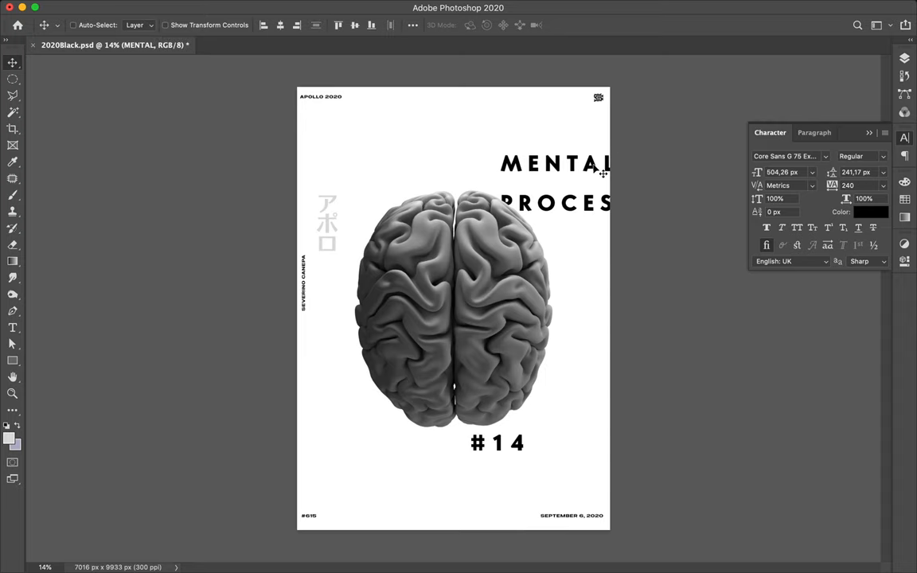
{"action": "mouse_move", "coordinate": [529, 167]}
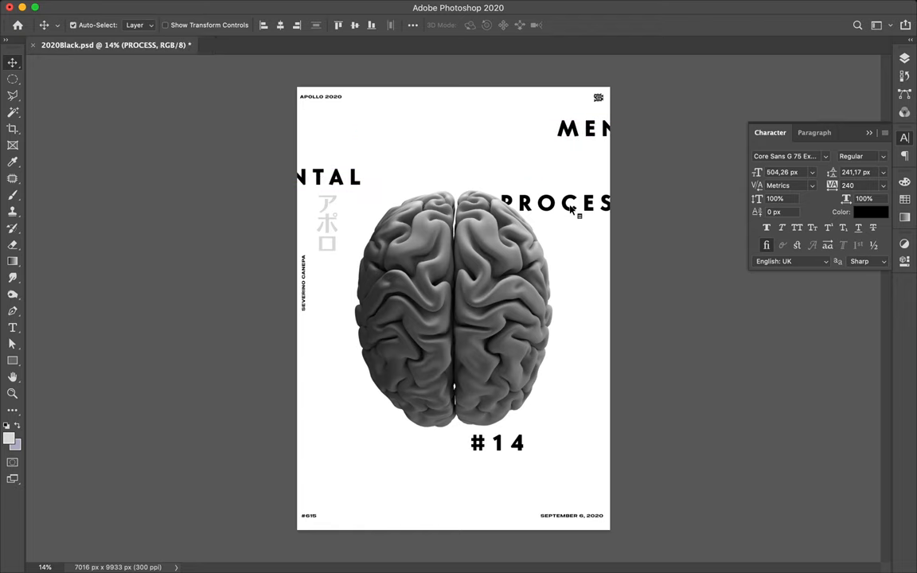
Step: Push PROCESS and #14 off the right edge with copies running off the left edge
{"action": "left_click_drag", "start_coordinate": [573, 203], "coordinate": [592, 183]}
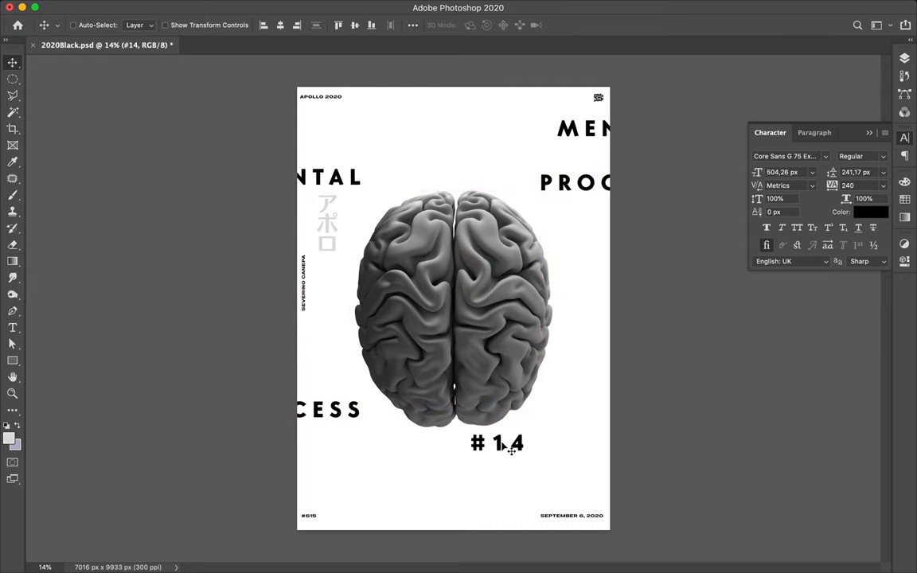
{"action": "left_click_drag", "start_coordinate": [497, 444], "coordinate": [593, 422]}
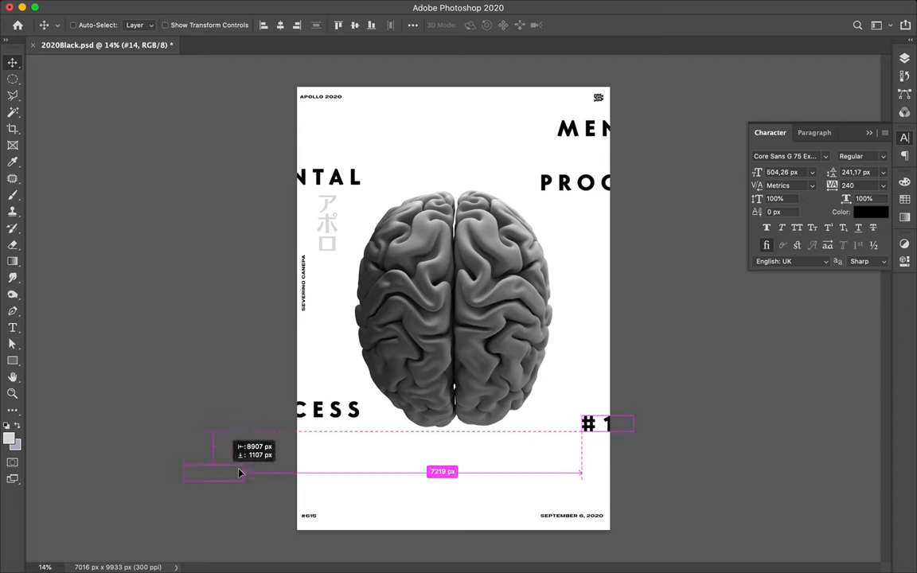
{"action": "left_click_drag", "start_coordinate": [239, 471], "coordinate": [296, 464]}
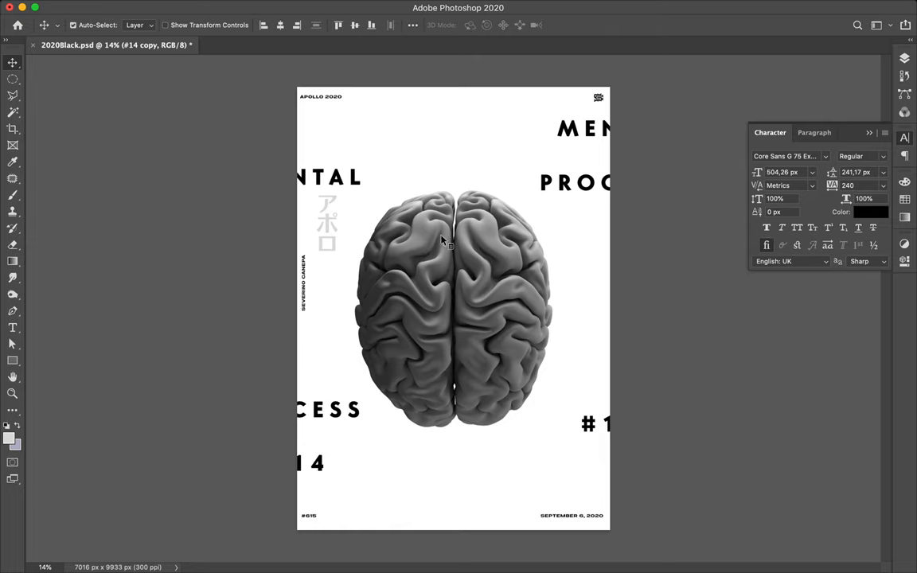
{"action": "left_click_drag", "start_coordinate": [442, 242], "coordinate": [446, 247]}
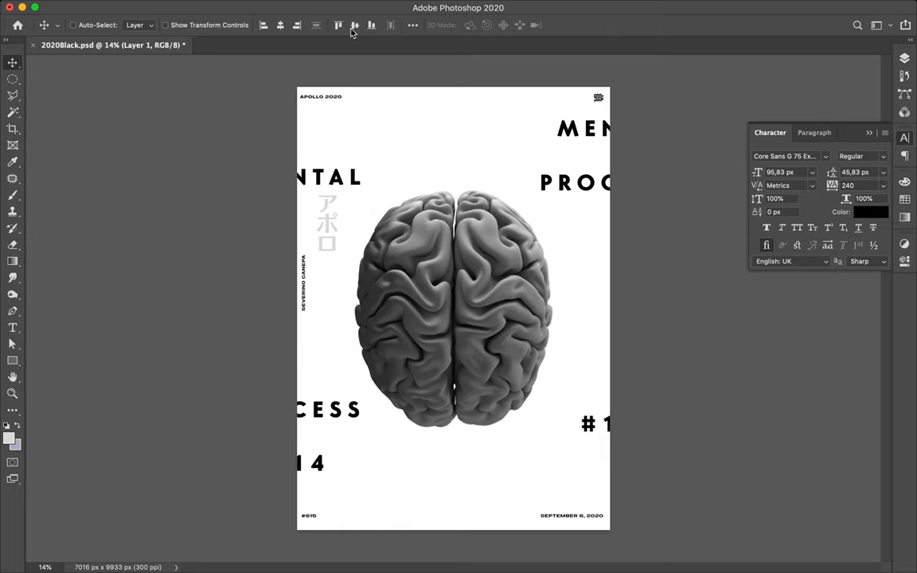
{"action": "mouse_move", "coordinate": [382, 165]}
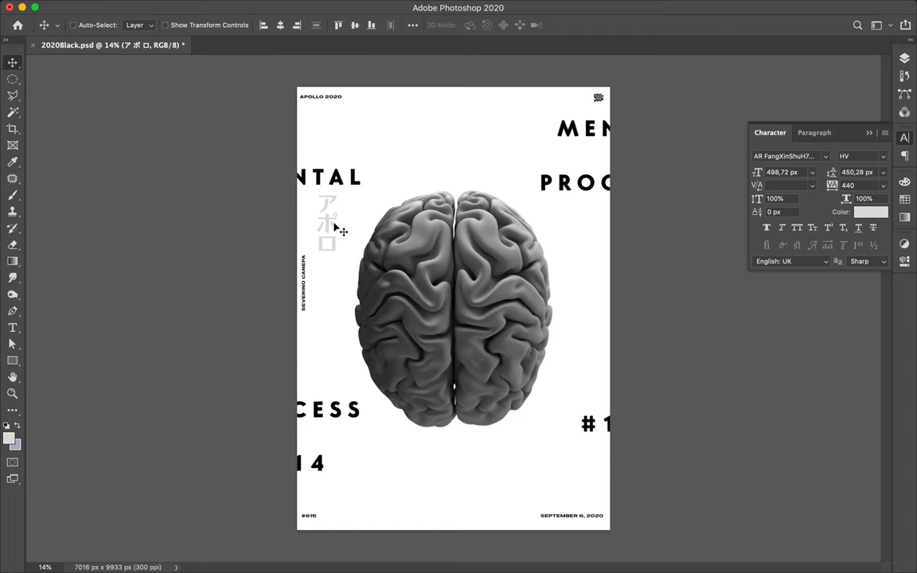
{"action": "mouse_move", "coordinate": [343, 227]}
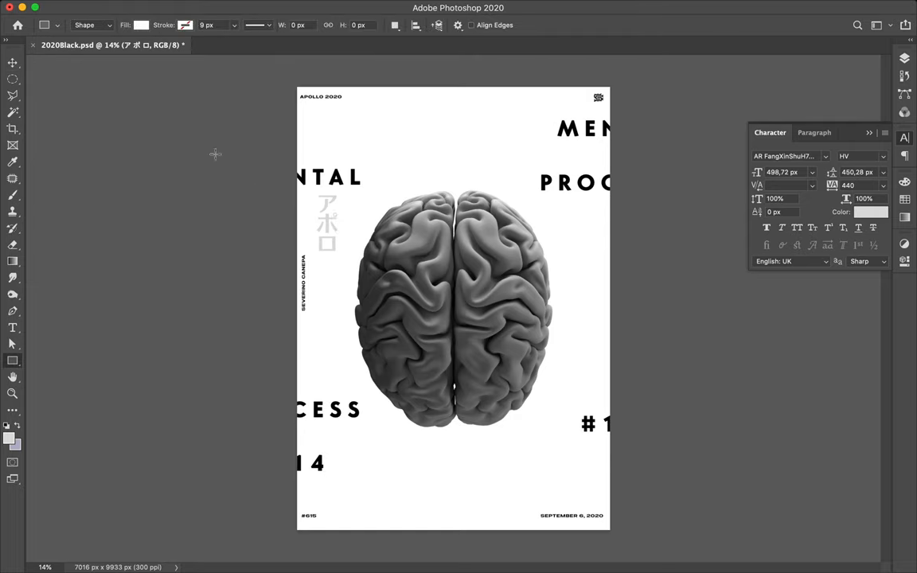
Step: Set the shape fill colour to a saturated bright green (around #3ae52d)
{"action": "left_click", "coordinate": [141, 24]}
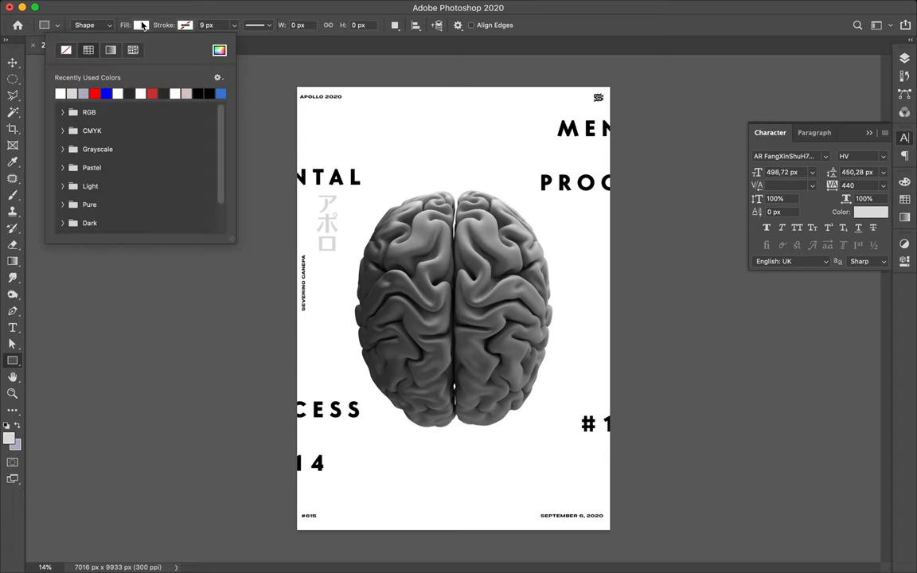
{"action": "left_click", "coordinate": [142, 25]}
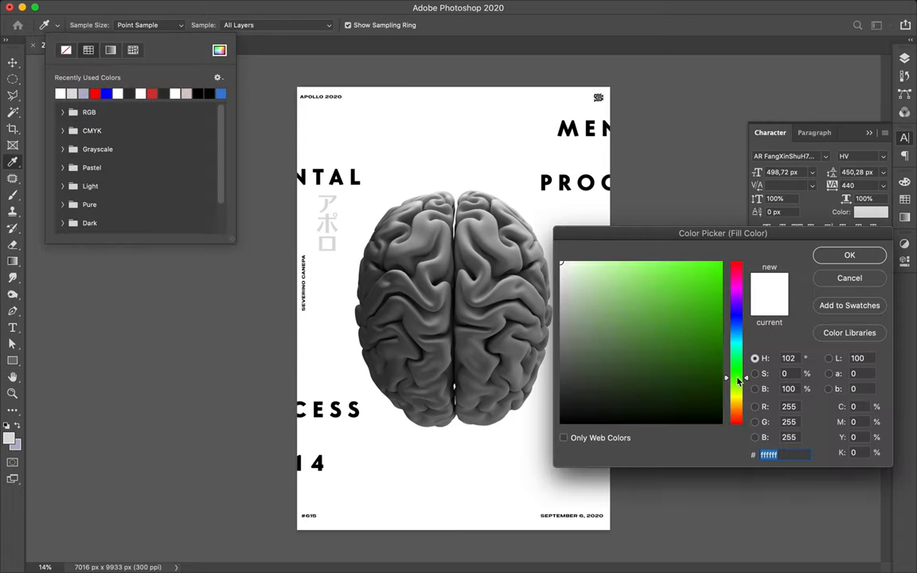
{"action": "left_click", "coordinate": [690, 284]}
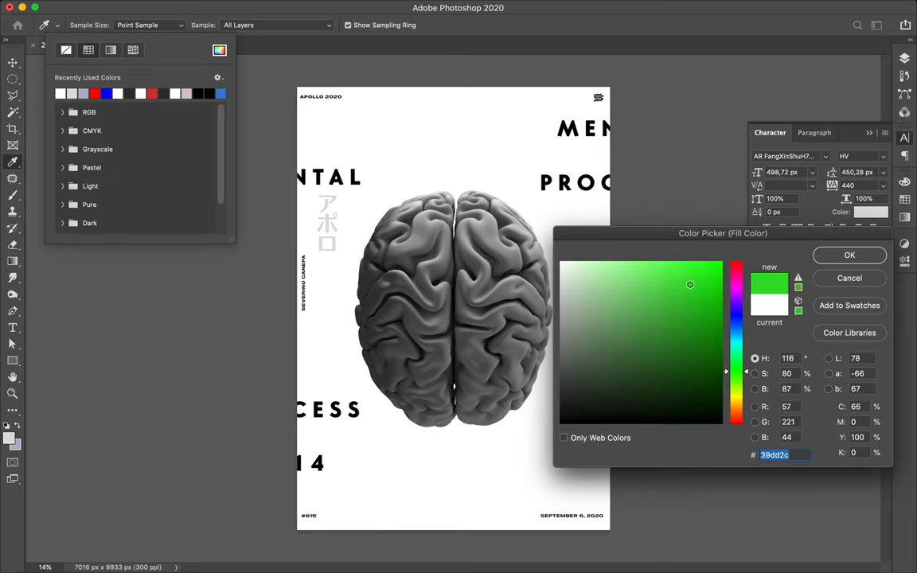
{"action": "left_click", "coordinate": [718, 280]}
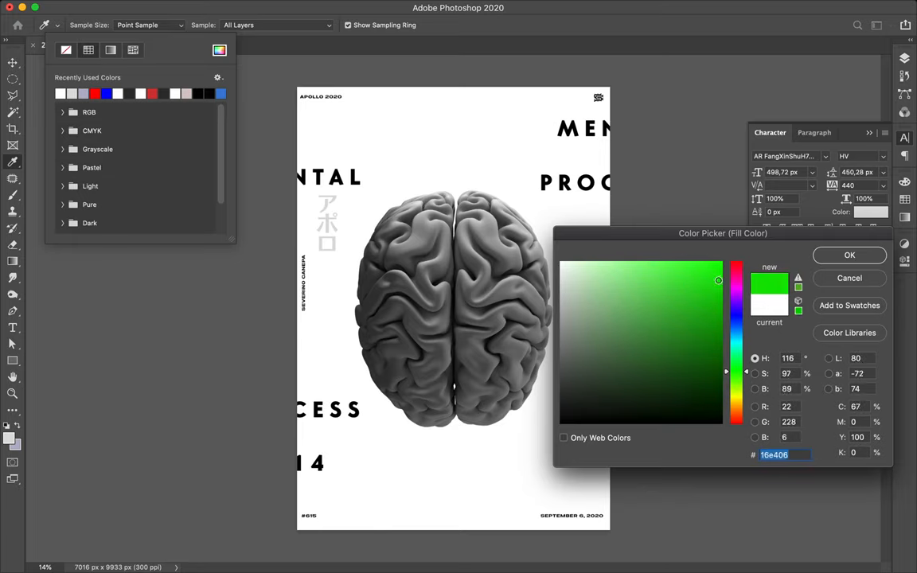
{"action": "left_click", "coordinate": [654, 300]}
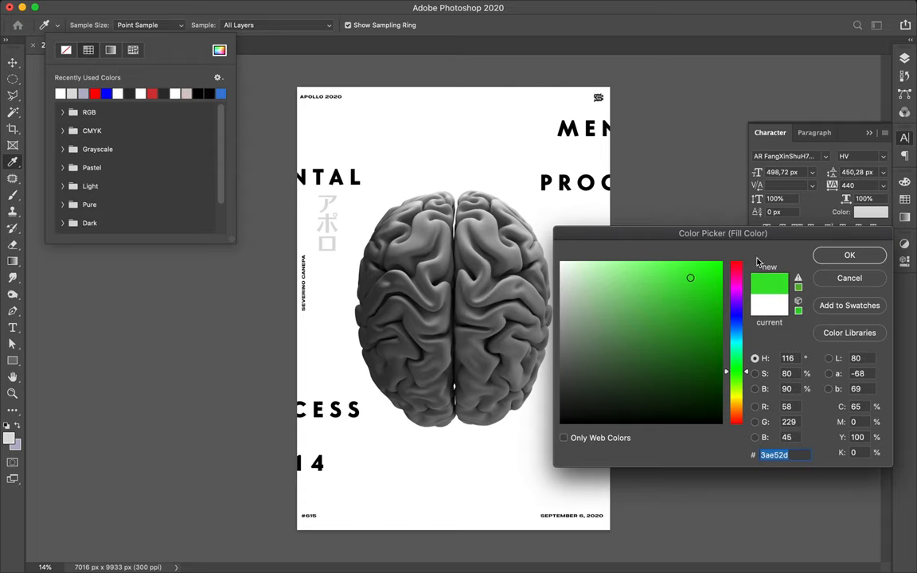
{"action": "left_click", "coordinate": [848, 254]}
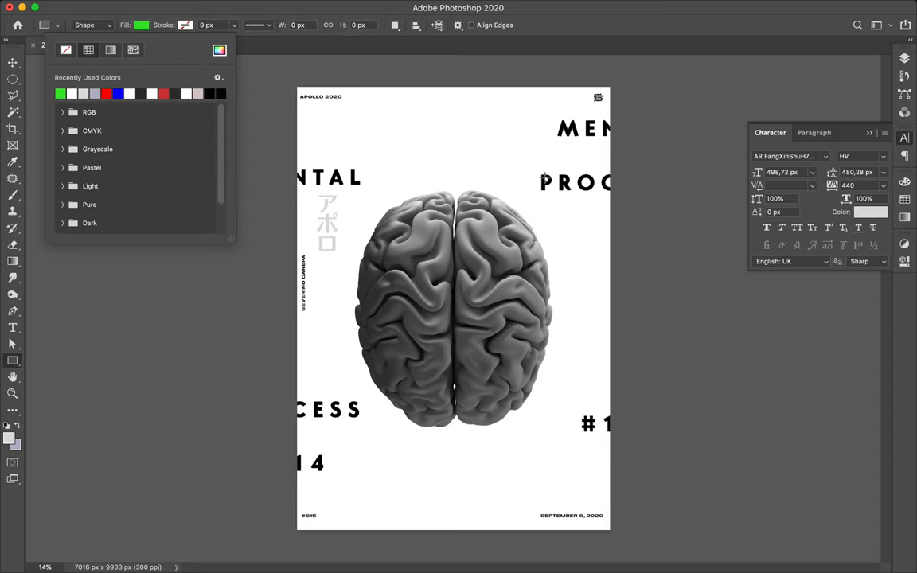
{"action": "mouse_move", "coordinate": [540, 181]}
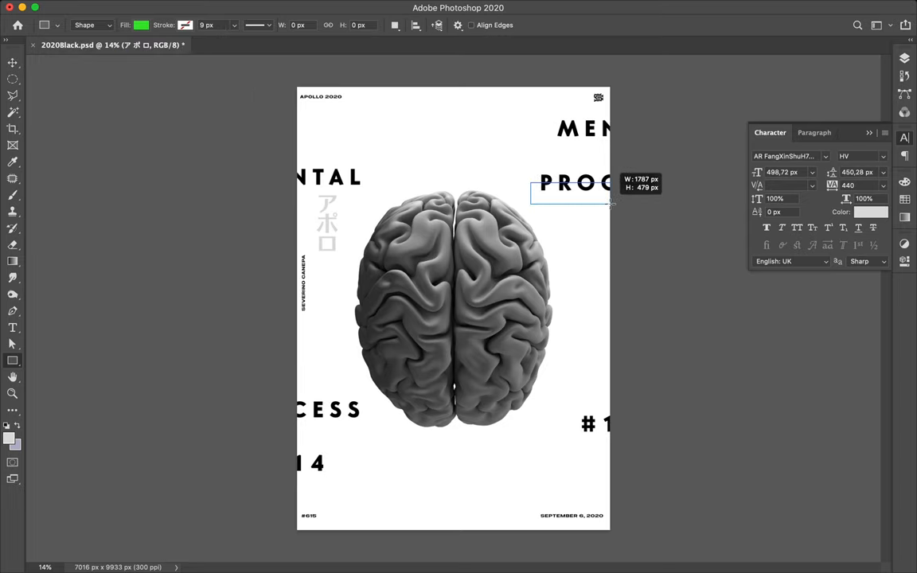
Step: Draw green rectangles behind PROCESS, along the left edge and behind CESS/14
{"action": "left_click_drag", "start_coordinate": [611, 205], "coordinate": [615, 205]}
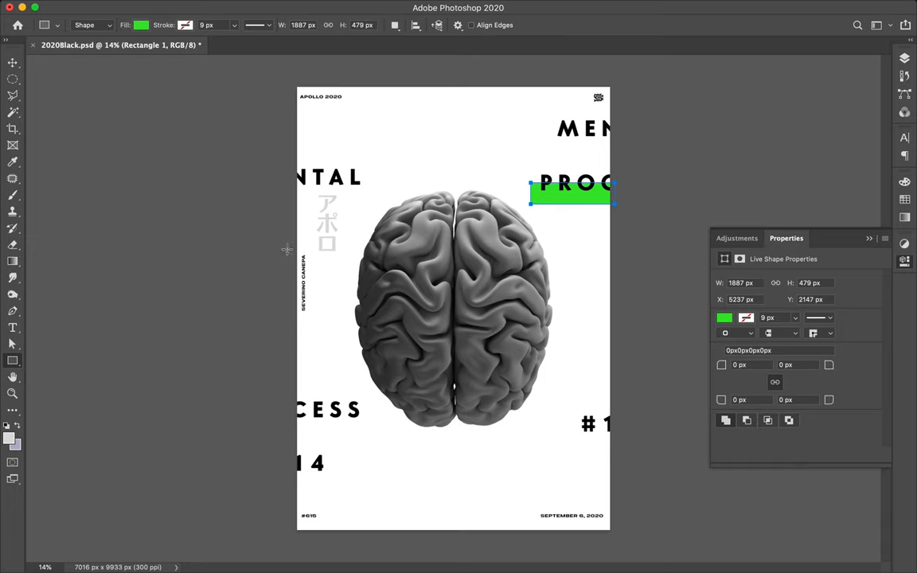
{"action": "left_click_drag", "start_coordinate": [286, 249], "coordinate": [300, 332]}
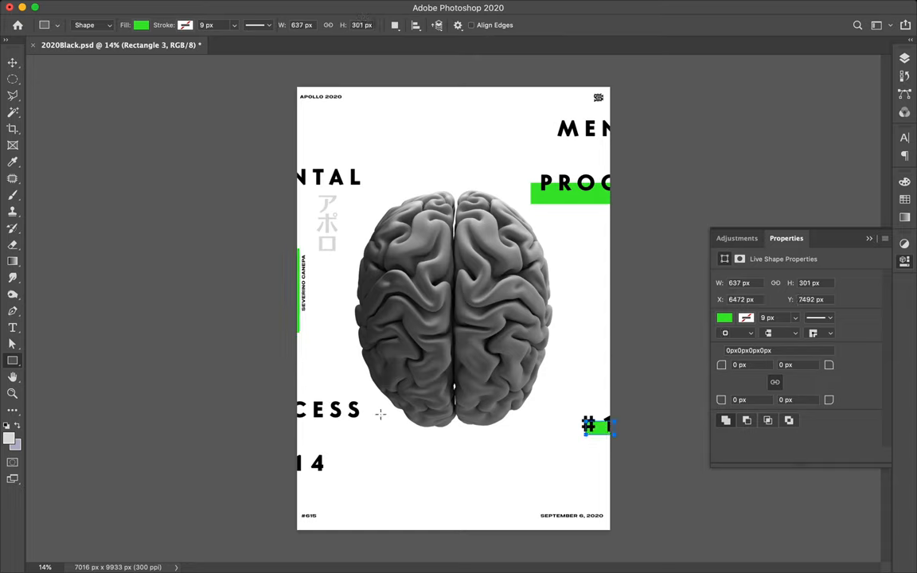
{"action": "mouse_move", "coordinate": [311, 150]}
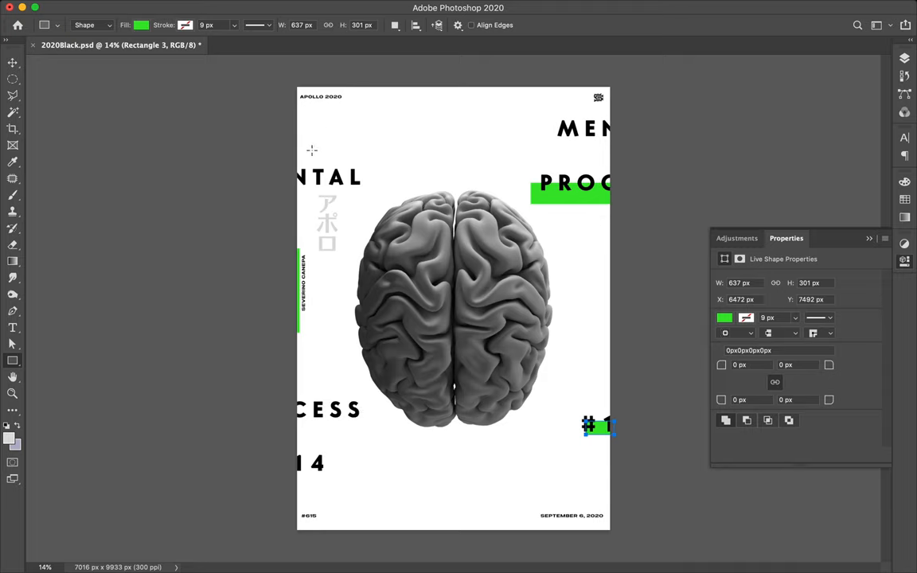
{"action": "mouse_move", "coordinate": [302, 422]}
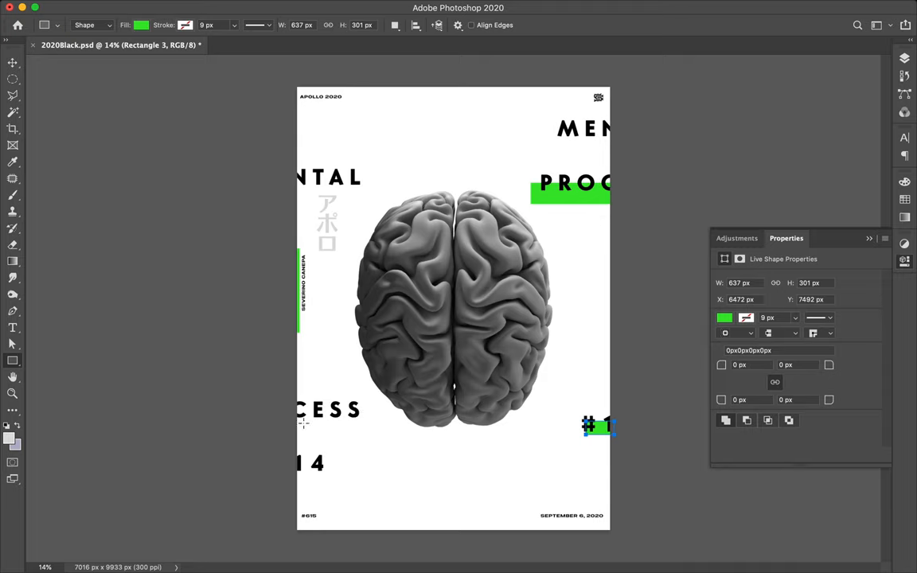
{"action": "left_click_drag", "start_coordinate": [288, 412], "coordinate": [340, 491]}
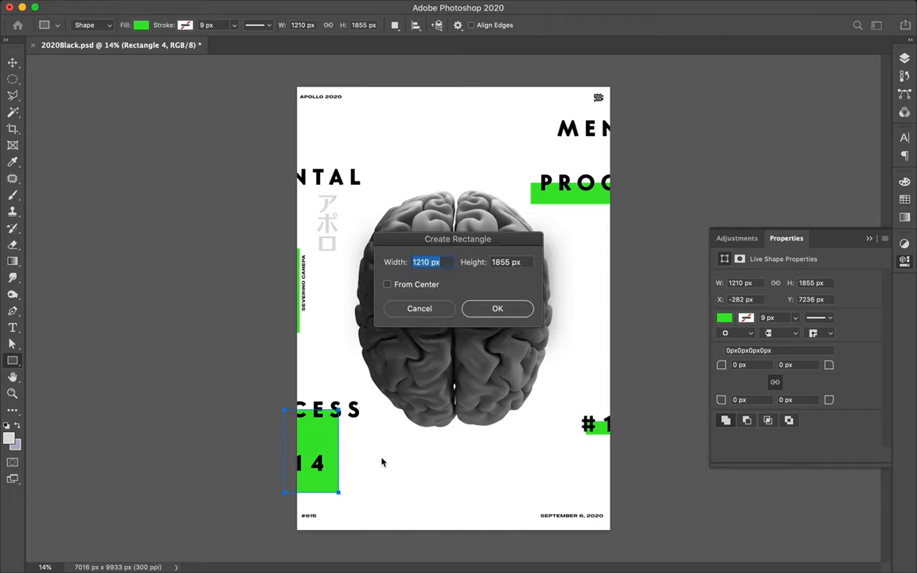
{"action": "left_click", "coordinate": [497, 308]}
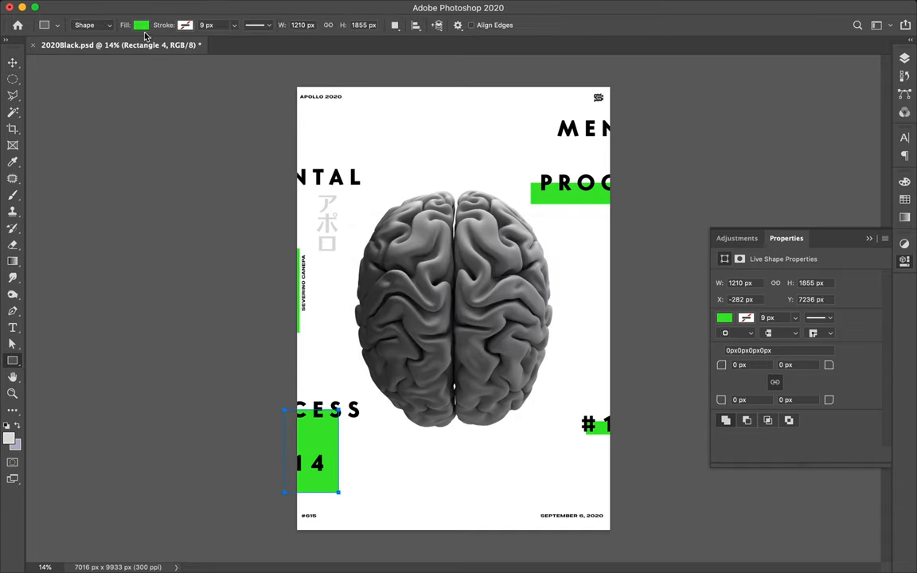
Step: Recolour the bottom-left rectangle light grey and add a light-grey bar below the brain
{"action": "left_click", "coordinate": [141, 25]}
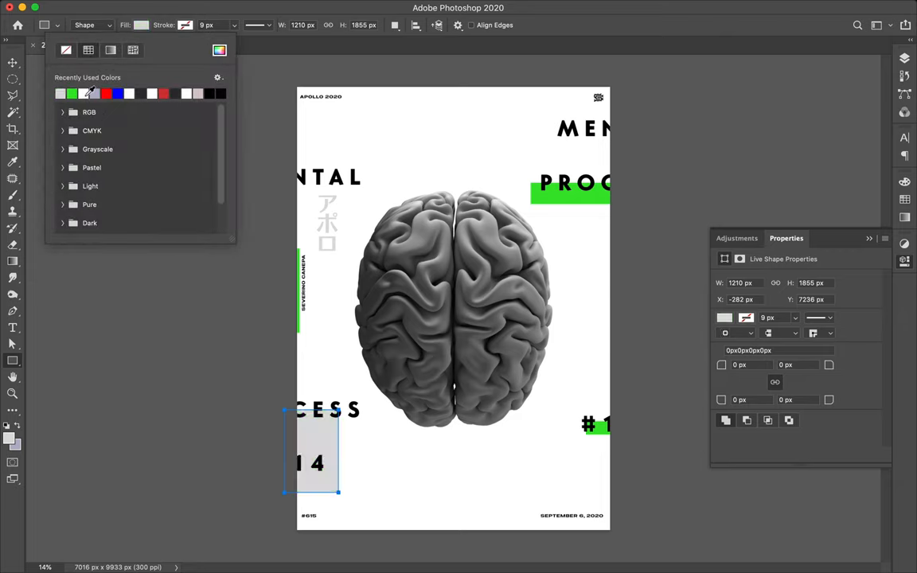
{"action": "mouse_move", "coordinate": [529, 373]}
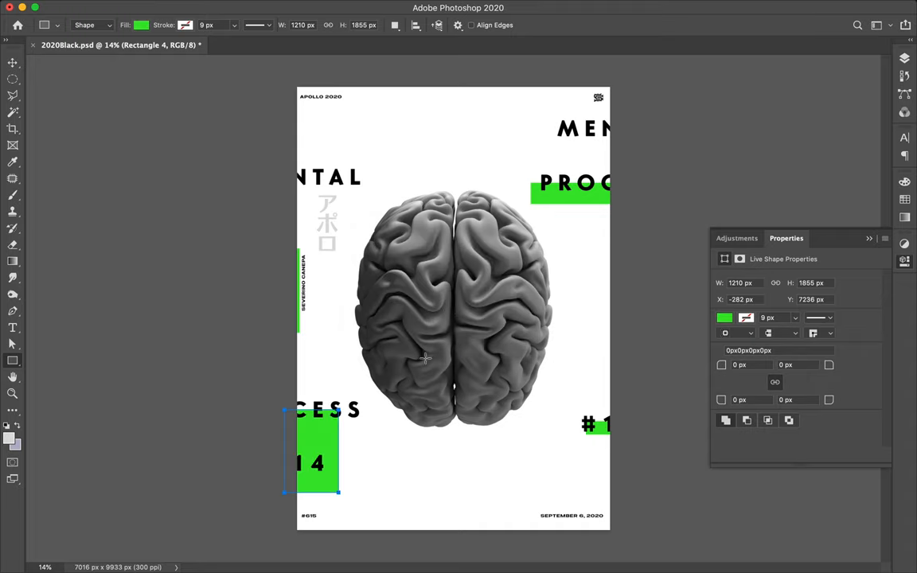
{"action": "left_click_drag", "start_coordinate": [426, 356], "coordinate": [475, 538]}
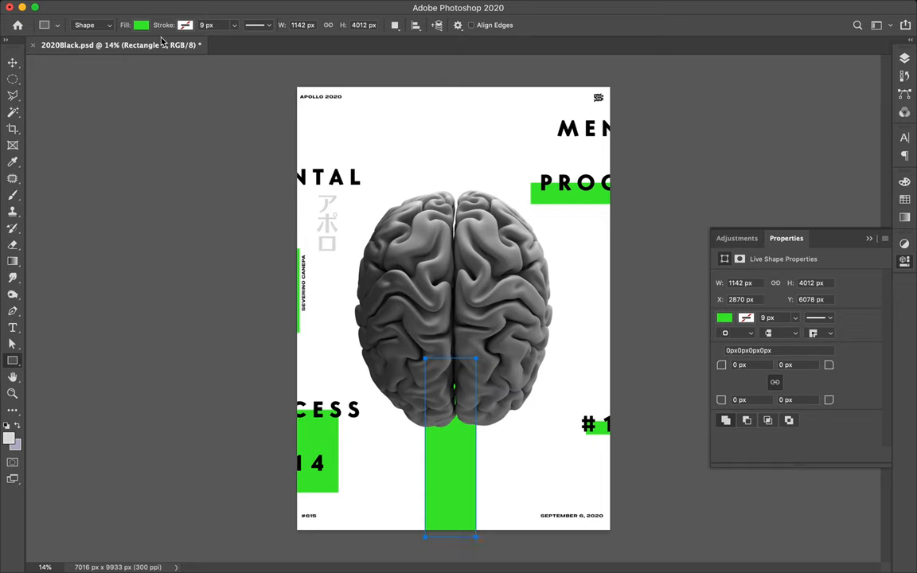
{"action": "left_click", "coordinate": [141, 25]}
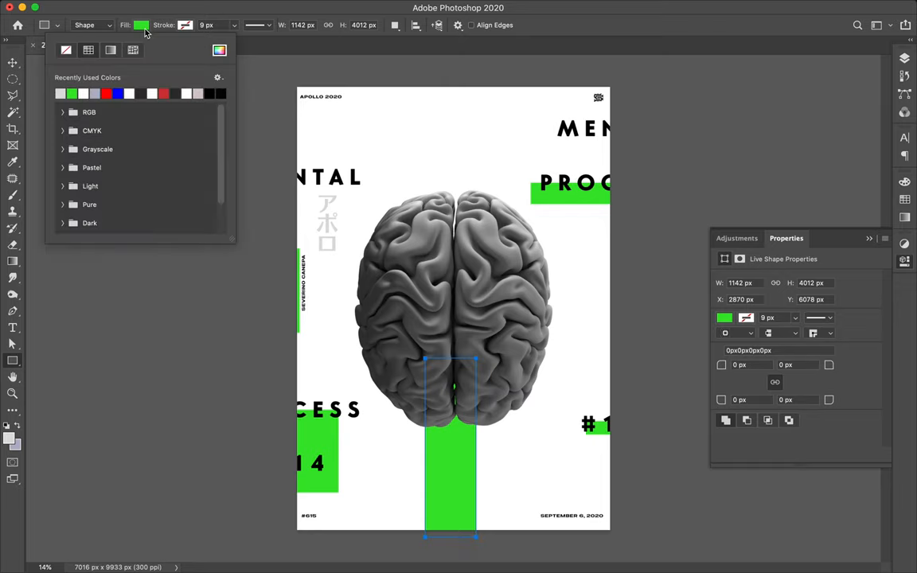
{"action": "left_click", "coordinate": [60, 93]}
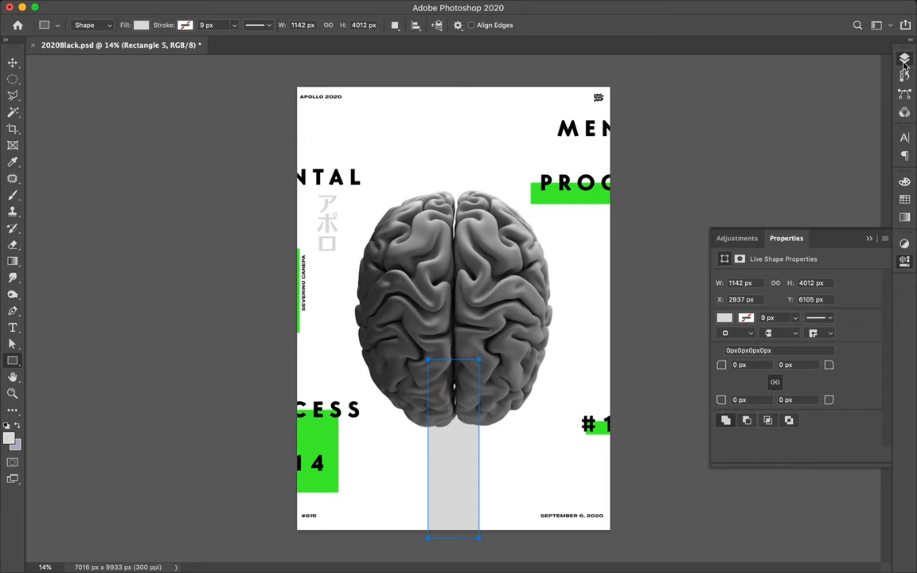
Step: Above the background layer, draw a tall bar down the right edge and recolour it
{"action": "left_click", "coordinate": [756, 53]}
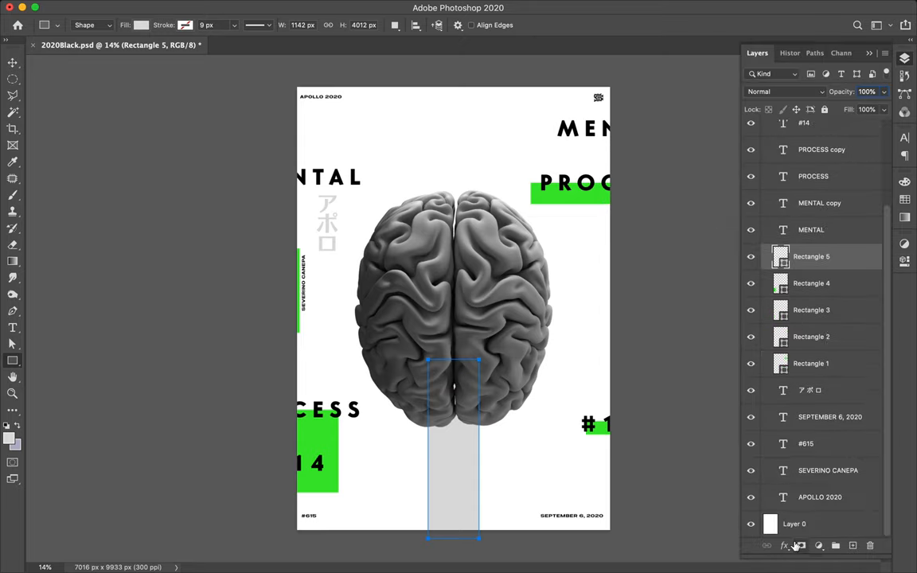
{"action": "left_click", "coordinate": [794, 523]}
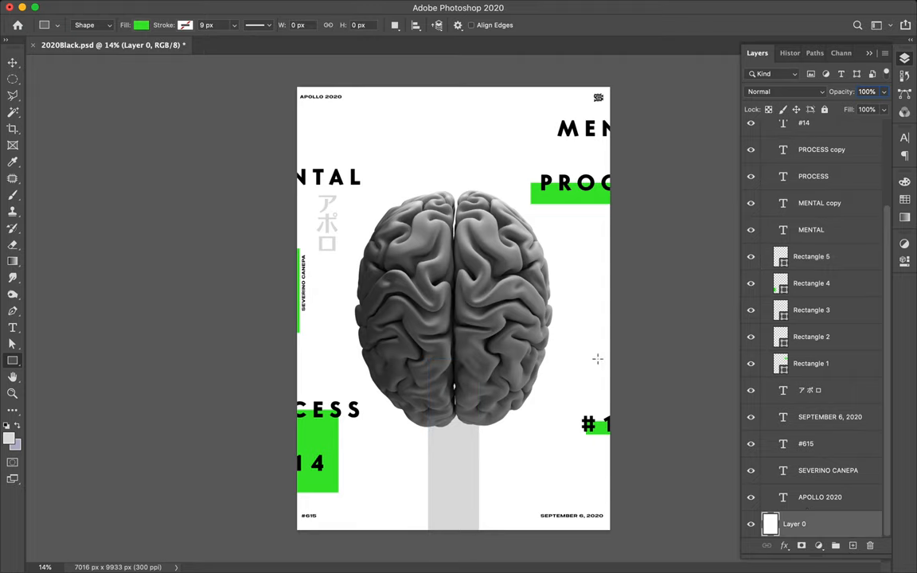
{"action": "left_click_drag", "start_coordinate": [601, 356], "coordinate": [635, 555]}
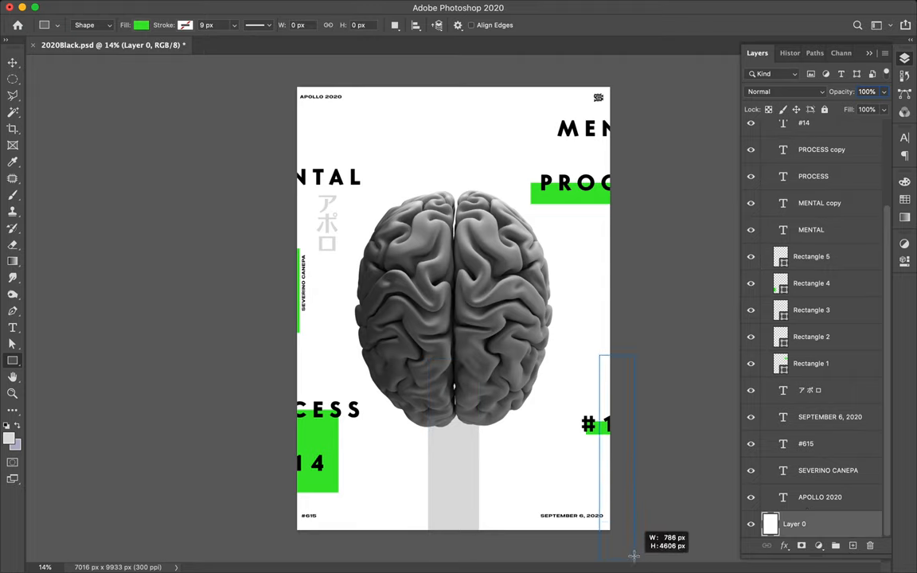
{"action": "left_click_drag", "start_coordinate": [634, 556], "coordinate": [630, 508]}
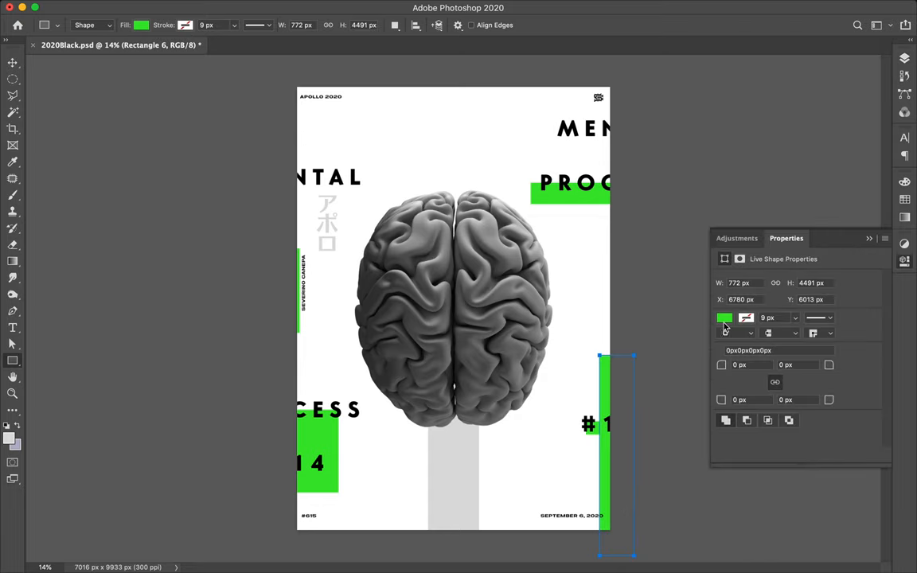
{"action": "left_click", "coordinate": [723, 318]}
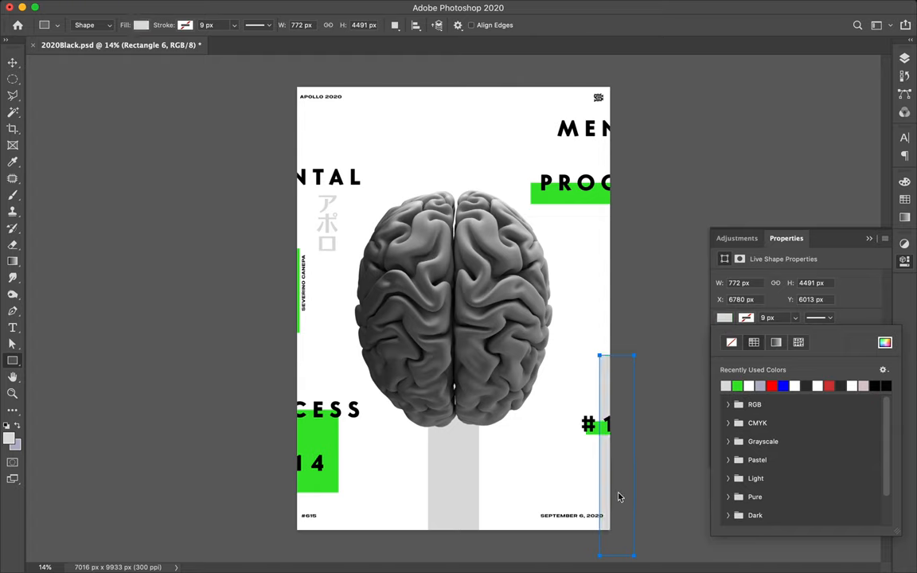
{"action": "mouse_move", "coordinate": [568, 527]}
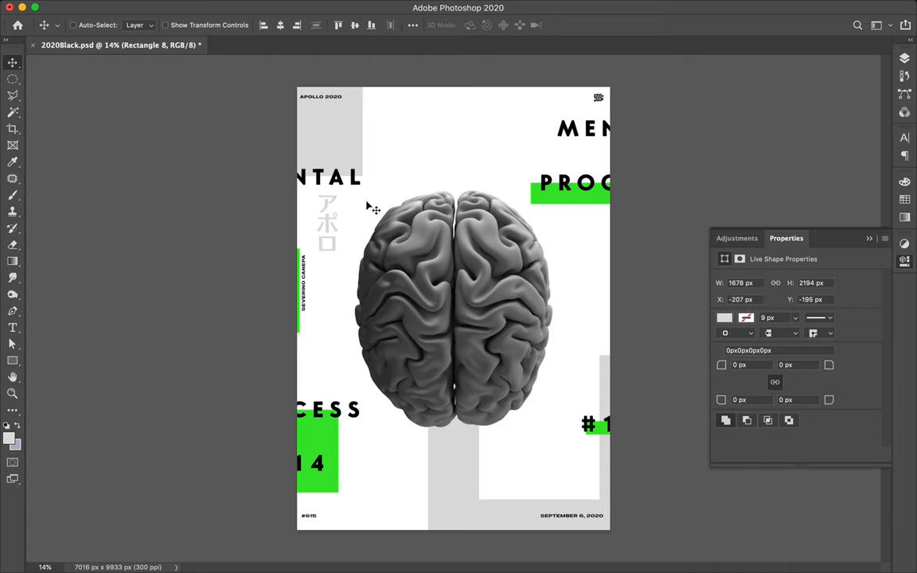
{"action": "mouse_move", "coordinate": [356, 209]}
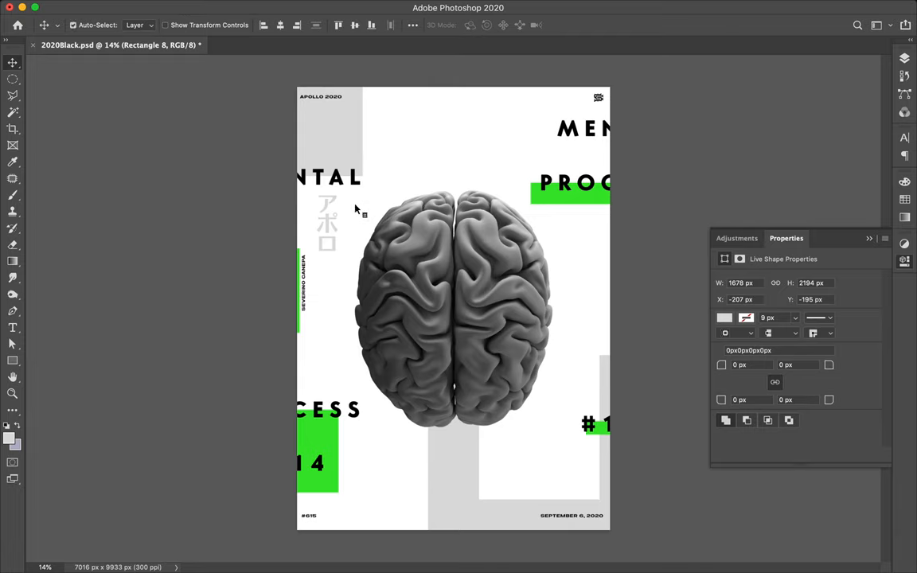
{"action": "mouse_move", "coordinate": [330, 226]}
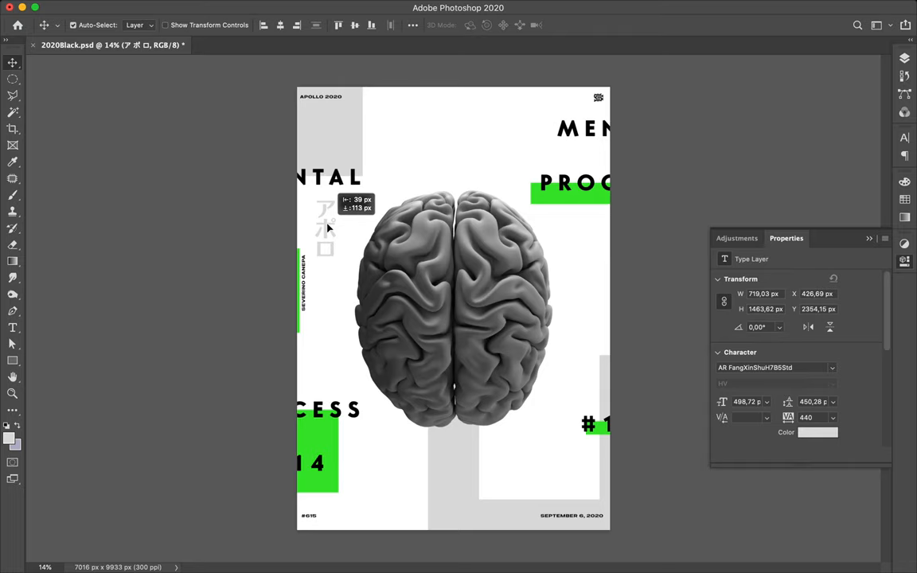
Step: Copy the grey アポロ title right of the brain and scale it to about 408%
{"action": "left_click_drag", "start_coordinate": [334, 230], "coordinate": [326, 235]}
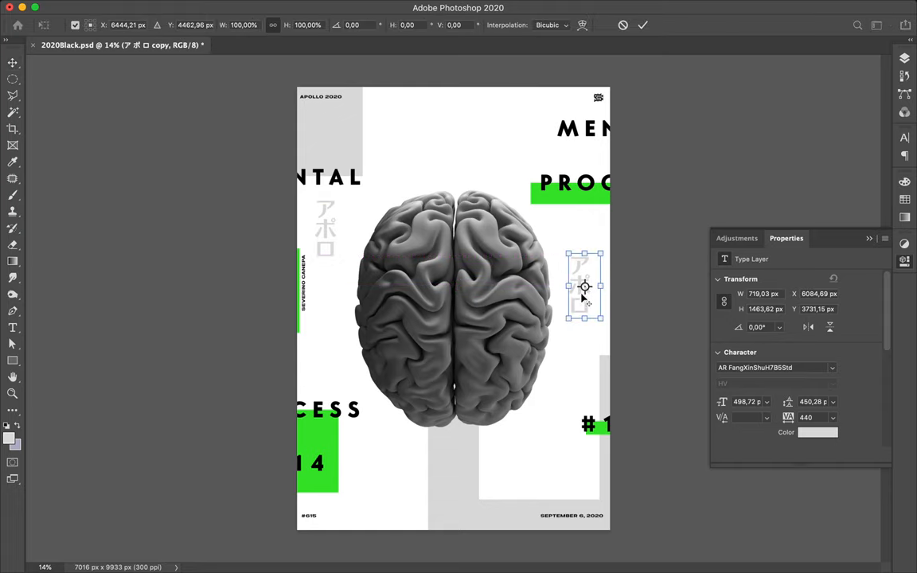
{"action": "left_click_drag", "start_coordinate": [597, 314], "coordinate": [618, 396]}
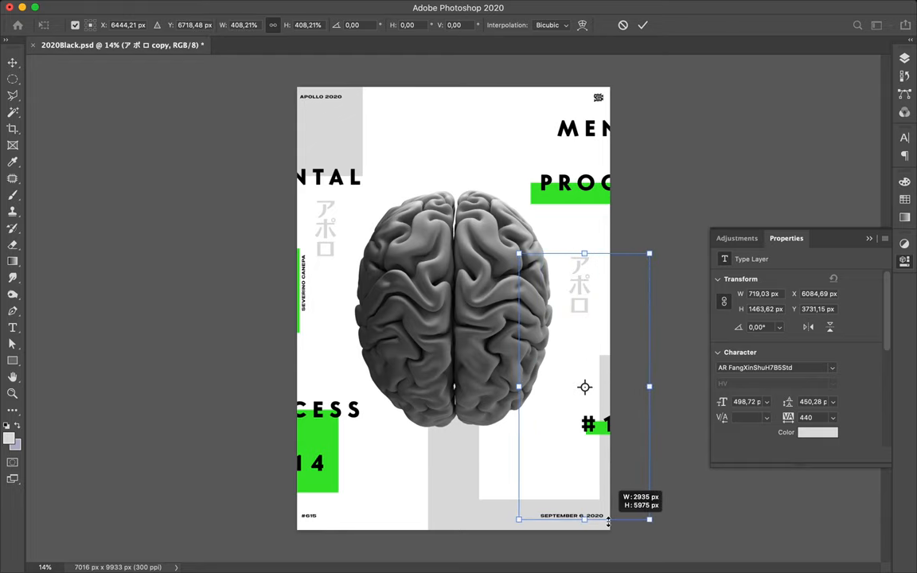
{"action": "left_click_drag", "start_coordinate": [649, 520], "coordinate": [651, 522]}
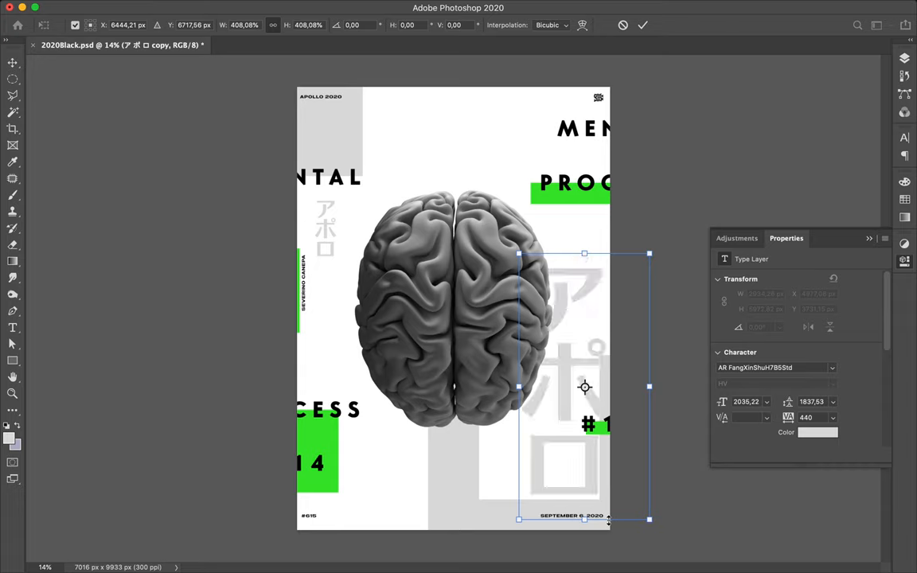
{"action": "mouse_move", "coordinate": [613, 521]}
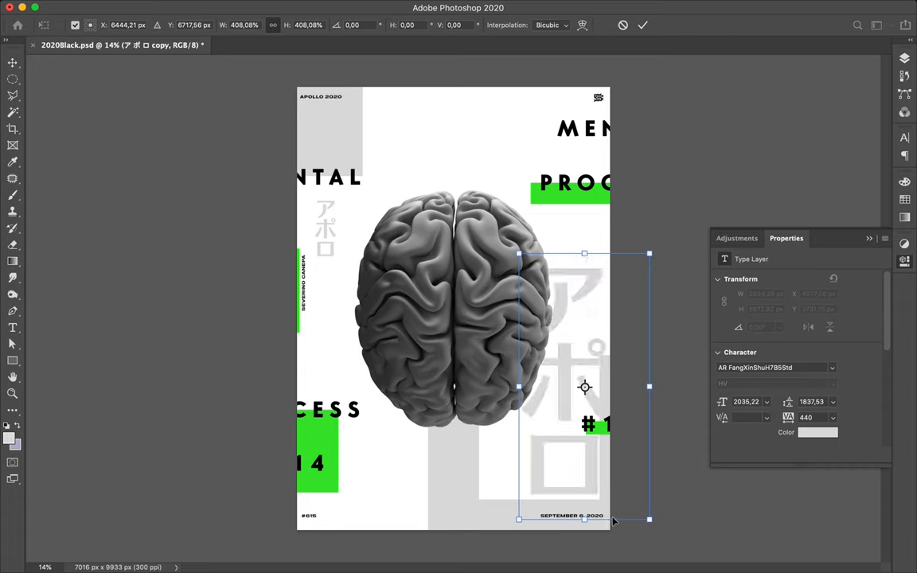
{"action": "mouse_move", "coordinate": [571, 390]}
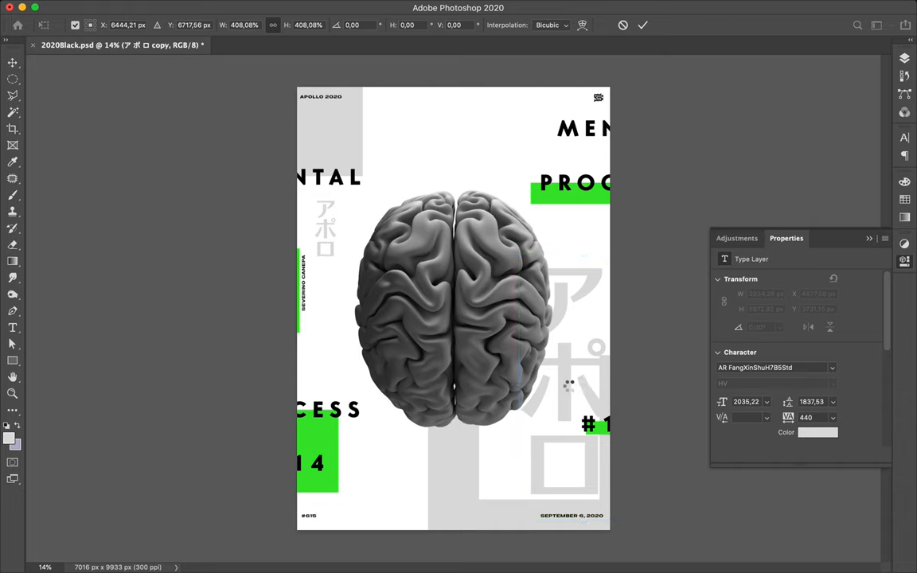
{"action": "key", "text": "Return"}
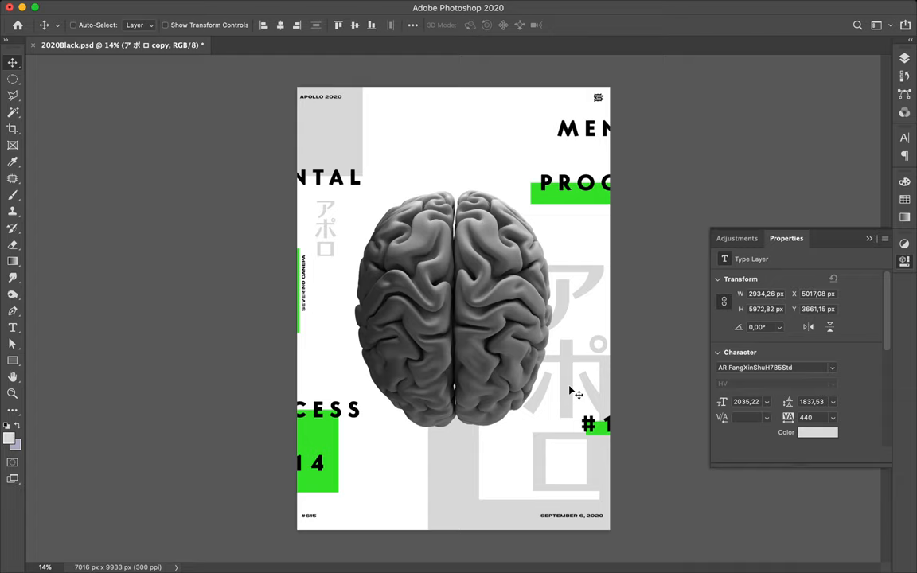
{"action": "left_click", "coordinate": [13, 327]}
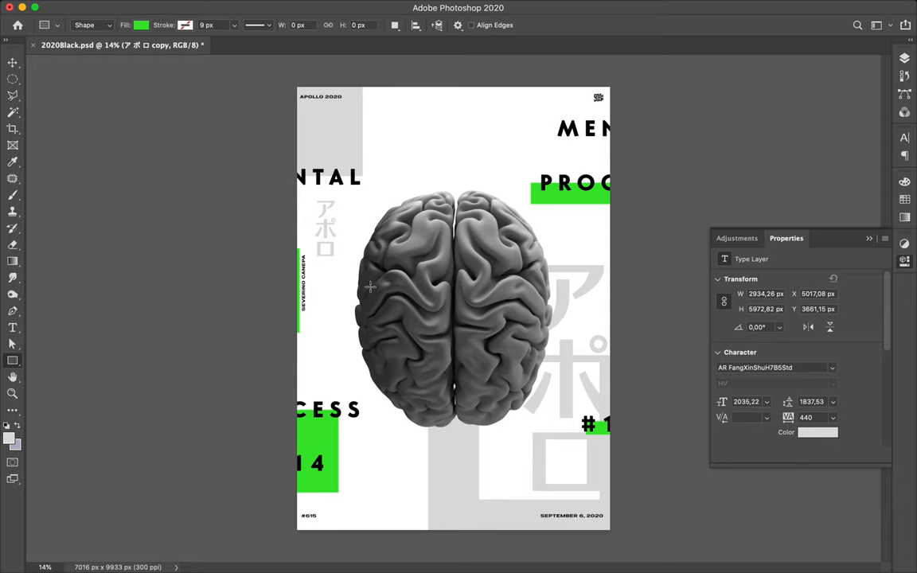
Step: Draw a green bar across the middle of the brain and expand the Layout group
{"action": "left_click_drag", "start_coordinate": [368, 284], "coordinate": [539, 329]}
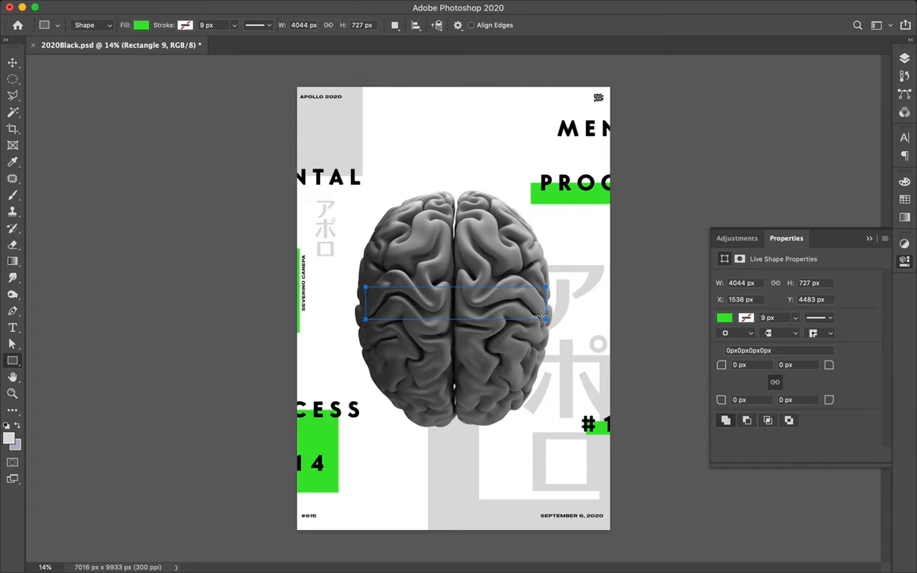
{"action": "mouse_move", "coordinate": [889, 213]}
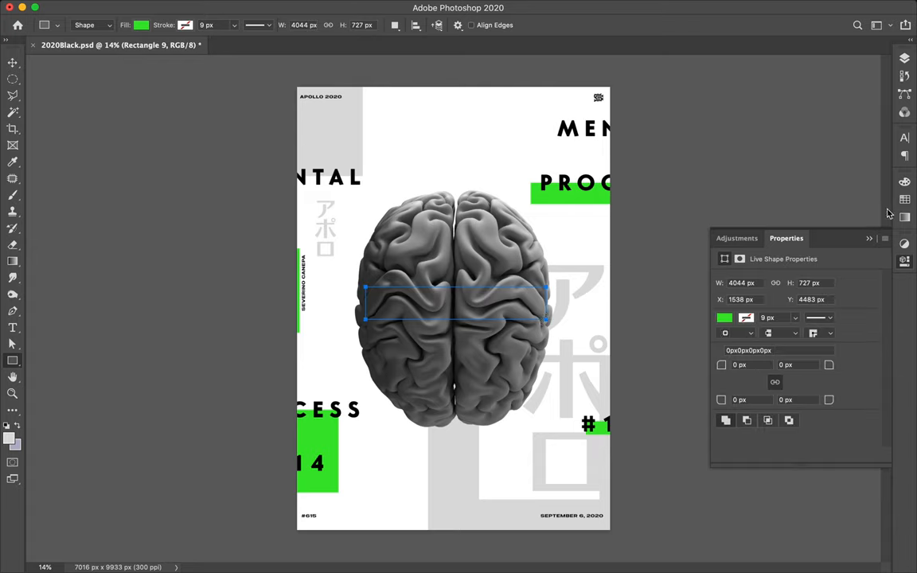
{"action": "left_click", "coordinate": [756, 53]}
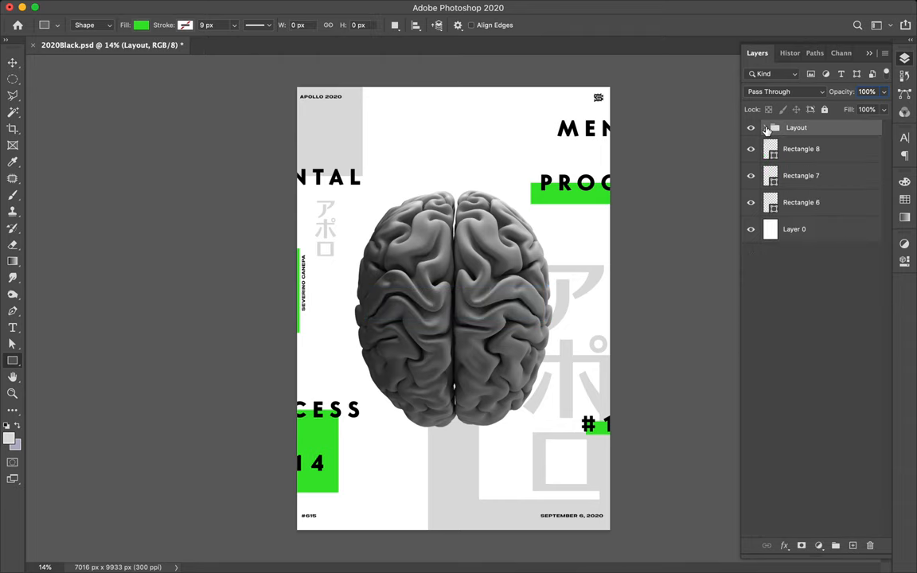
{"action": "left_click", "coordinate": [765, 127]}
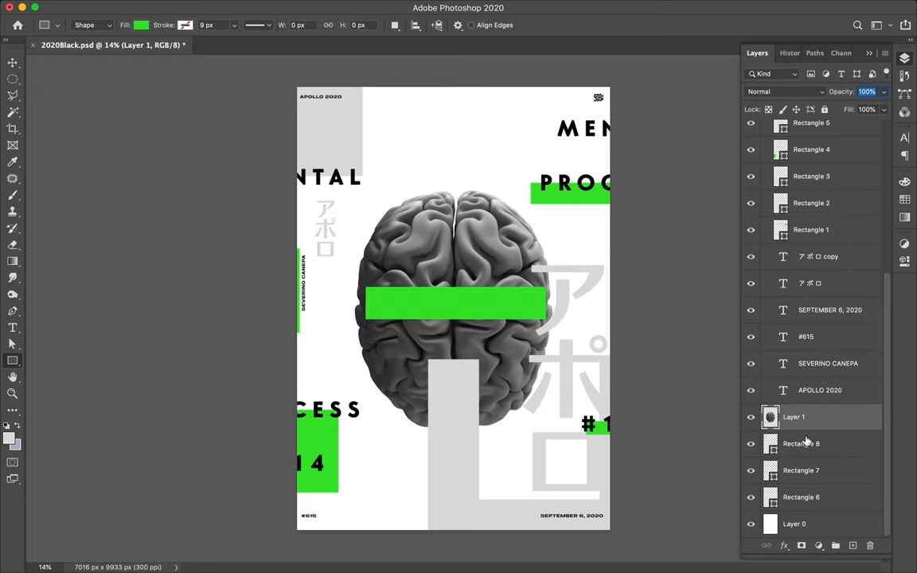
{"action": "mouse_move", "coordinate": [808, 248]}
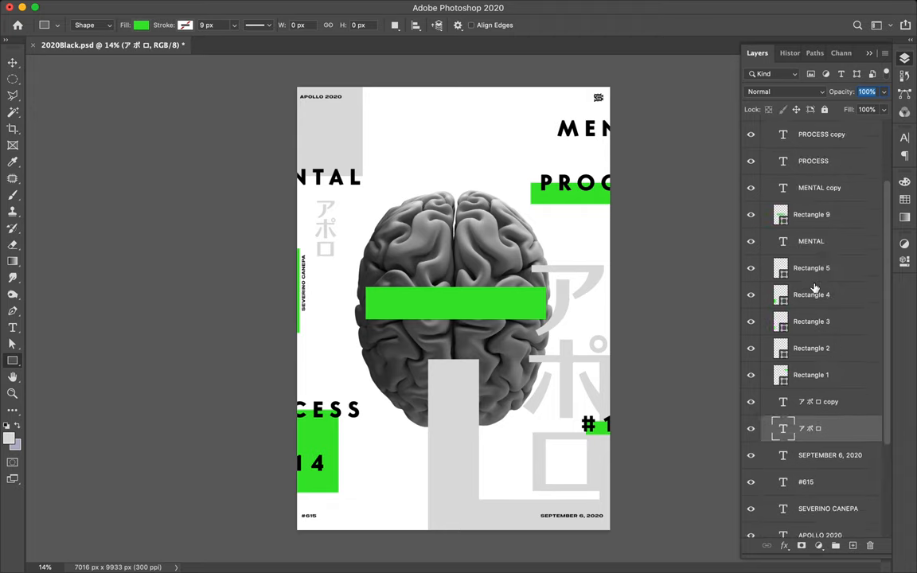
Step: Restack the layers so the brain image sits above the text and rectangles
{"action": "scroll", "scroll_direction": "up", "scroll_amount": 3}
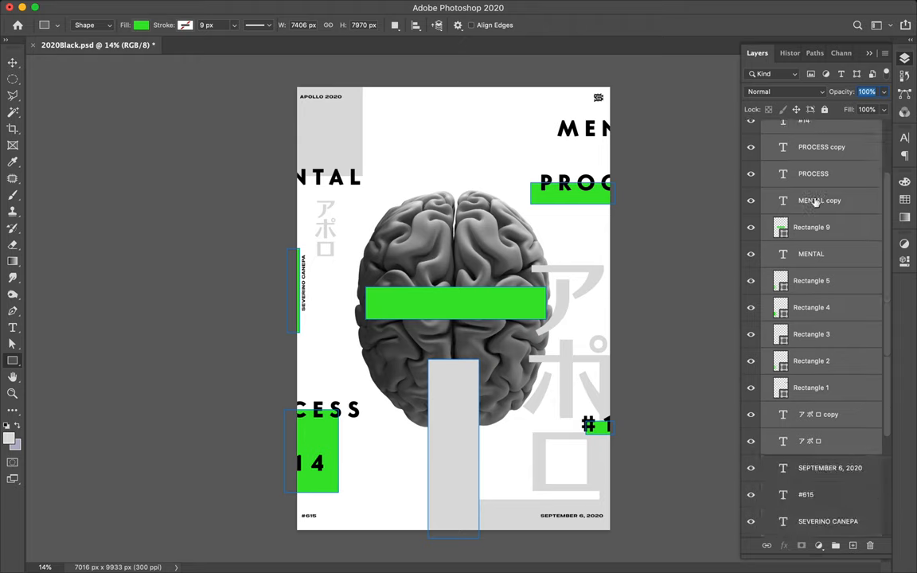
{"action": "scroll", "scroll_direction": "down", "scroll_amount": 3}
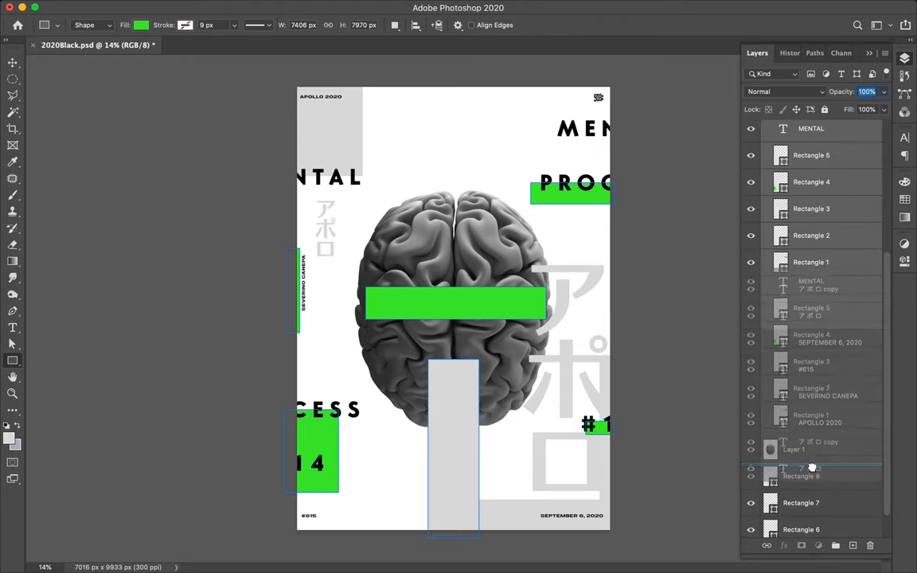
{"action": "scroll", "scroll_direction": "up", "scroll_amount": 3}
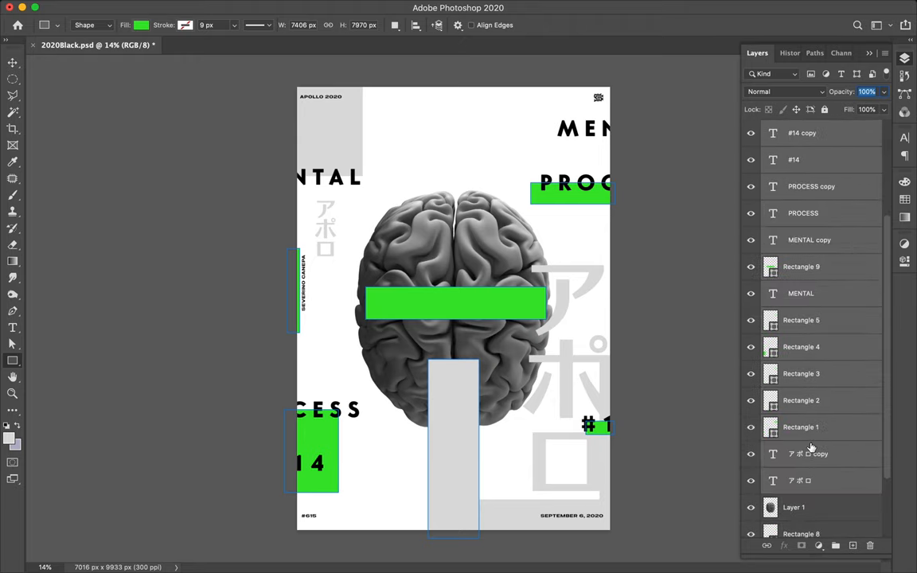
{"action": "scroll", "scroll_direction": "up", "scroll_amount": 3}
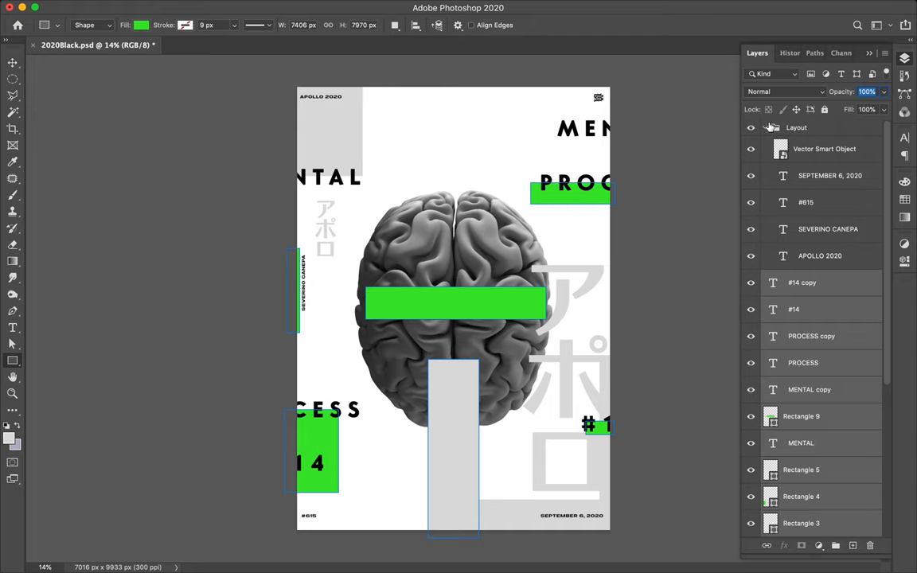
{"action": "left_click", "coordinate": [795, 127]}
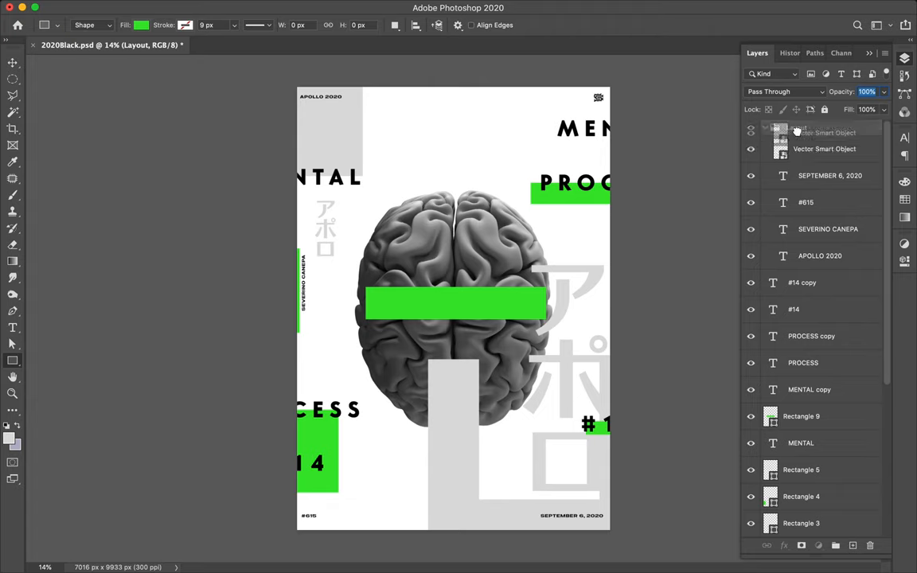
{"action": "mouse_move", "coordinate": [796, 132]}
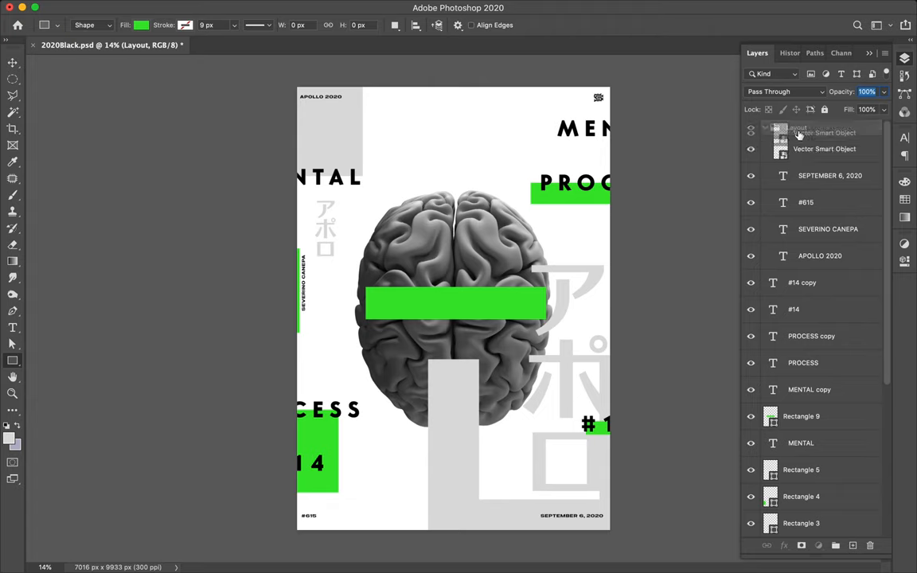
{"action": "left_click", "coordinate": [763, 127]}
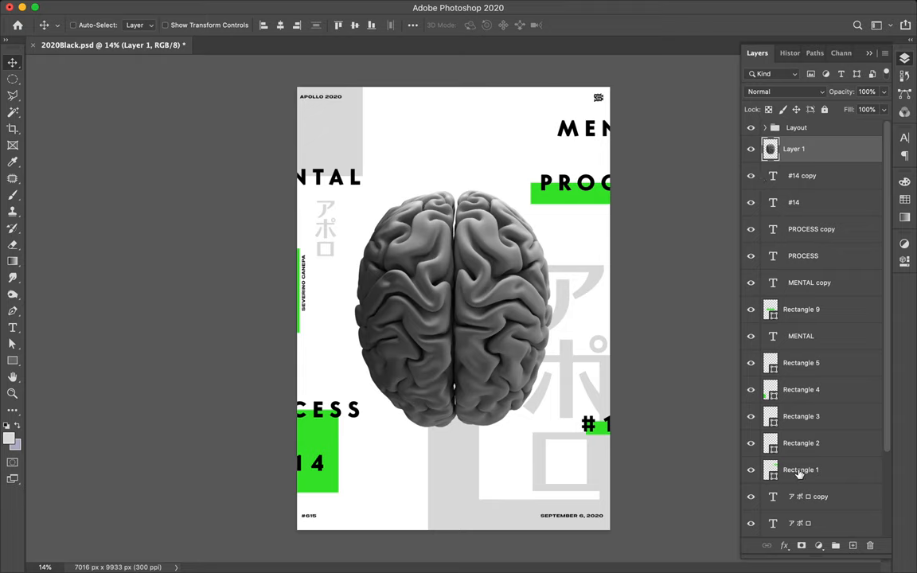
Step: Stack Rectangle 9 above the brain layer and give the bar a solid black fill
{"action": "left_click", "coordinate": [800, 309]}
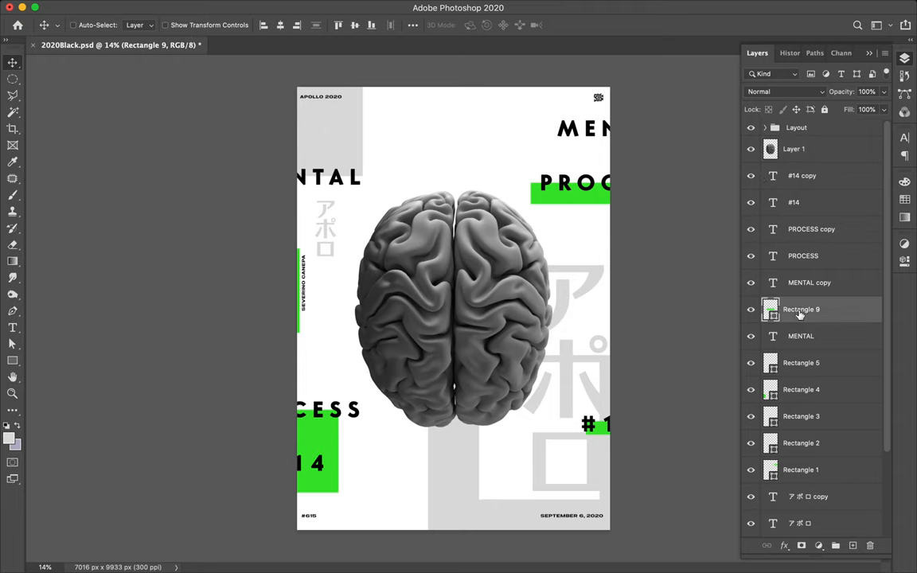
{"action": "left_click_drag", "start_coordinate": [801, 309], "coordinate": [800, 149]}
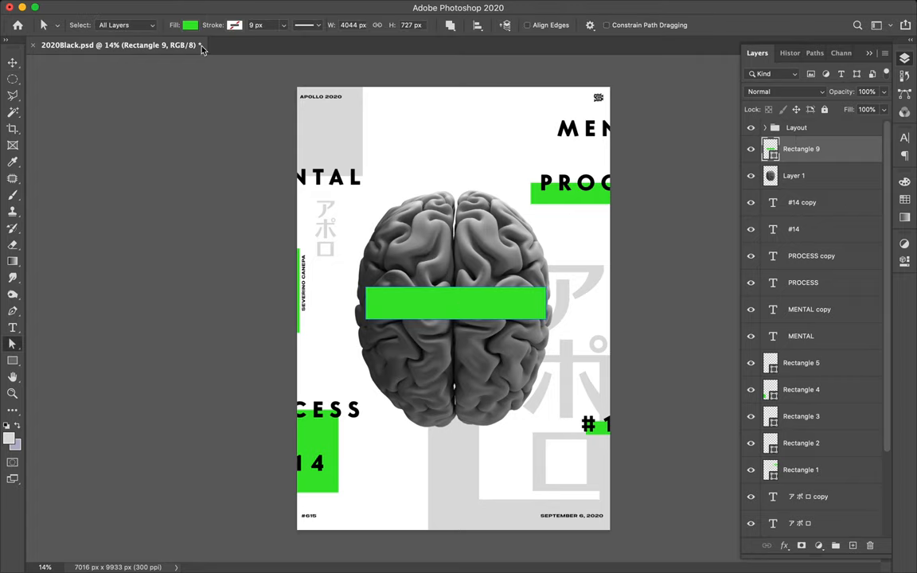
{"action": "left_click", "coordinate": [191, 25]}
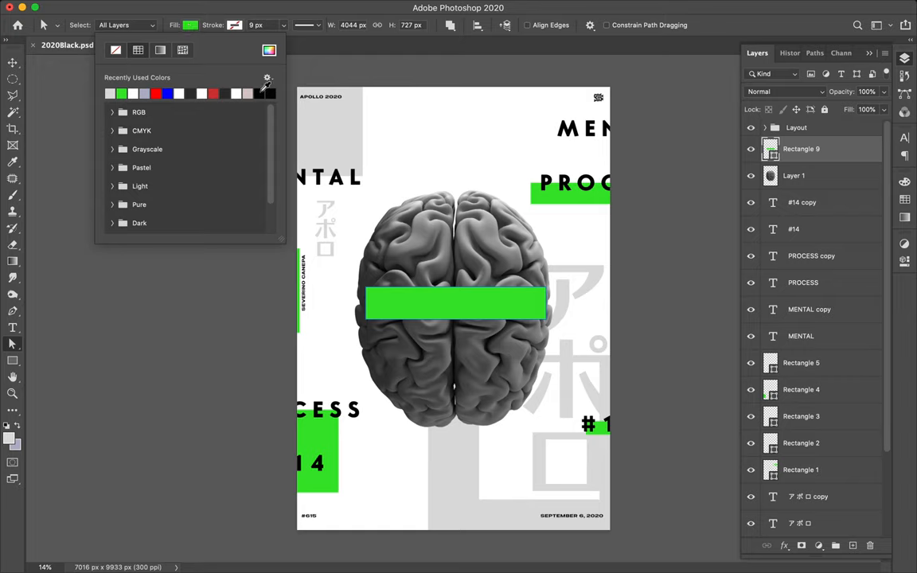
{"action": "left_click", "coordinate": [110, 93]}
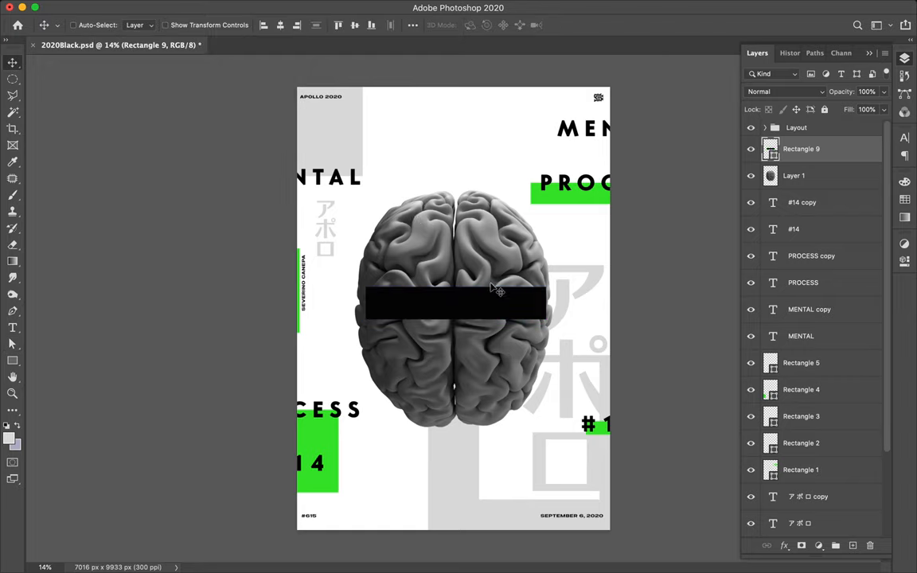
{"action": "mouse_move", "coordinate": [500, 304]}
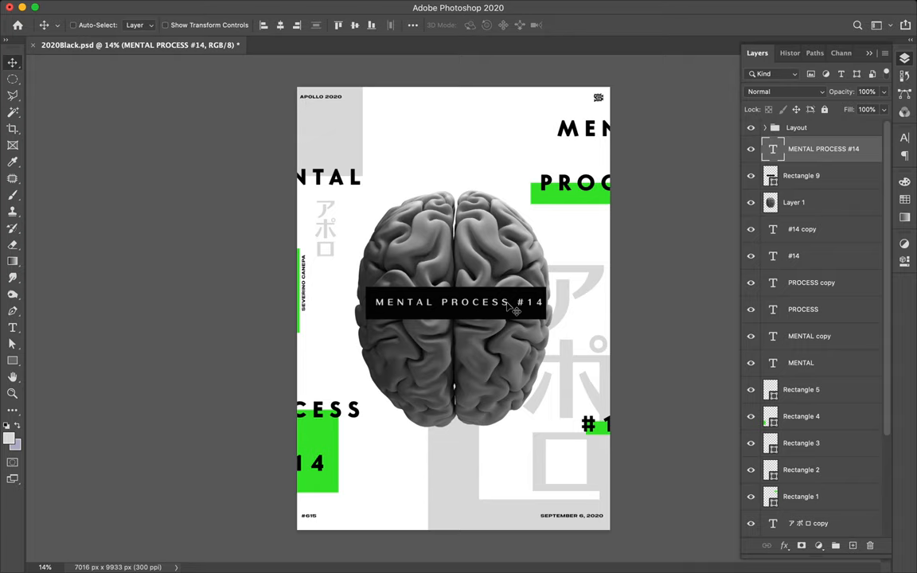
{"action": "mouse_move", "coordinate": [714, 176]}
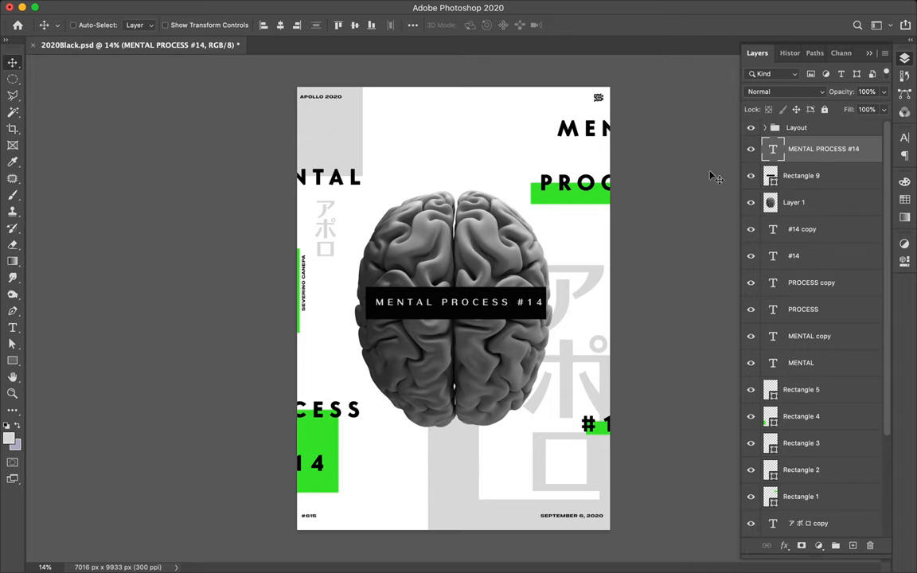
{"action": "mouse_move", "coordinate": [667, 122]}
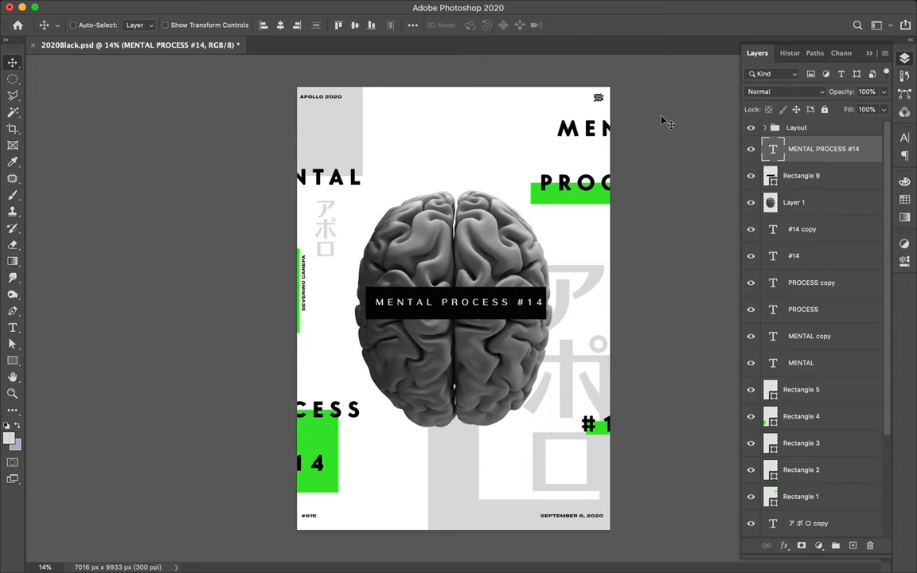
Step: Set the MENTAL PROCESS #14 title in Core Sans G 75 ExtraBold Regular via the Character panel
{"action": "left_click", "coordinate": [809, 336]}
{"action": "type", "text": "core sans g 75"}
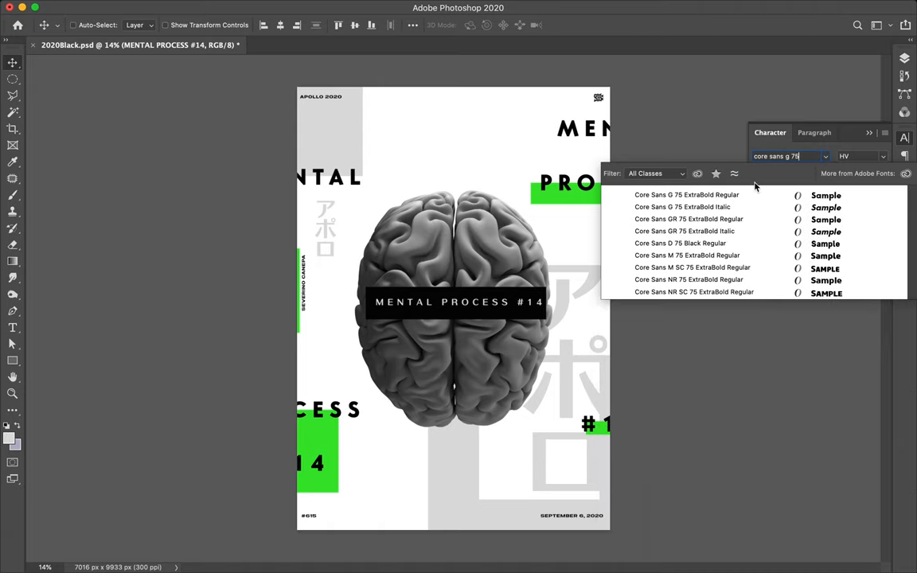
{"action": "left_click", "coordinate": [685, 195]}
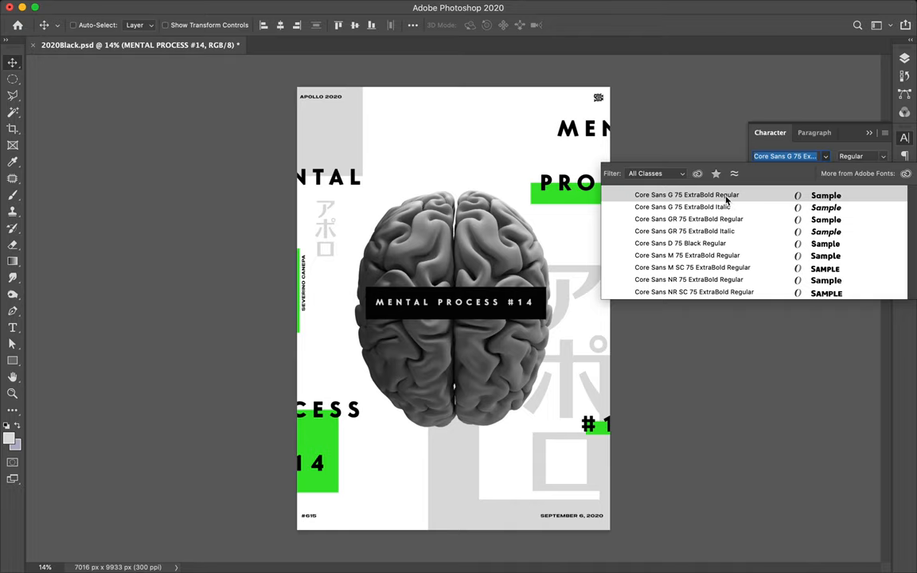
{"action": "left_click", "coordinate": [686, 195]}
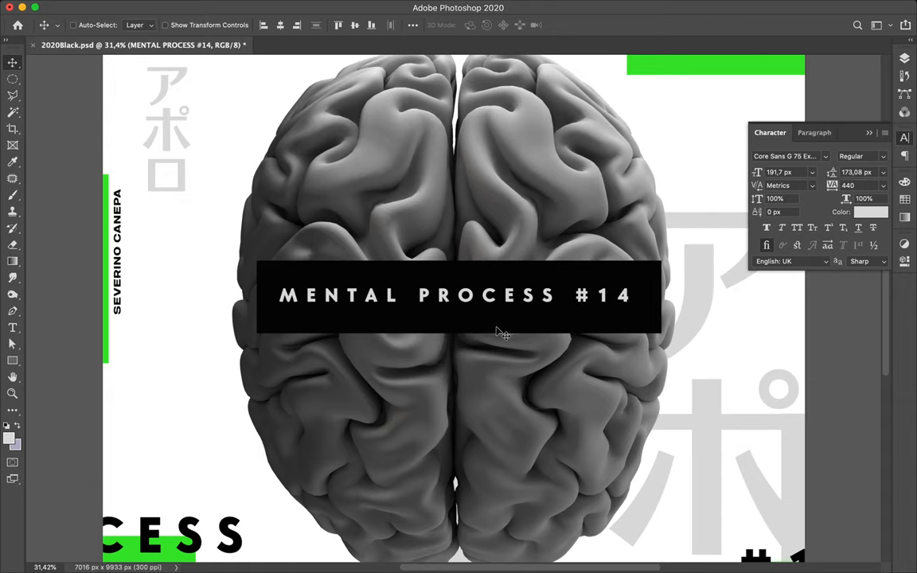
{"action": "mouse_move", "coordinate": [514, 300]}
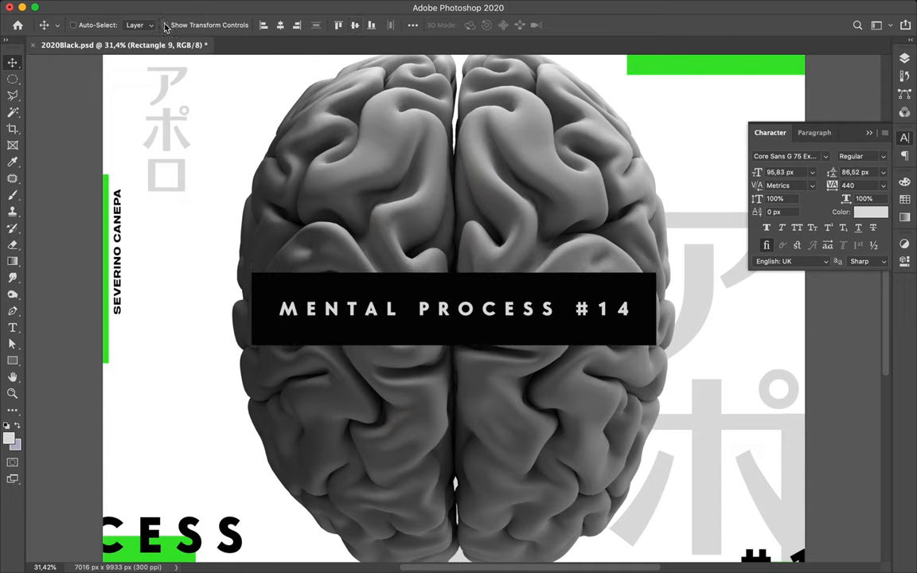
{"action": "mouse_move", "coordinate": [298, 241]}
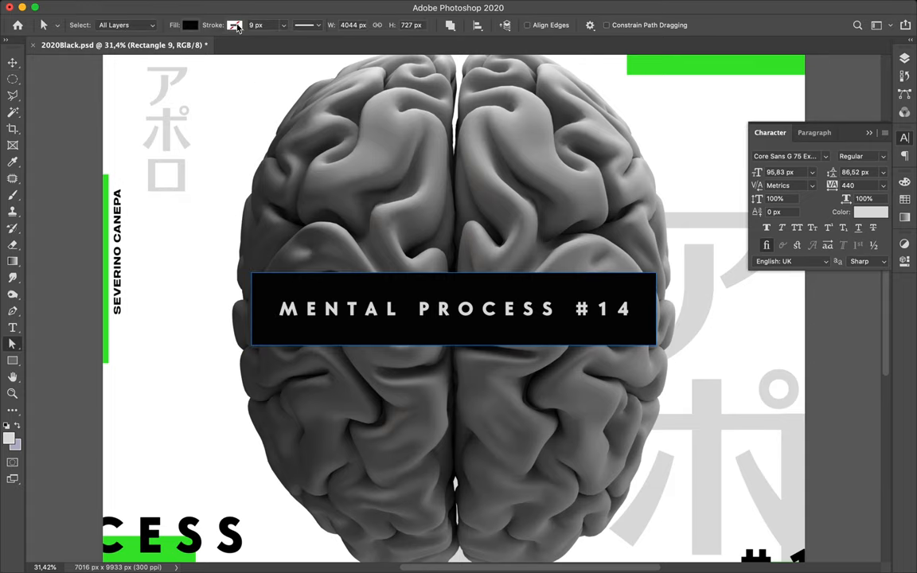
Step: Make the title pure white #ffffff, tighten tracking from 440 to 240, and scale it across the bar
{"action": "left_click", "coordinate": [234, 24]}
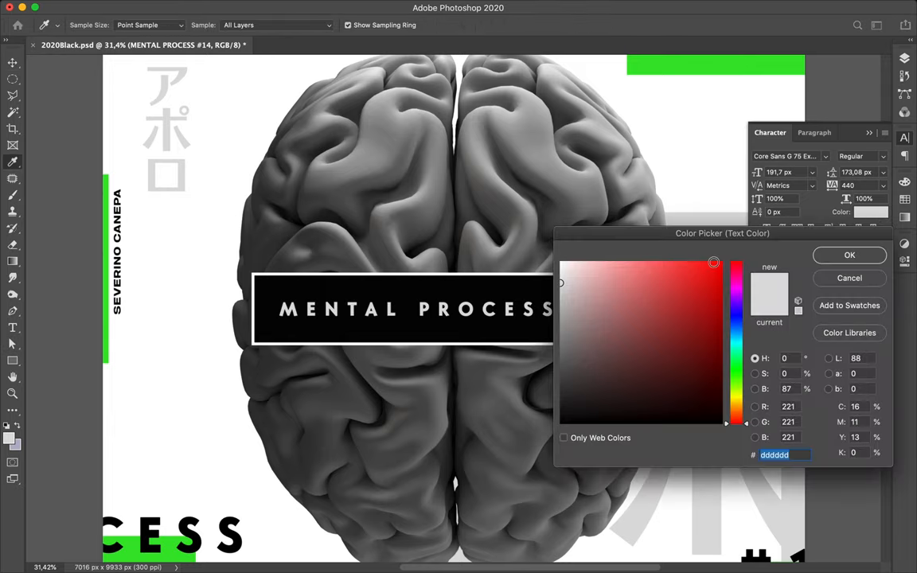
{"action": "left_click", "coordinate": [670, 265]}
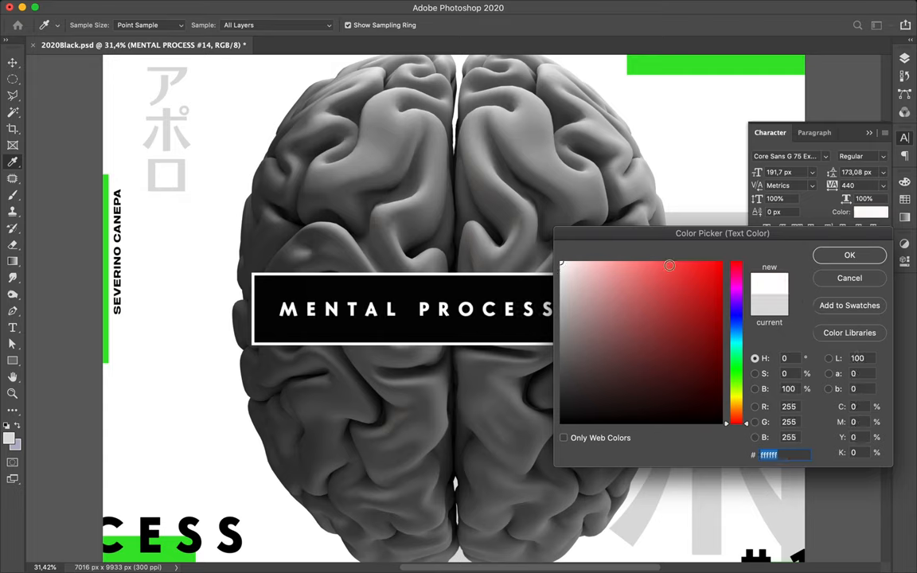
{"action": "left_click", "coordinate": [849, 255]}
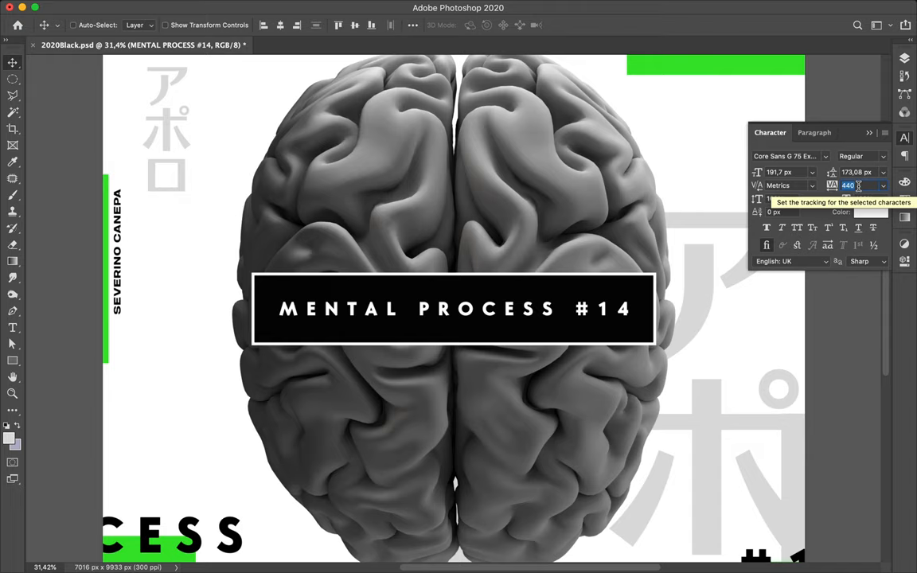
{"action": "type", "text": "240"}
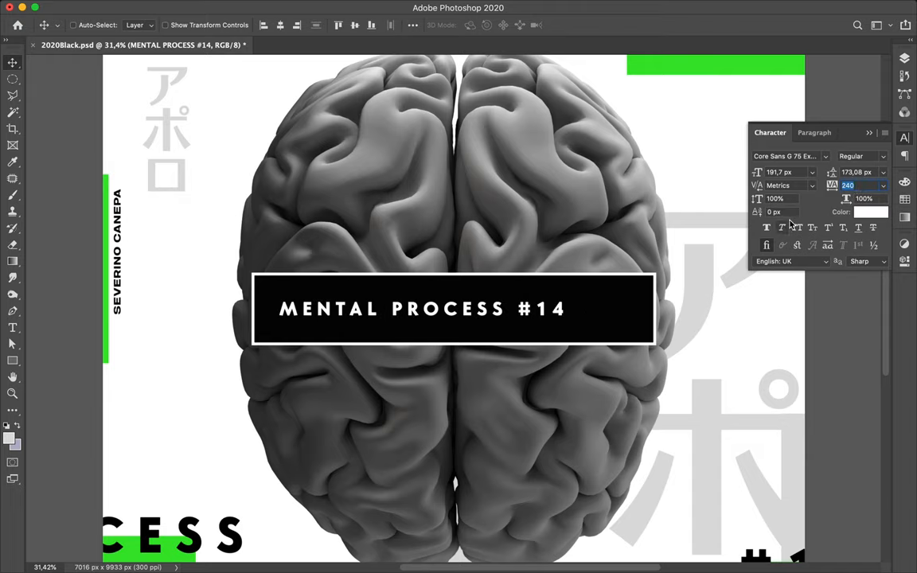
{"action": "type", "text": "440"}
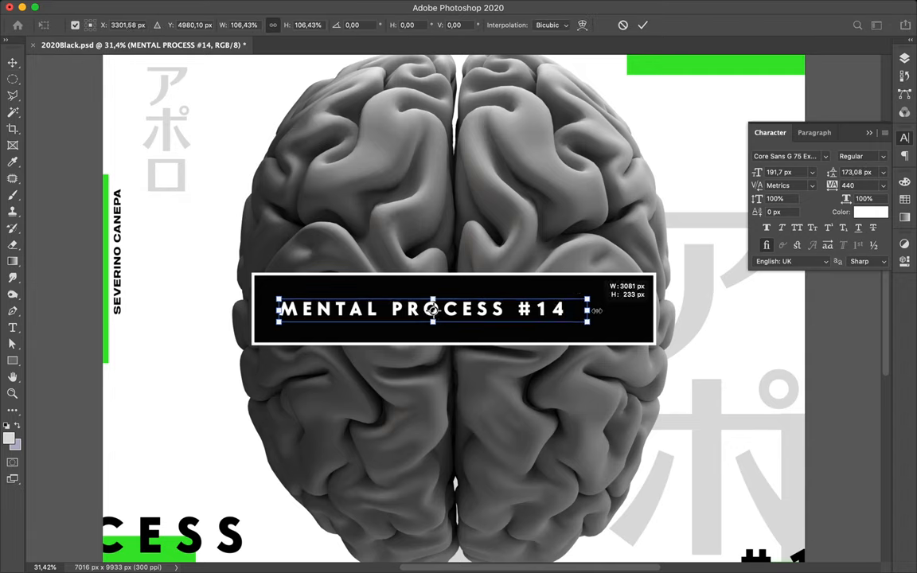
{"action": "left_click_drag", "start_coordinate": [589, 310], "coordinate": [641, 311]}
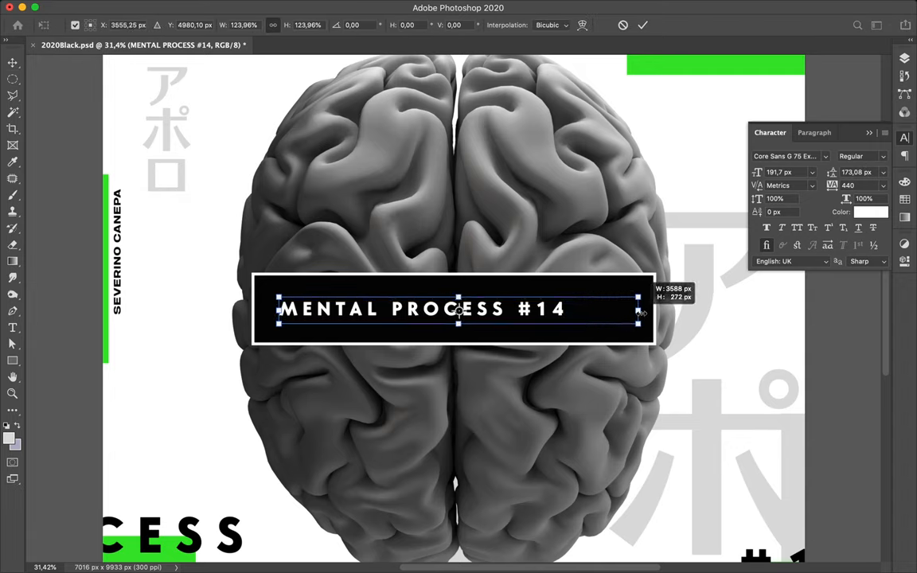
{"action": "left_click_drag", "start_coordinate": [641, 312], "coordinate": [635, 312]}
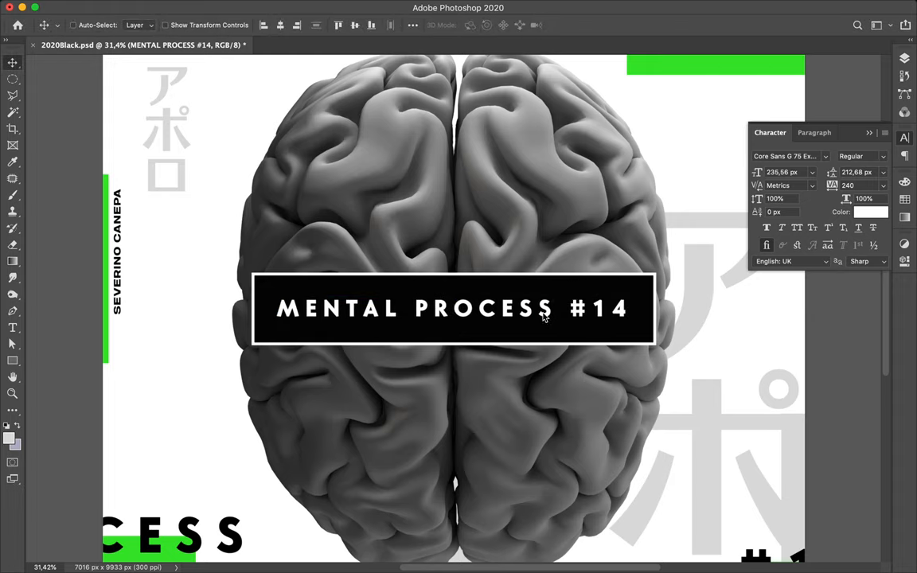
{"action": "mouse_move", "coordinate": [545, 294]}
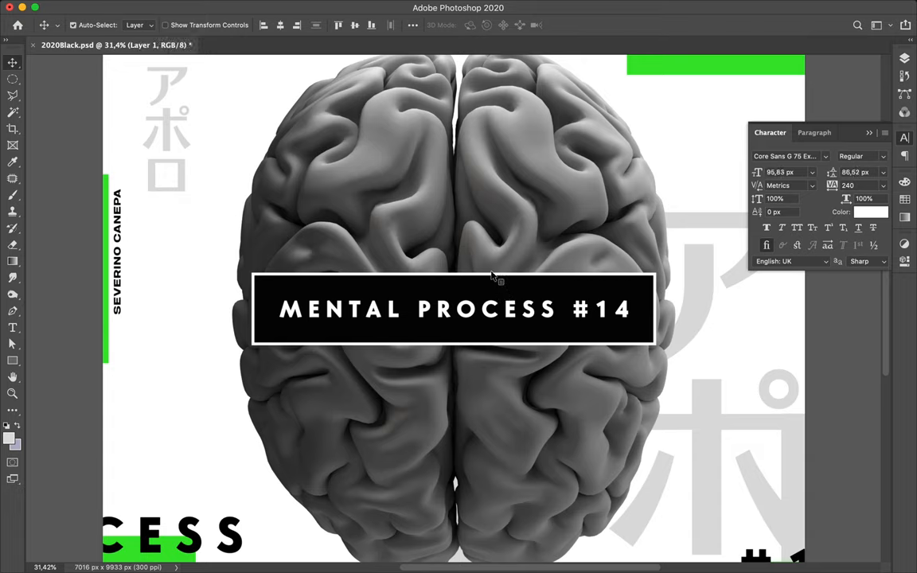
Step: Move a duplicated title up above the bar and tuck it behind Rectangle 9 in the stack
{"action": "left_click", "coordinate": [493, 308]}
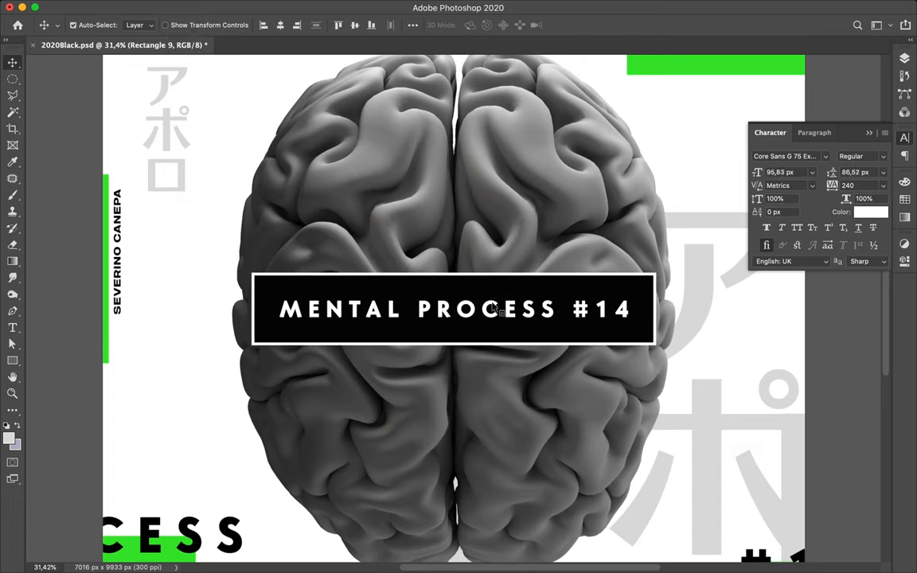
{"action": "left_click_drag", "start_coordinate": [454, 308], "coordinate": [454, 273]}
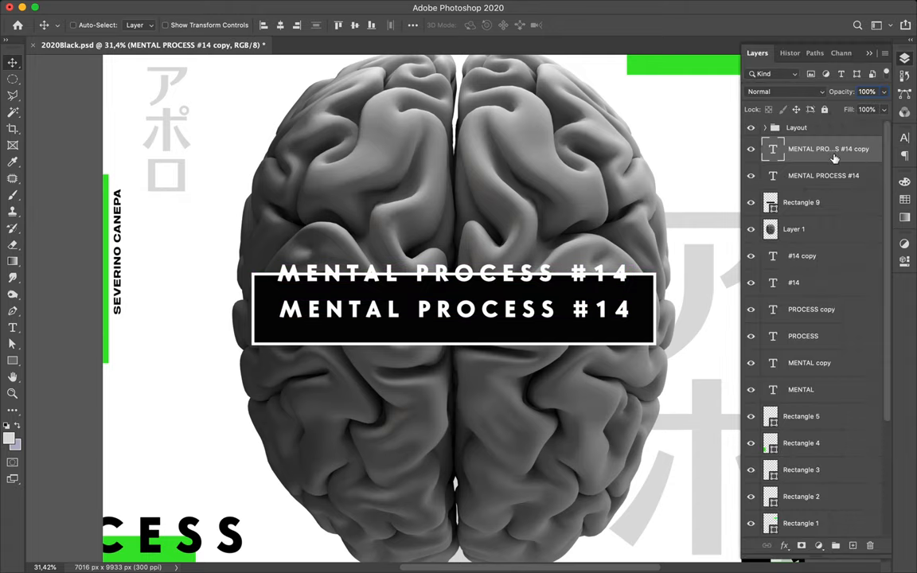
{"action": "left_click_drag", "start_coordinate": [827, 149], "coordinate": [827, 202]}
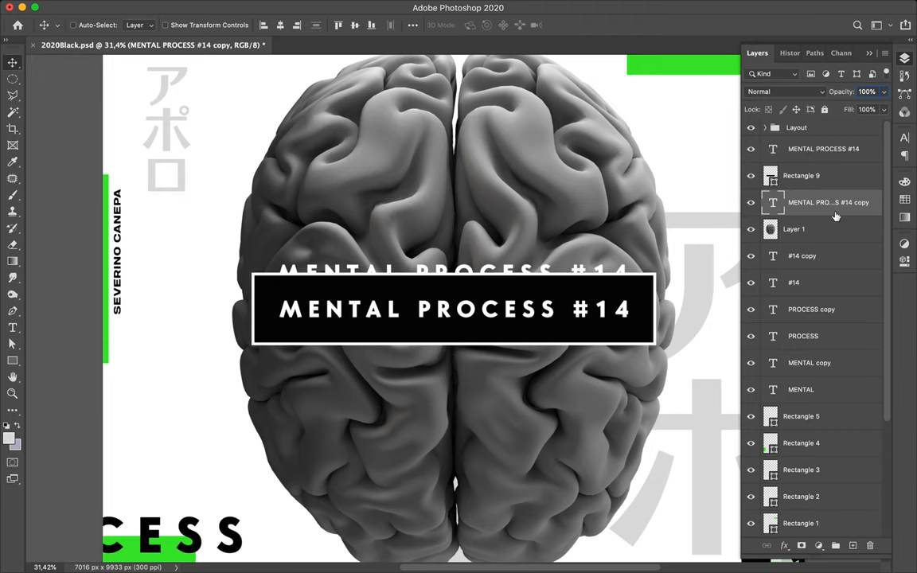
{"action": "mouse_move", "coordinate": [529, 268]}
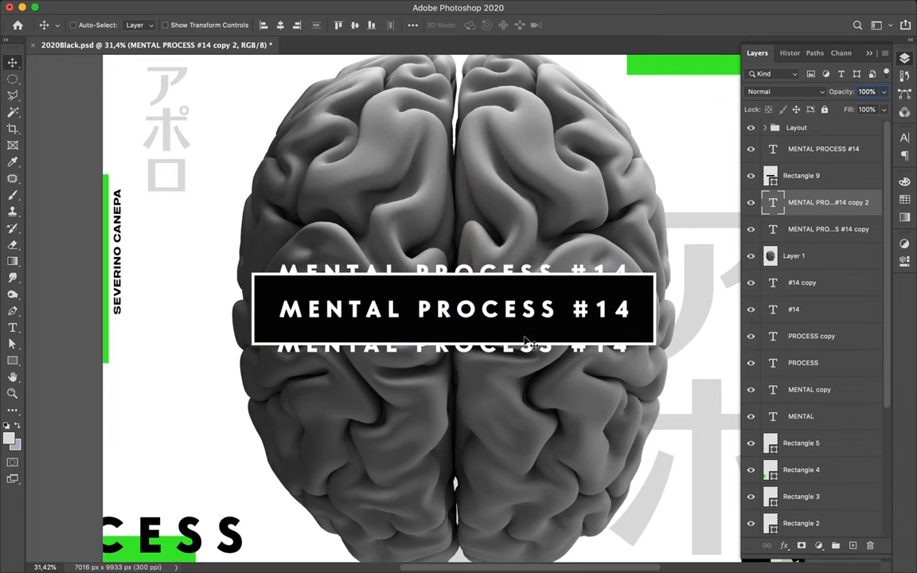
{"action": "mouse_move", "coordinate": [529, 354]}
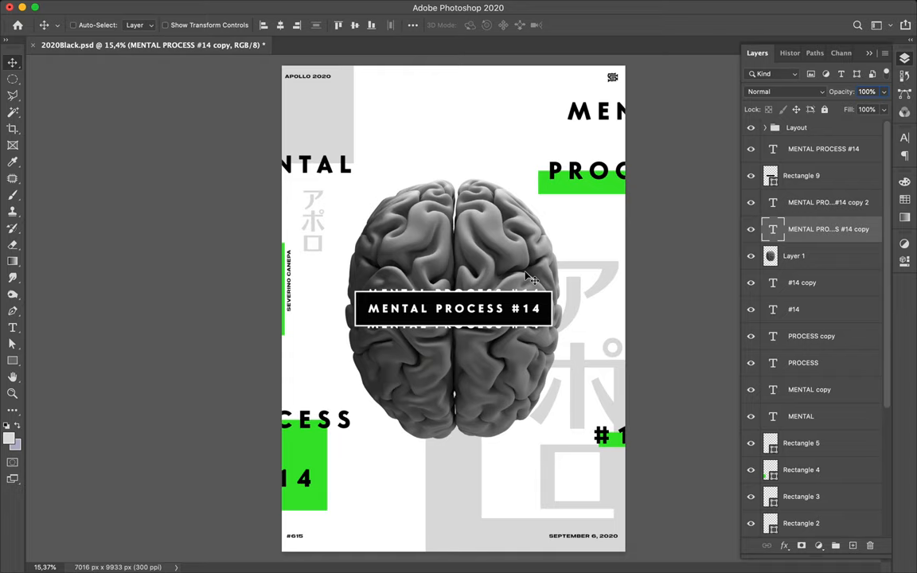
Step: Add a Levels adjustment with the white input pulled in, clip it to the brain and merge down
{"action": "left_click", "coordinate": [793, 255]}
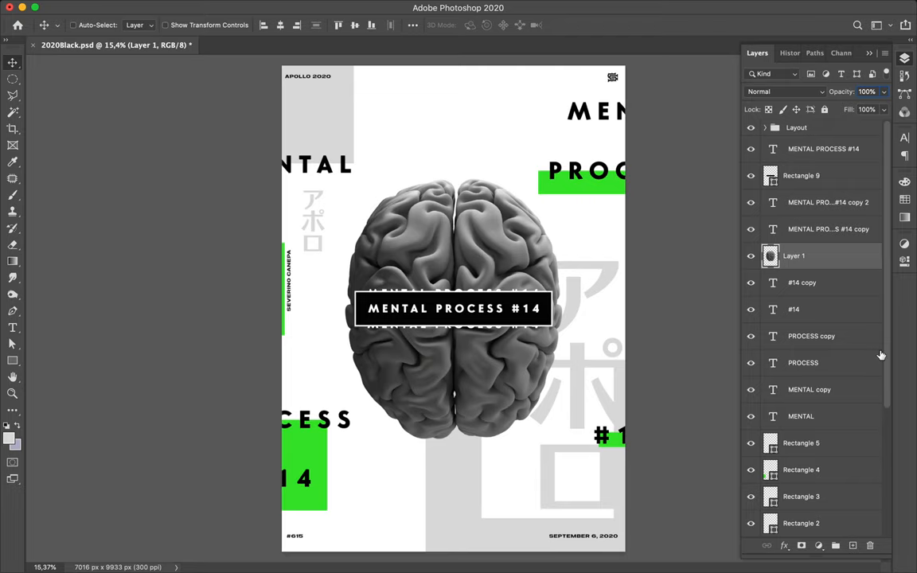
{"action": "left_click", "coordinate": [801, 545]}
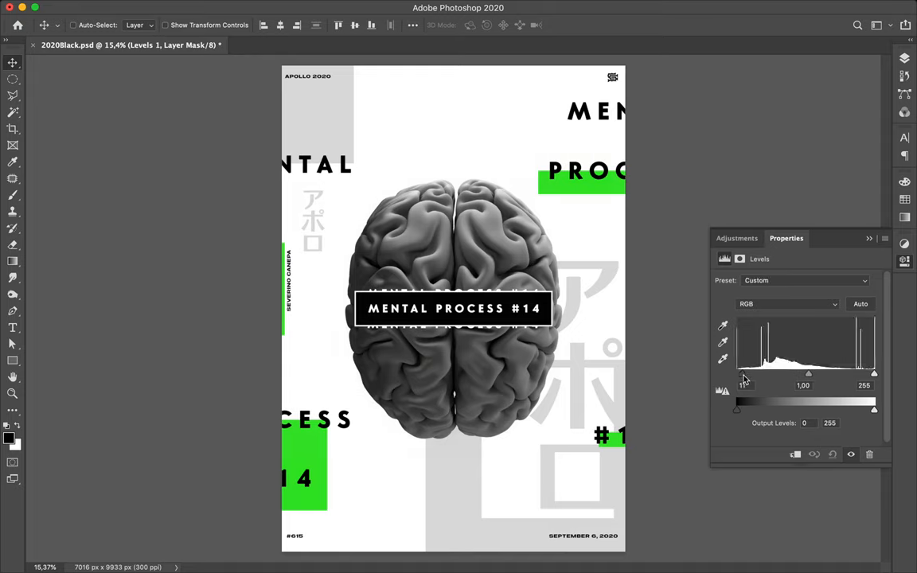
{"action": "mouse_move", "coordinate": [744, 379]}
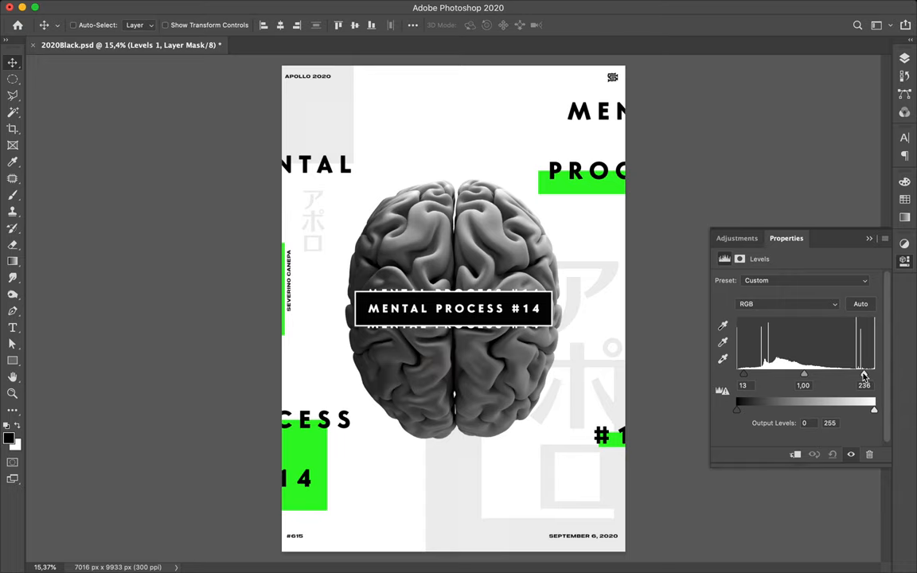
{"action": "left_click_drag", "start_coordinate": [863, 375], "coordinate": [834, 375]}
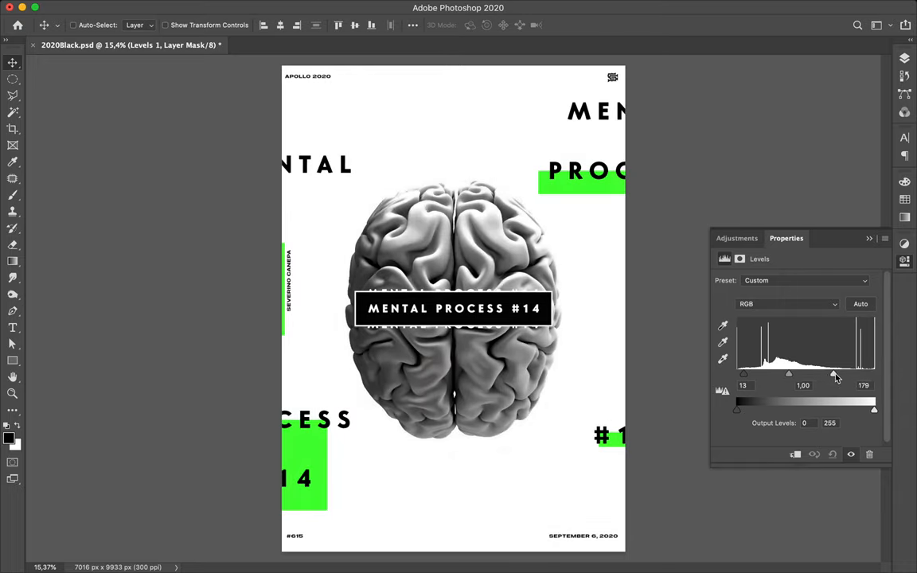
{"action": "left_click_drag", "start_coordinate": [833, 376], "coordinate": [858, 375]}
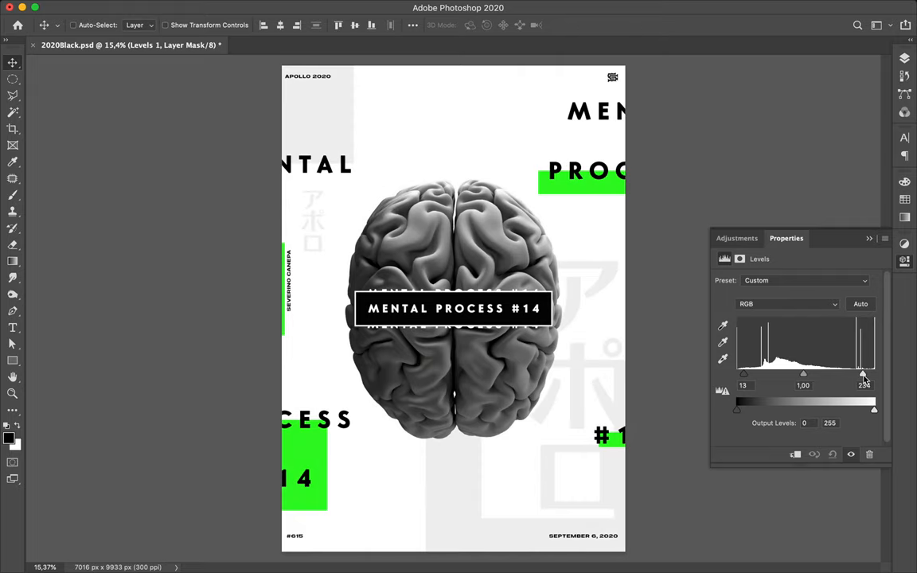
{"action": "left_click", "coordinate": [756, 52]}
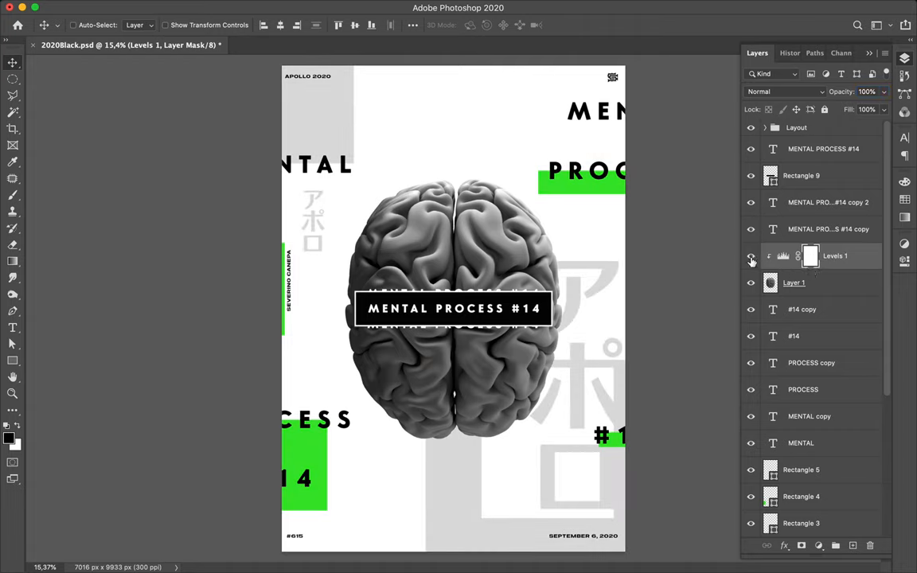
{"action": "mouse_move", "coordinate": [752, 265]}
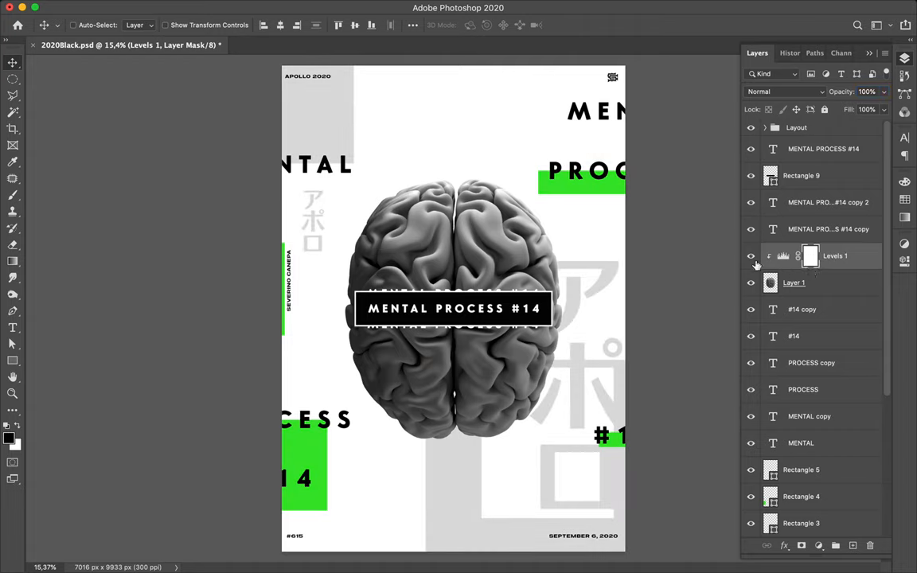
{"action": "left_click", "coordinate": [793, 282]}
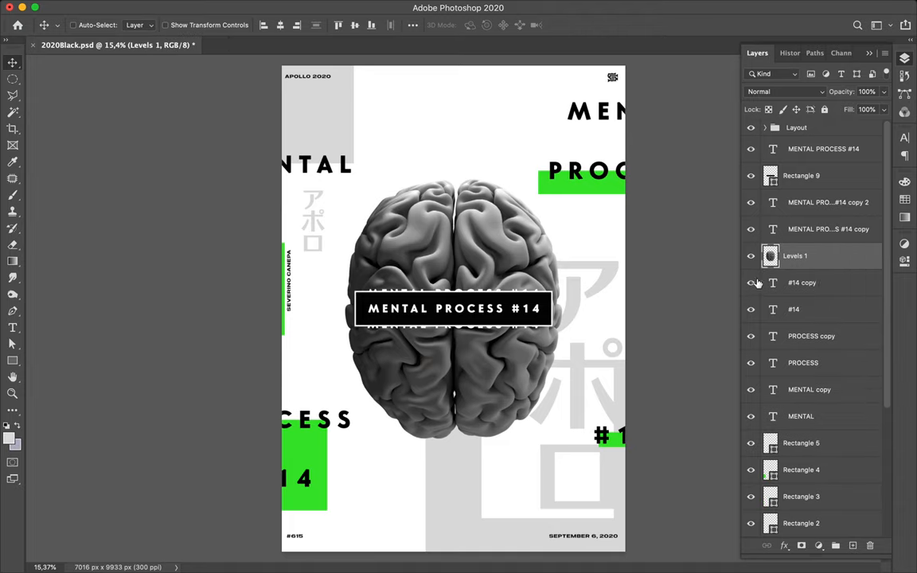
{"action": "left_click", "coordinate": [750, 283]}
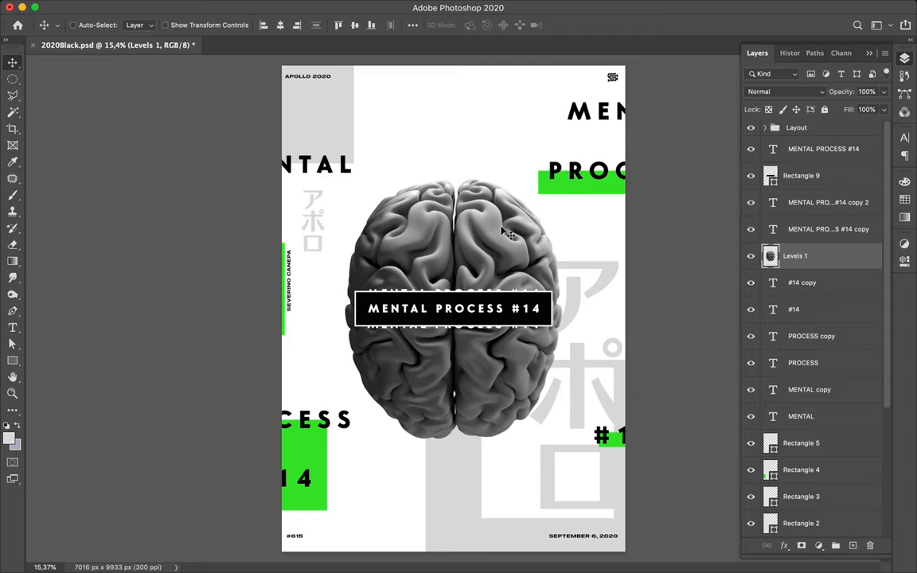
{"action": "mouse_move", "coordinate": [489, 256]}
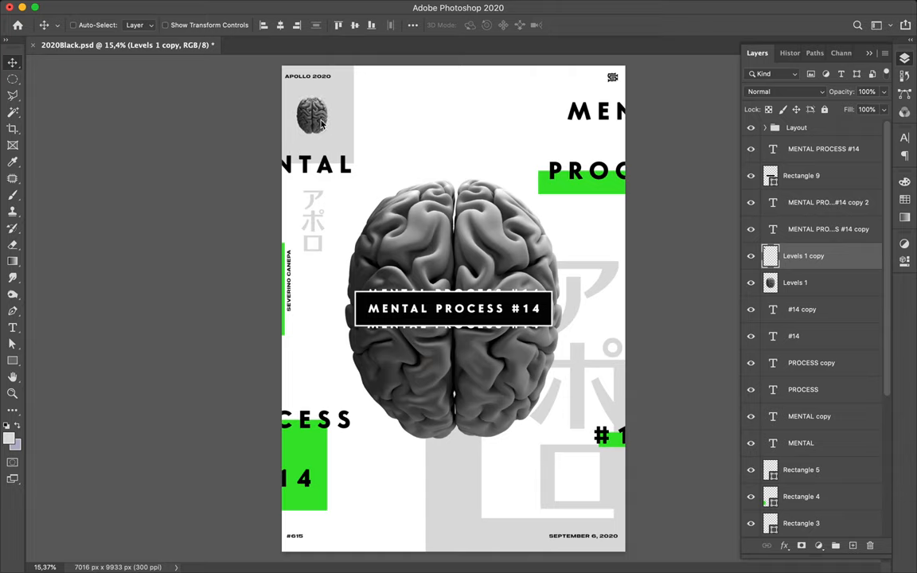
Step: Place another brain copy along the poster's top edge and check the lower copies
{"action": "left_click_drag", "start_coordinate": [312, 116], "coordinate": [445, 115]}
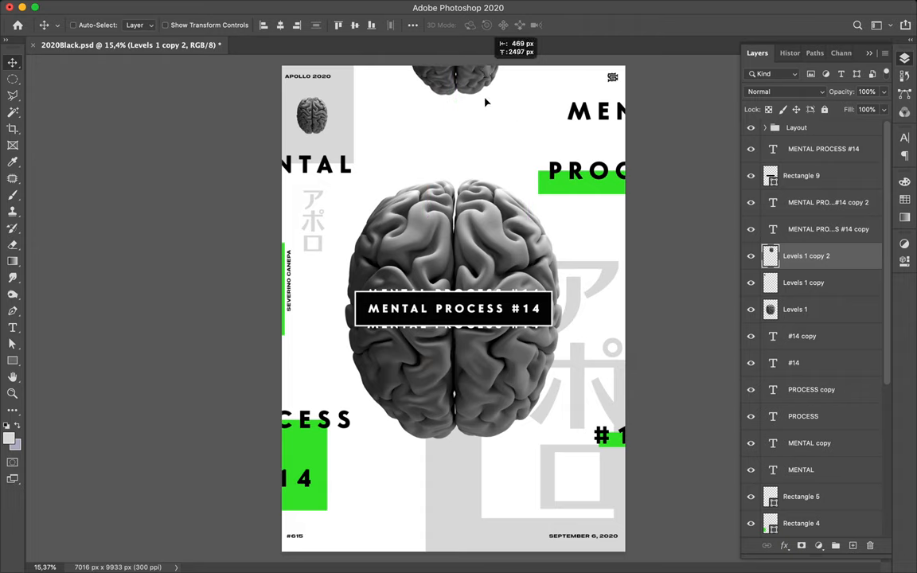
{"action": "mouse_move", "coordinate": [386, 77]}
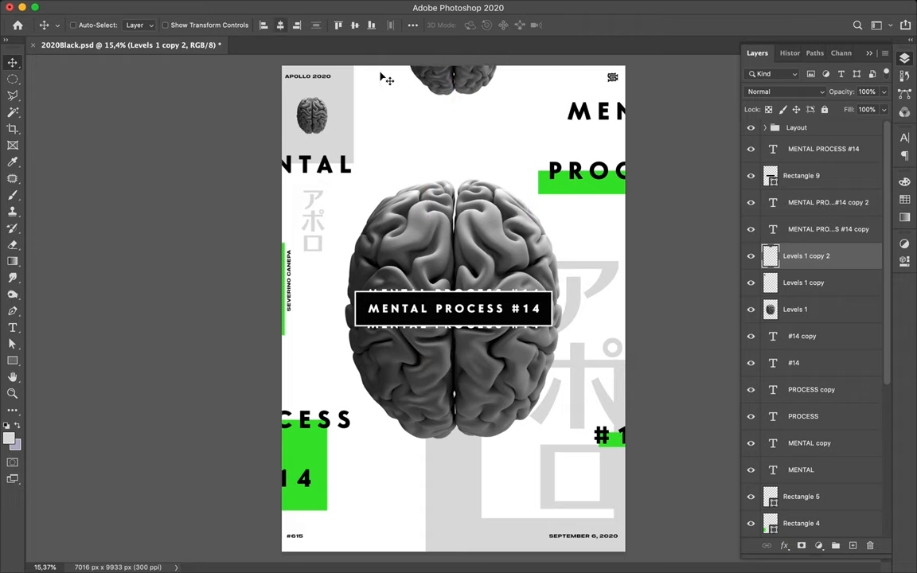
{"action": "mouse_move", "coordinate": [476, 155]}
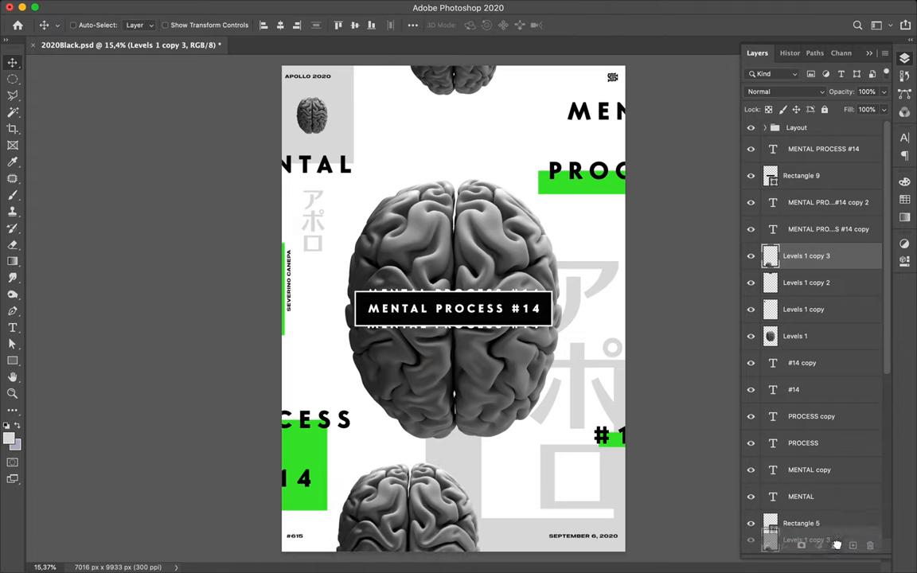
{"action": "scroll", "scroll_direction": "down", "scroll_amount": 3}
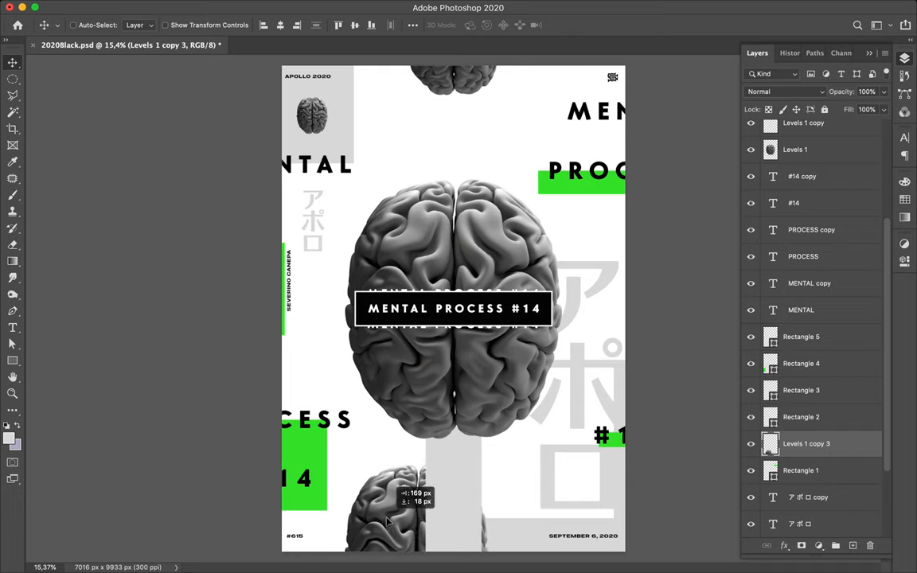
{"action": "scroll", "scroll_direction": "down", "scroll_amount": 3}
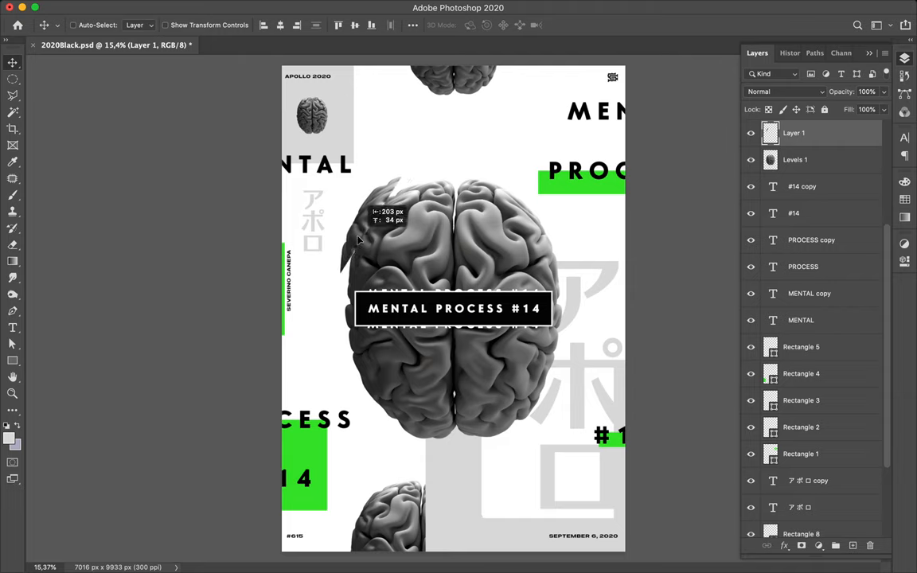
Step: Create a new empty Layer 2 directly above the Levels 1 brain layer
{"action": "left_click", "coordinate": [795, 159]}
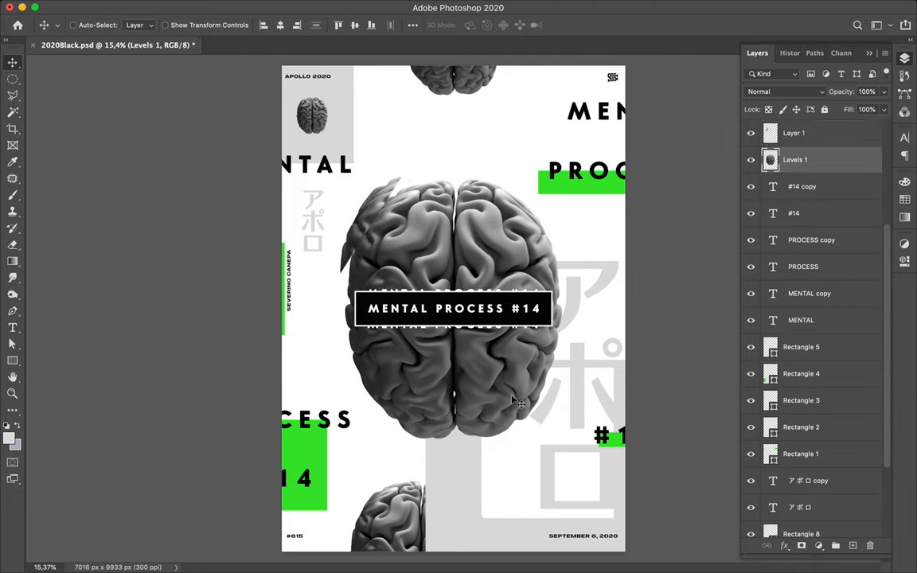
{"action": "left_click", "coordinate": [12, 78]}
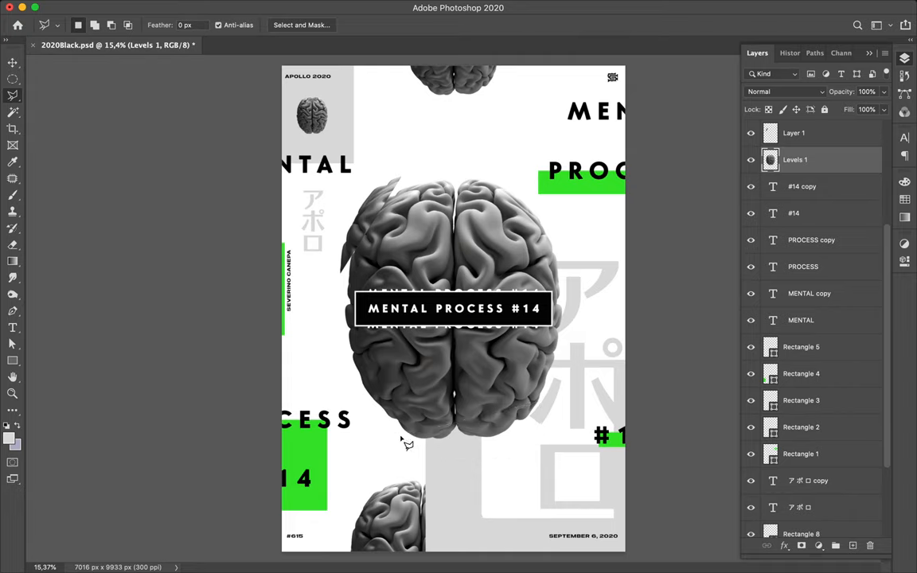
{"action": "left_click", "coordinate": [853, 545]}
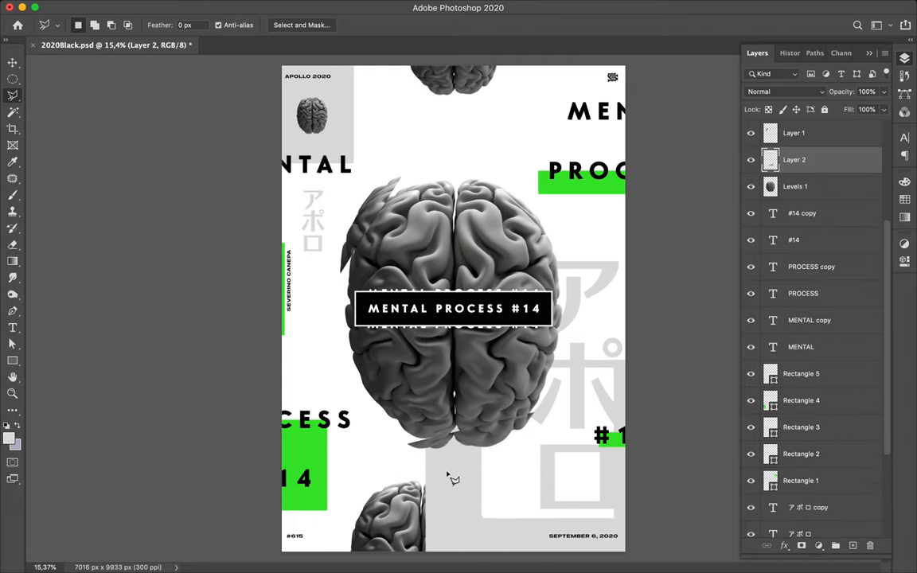
{"action": "left_click", "coordinate": [12, 63]}
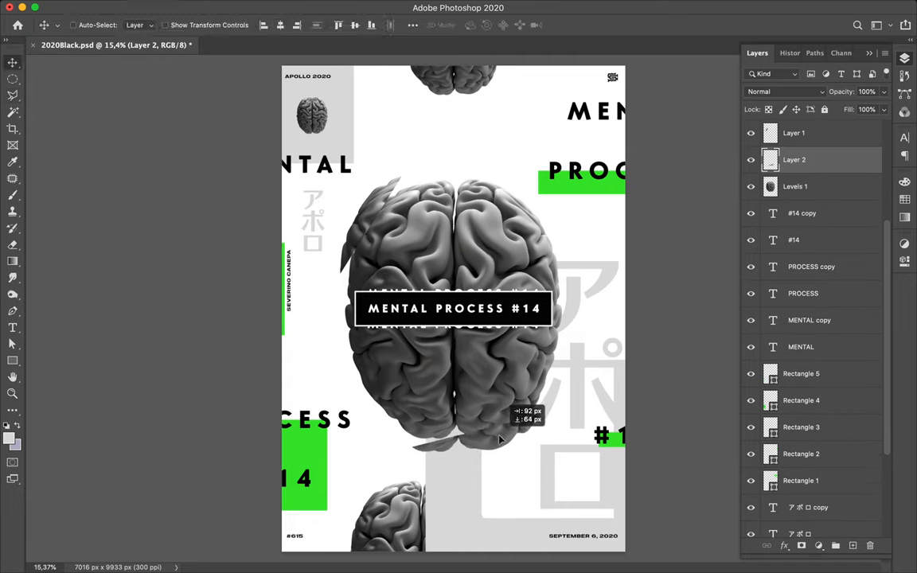
{"action": "mouse_move", "coordinate": [553, 282]}
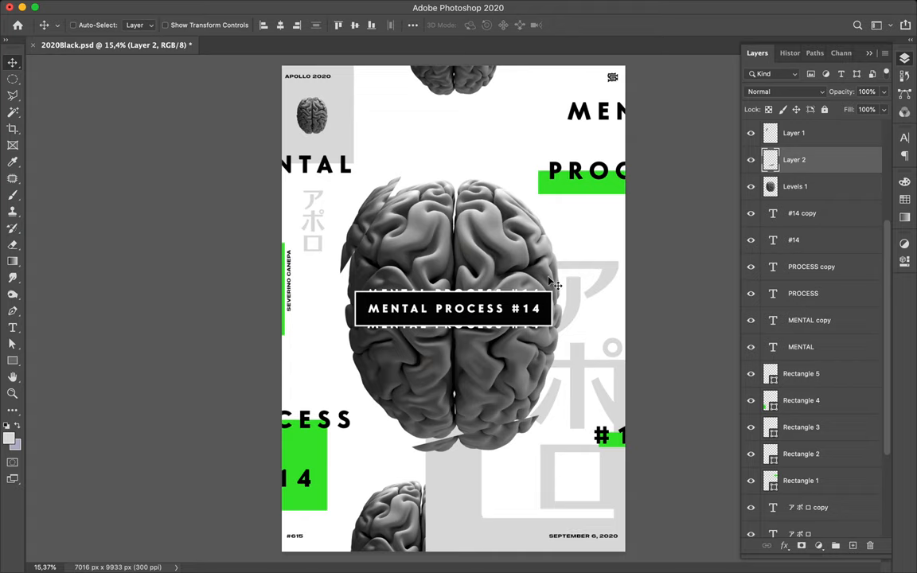
{"action": "mouse_move", "coordinate": [449, 196]}
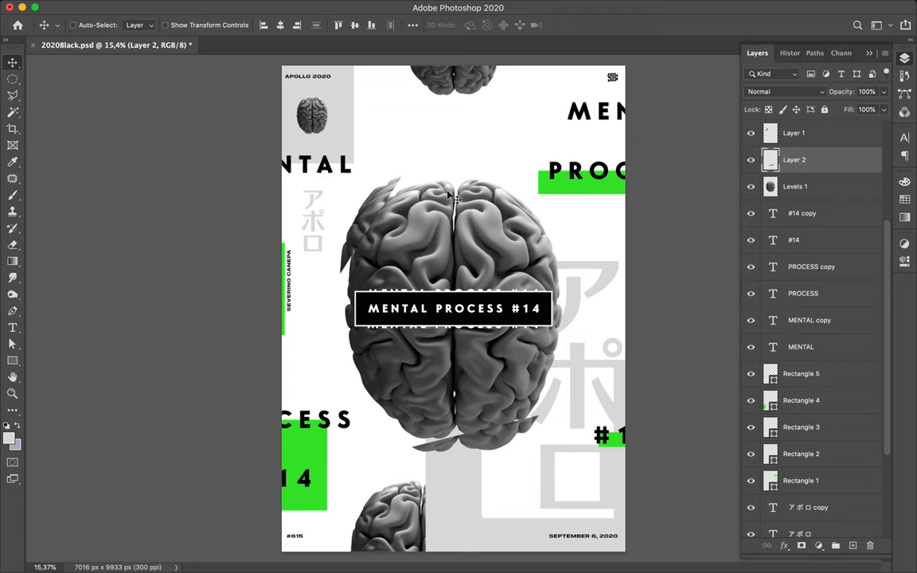
{"action": "mouse_move", "coordinate": [537, 267]}
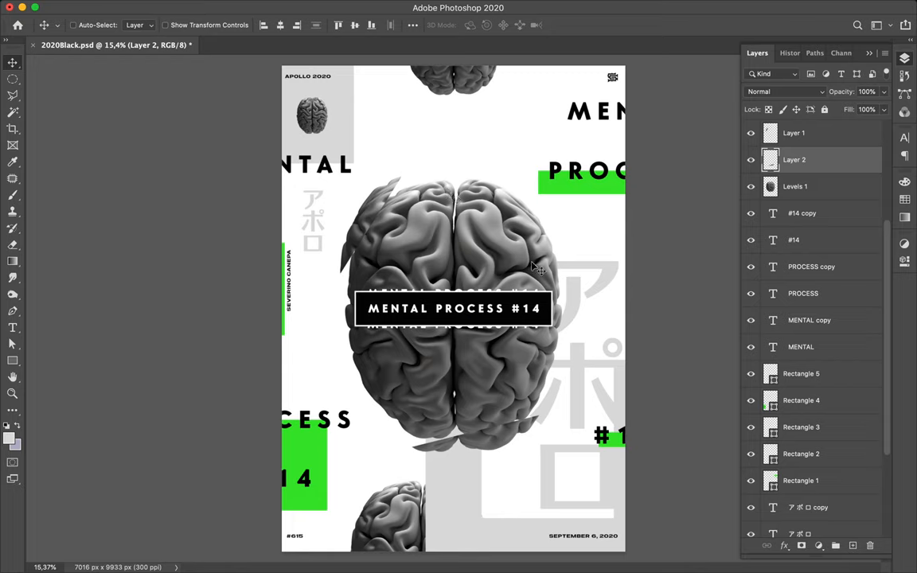
{"action": "mouse_move", "coordinate": [438, 157]}
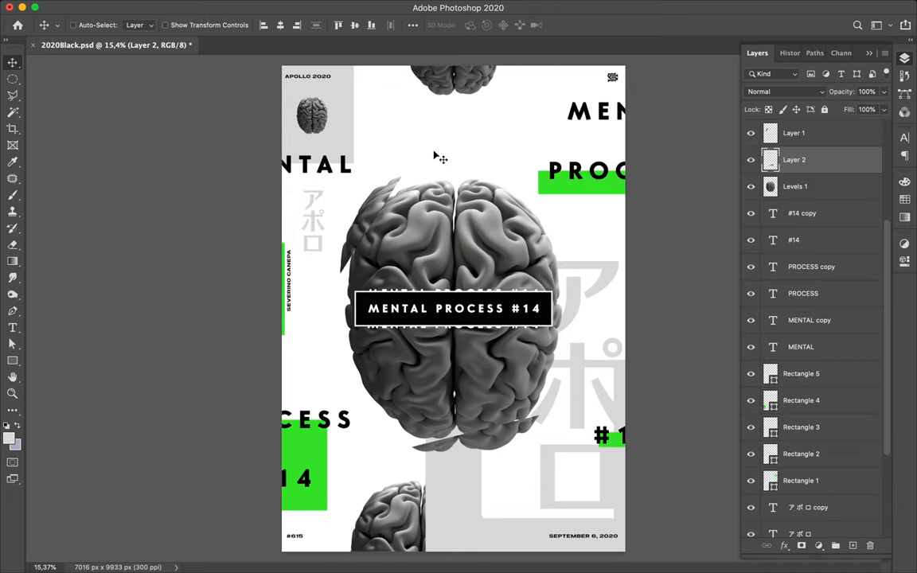
{"action": "left_click", "coordinate": [13, 326]}
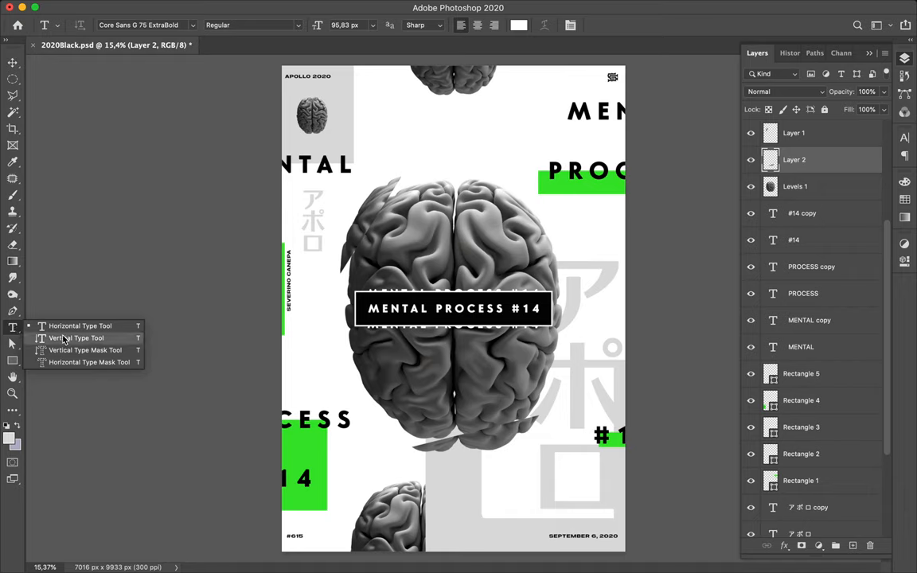
Step: Write vertical COGNITIVE in a pale lavender swatch with very wide tracking (1040)
{"action": "left_click", "coordinate": [78, 338]}
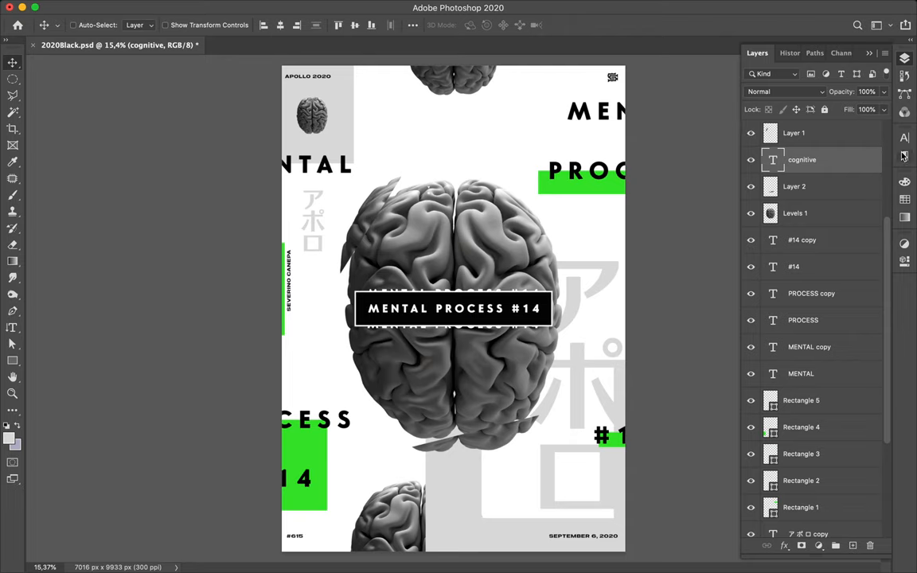
{"action": "left_click", "coordinate": [904, 137]}
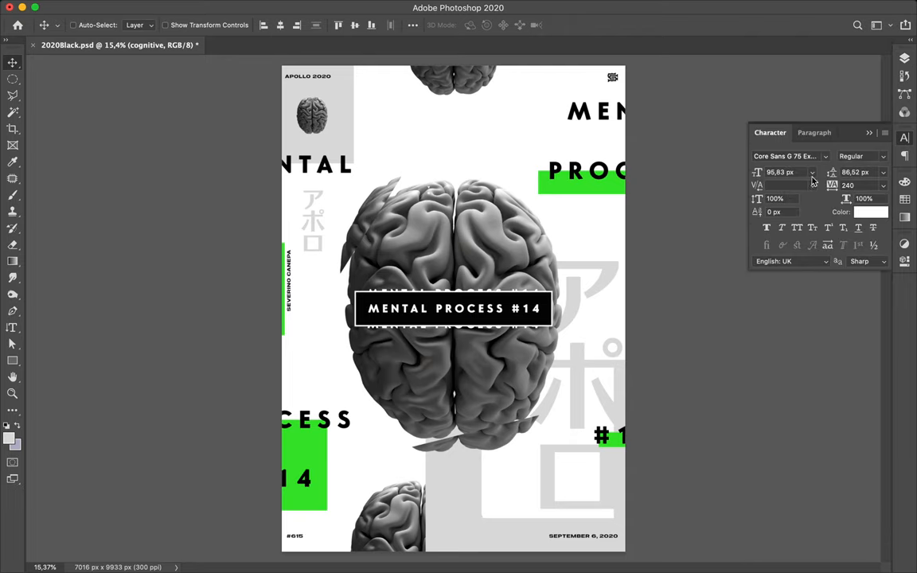
{"action": "left_click", "coordinate": [869, 212]}
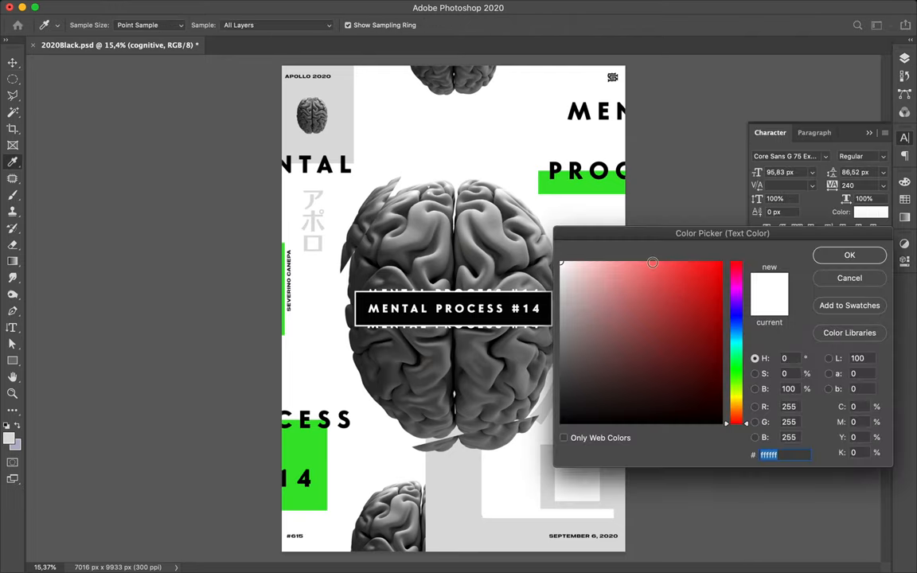
{"action": "left_click", "coordinate": [849, 255]}
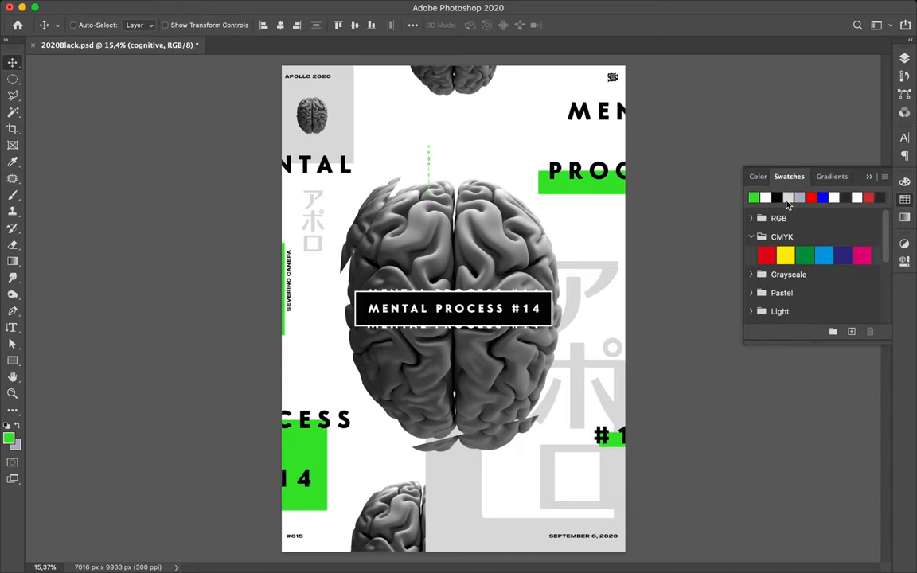
{"action": "mouse_move", "coordinate": [786, 197]}
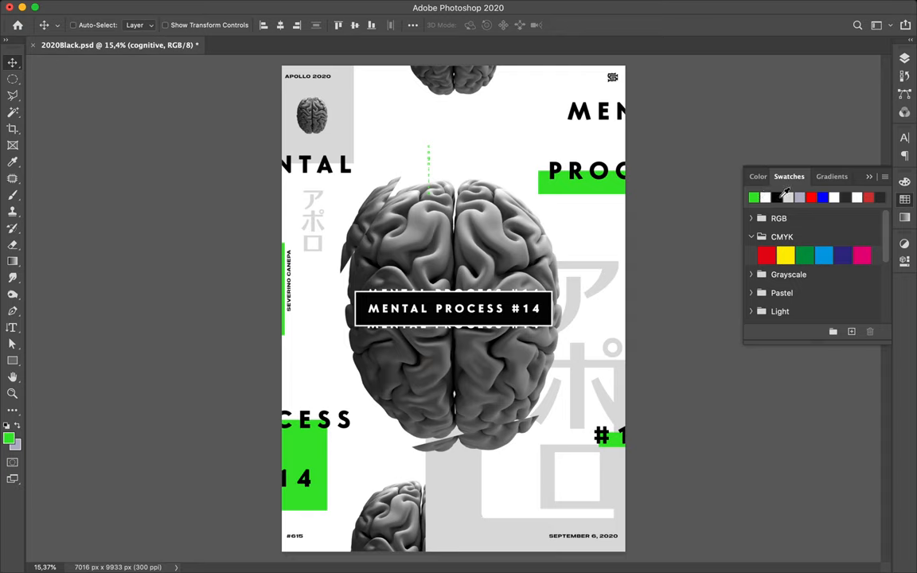
{"action": "left_click", "coordinate": [753, 197]}
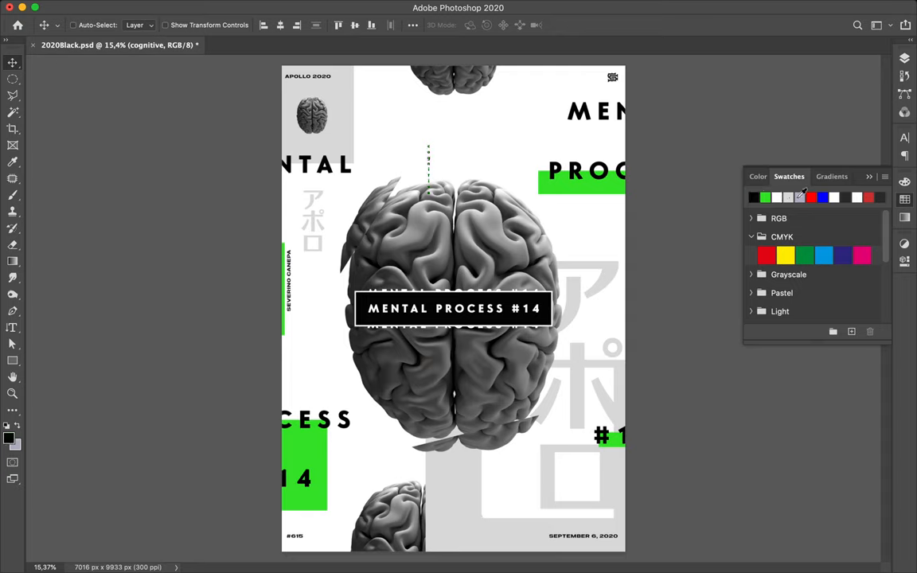
{"action": "left_click", "coordinate": [753, 197]}
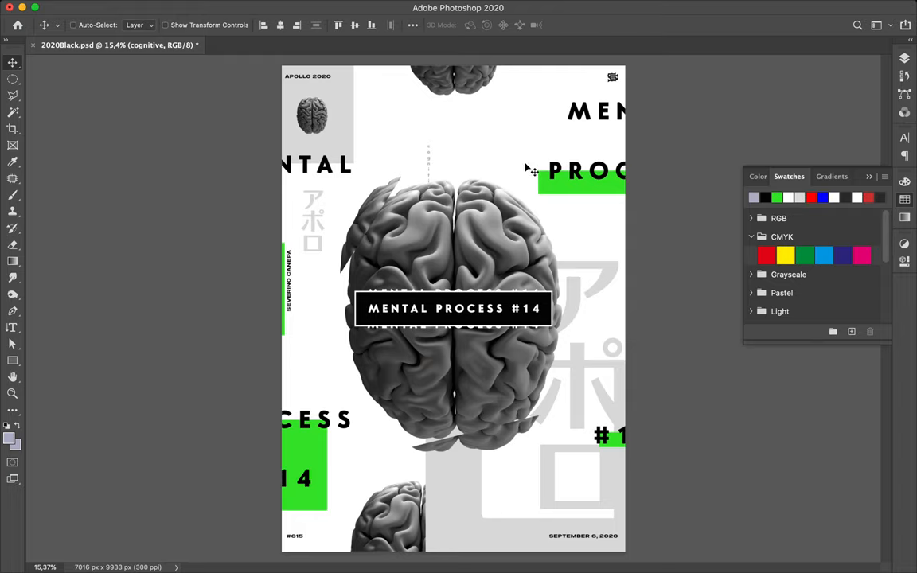
{"action": "mouse_move", "coordinate": [428, 142]}
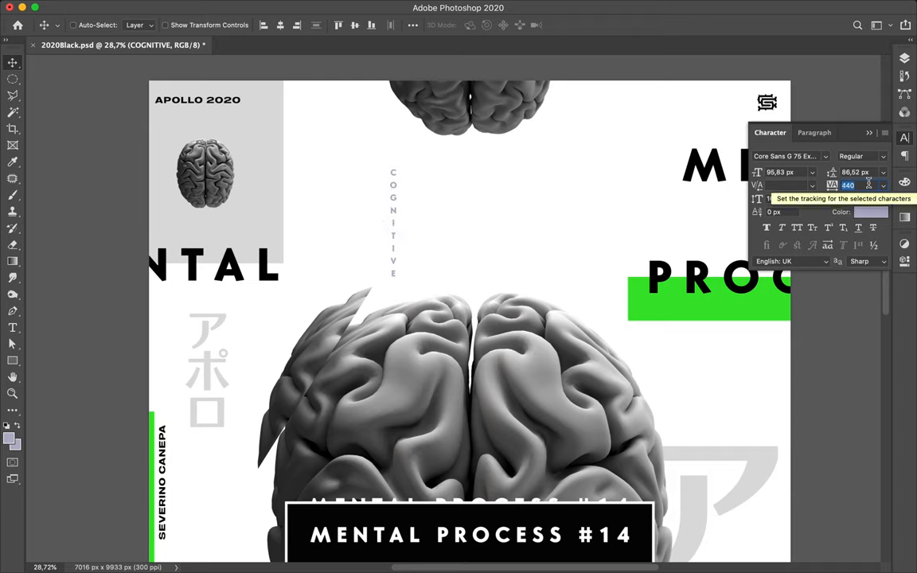
{"action": "type", "text": "1040"}
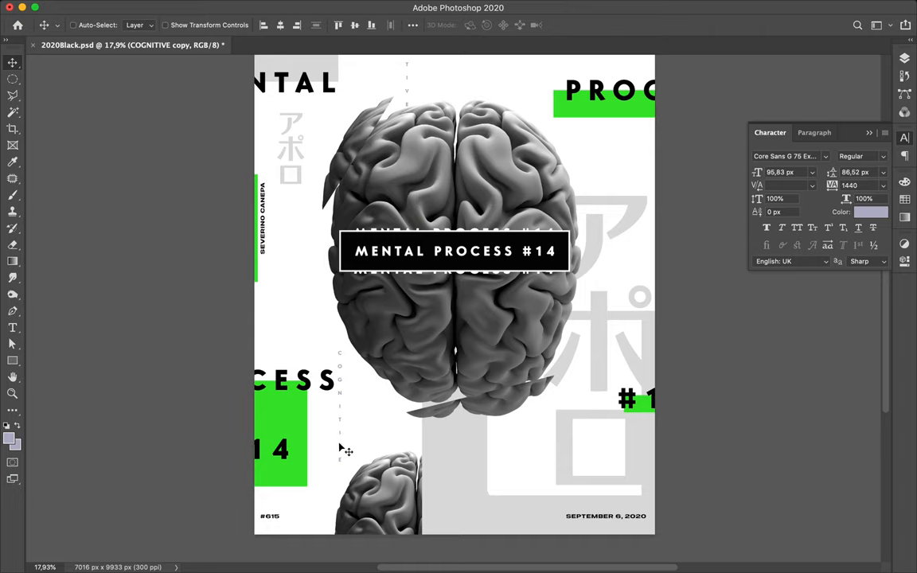
Step: Edit the duplicate to RESSOURCES and position COGNITIVE to the right above the brain
{"action": "left_click", "coordinate": [12, 327]}
{"action": "type", "text": "RESSOURCES"}
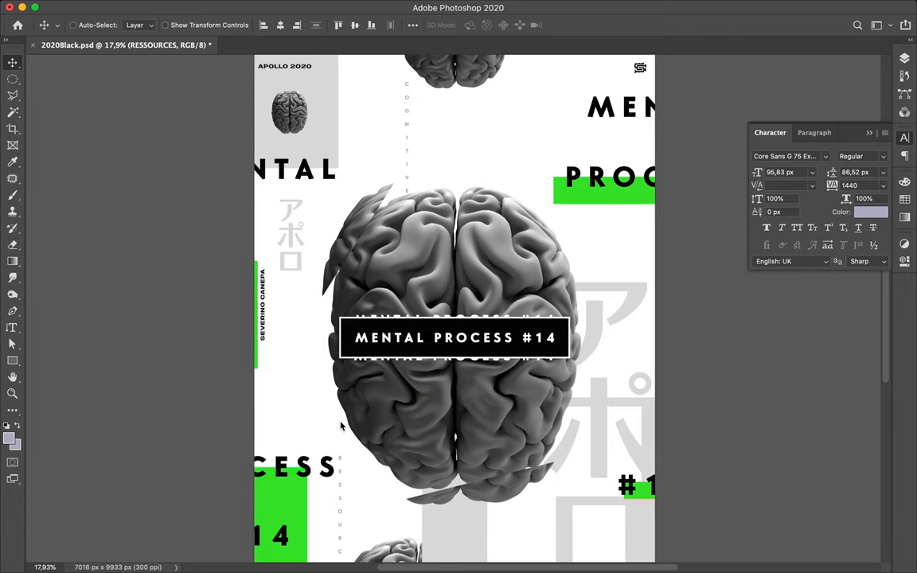
{"action": "scroll", "scroll_direction": "up", "scroll_amount": 3}
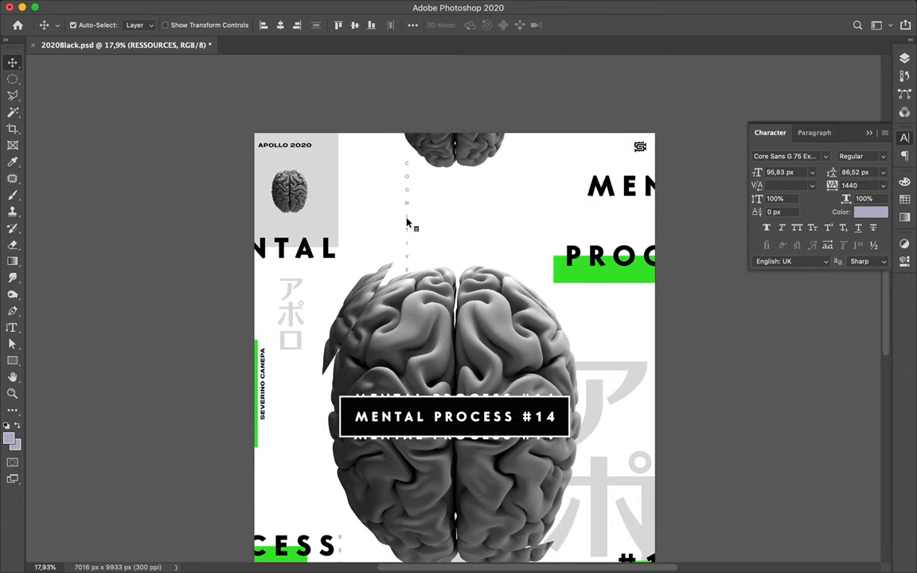
{"action": "left_click_drag", "start_coordinate": [406, 215], "coordinate": [541, 227]}
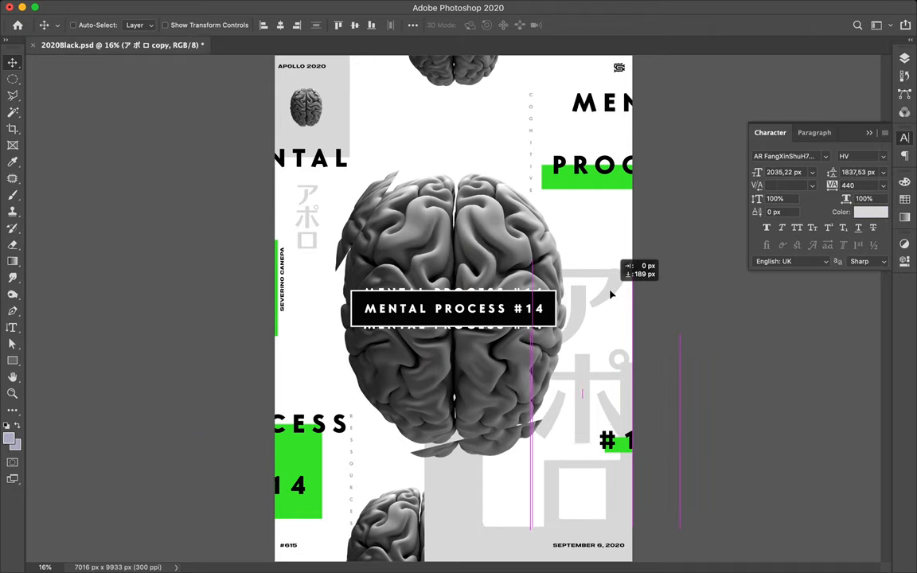
{"action": "mouse_move", "coordinate": [628, 390]}
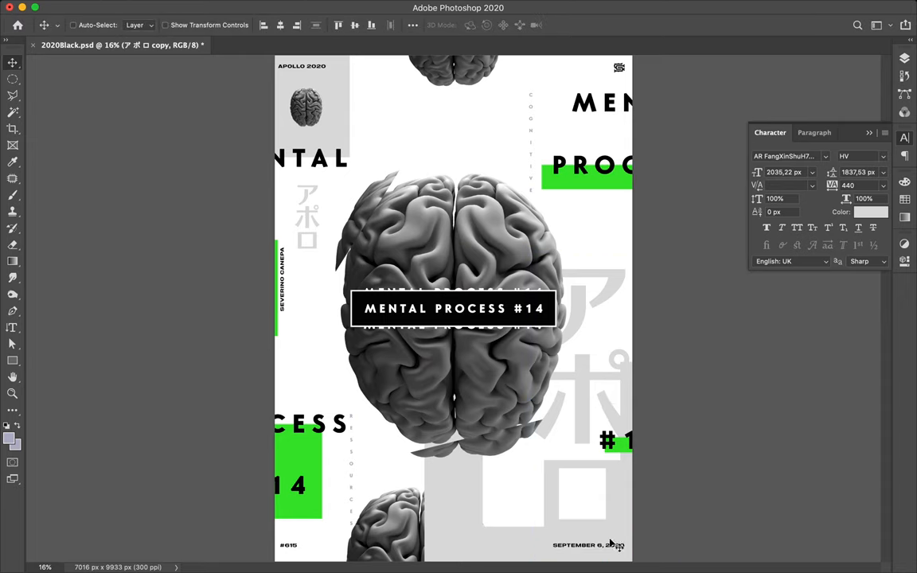
{"action": "mouse_move", "coordinate": [884, 50]}
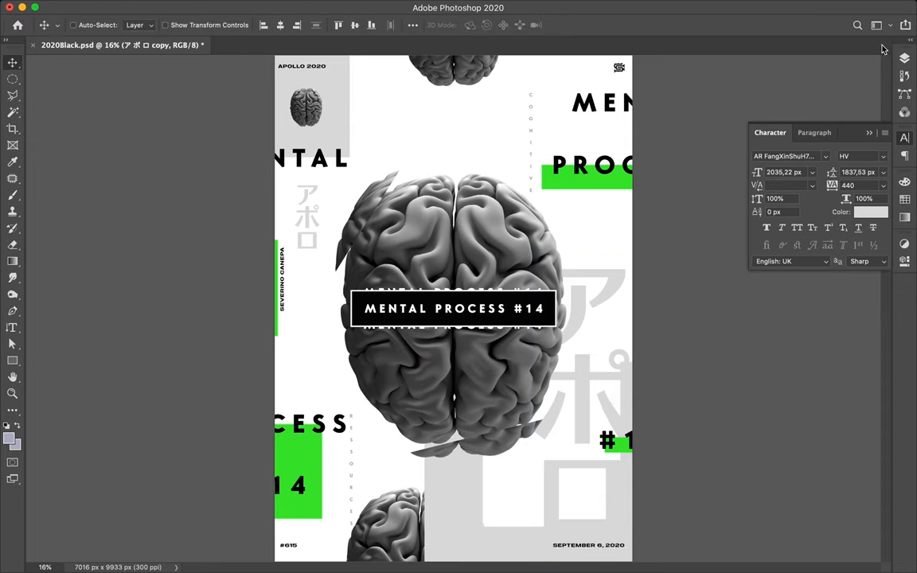
Step: Scale Rectangle 6 slightly shorter by pulling its top edge down and commit the transform
{"action": "left_click", "coordinate": [756, 53]}
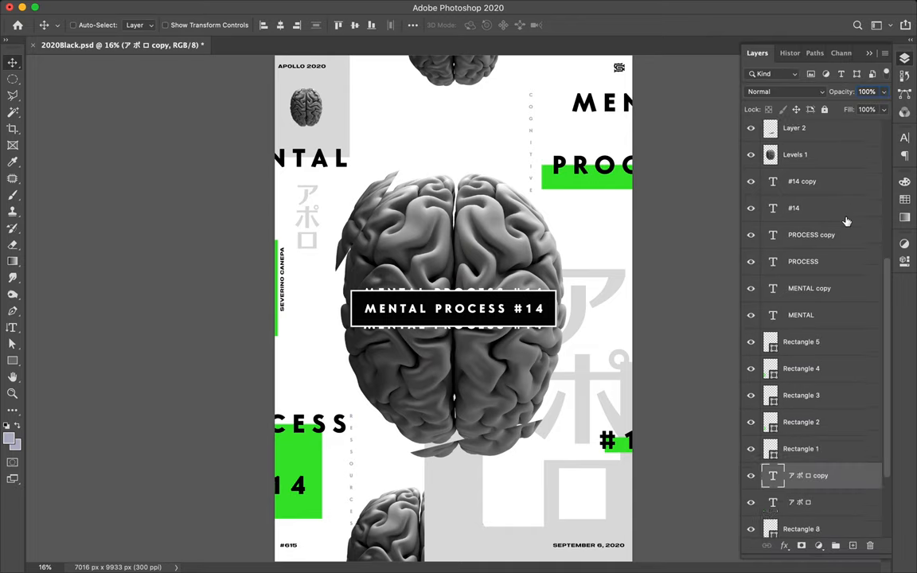
{"action": "scroll", "scroll_direction": "down", "scroll_amount": 3}
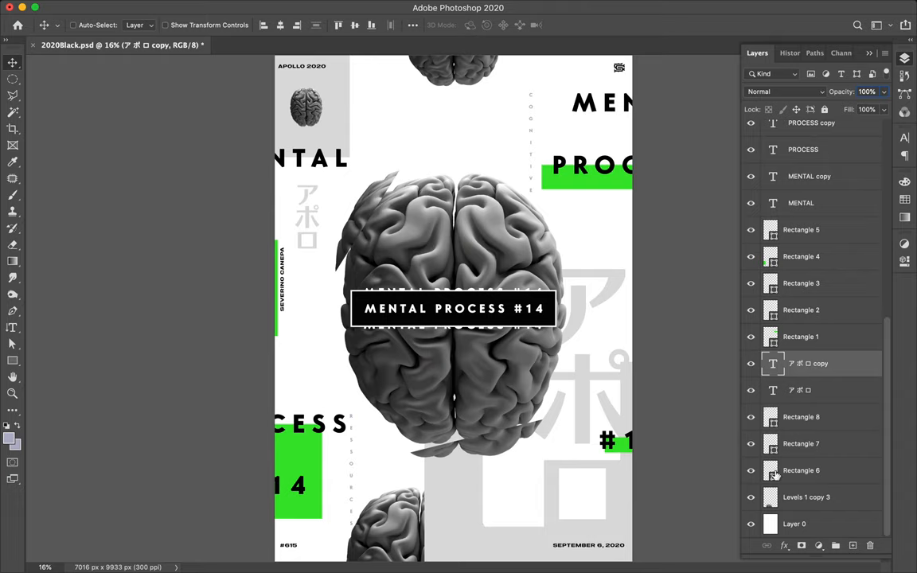
{"action": "left_click", "coordinate": [800, 470]}
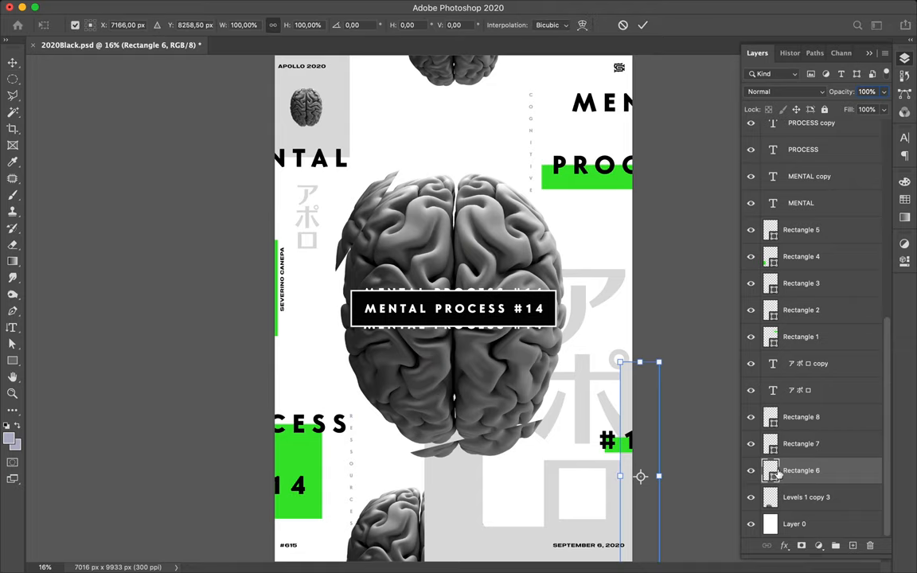
{"action": "left_click_drag", "start_coordinate": [621, 362], "coordinate": [641, 373]}
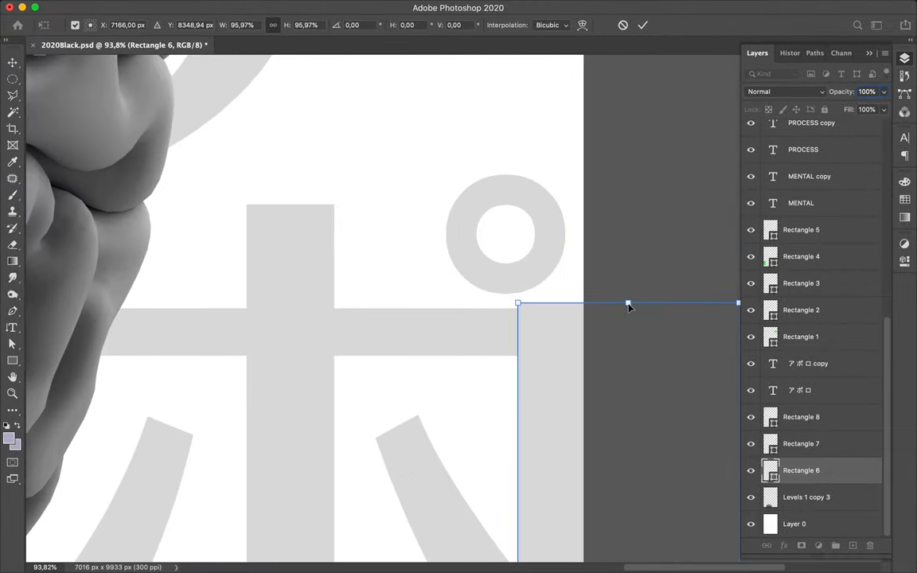
{"action": "left_click_drag", "start_coordinate": [628, 303], "coordinate": [628, 308]}
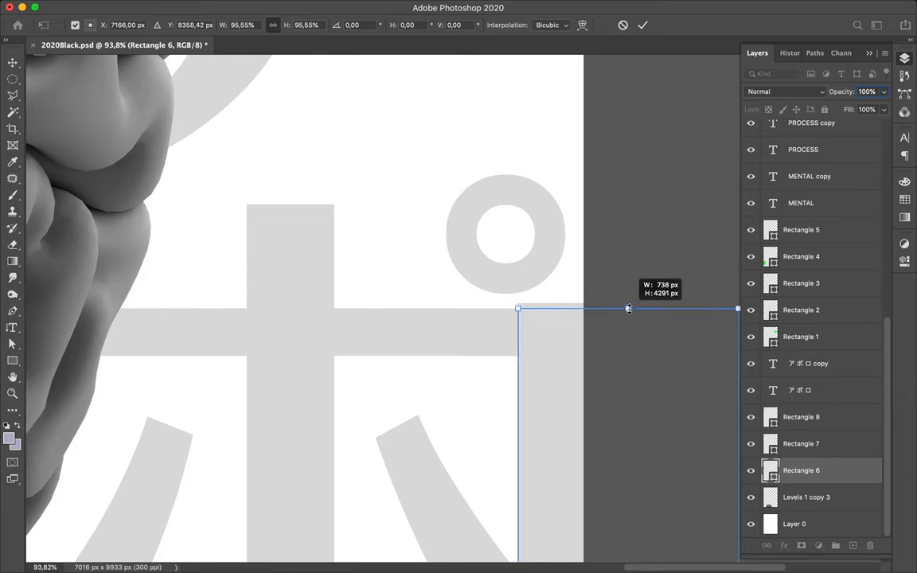
{"action": "left_click_drag", "start_coordinate": [628, 309], "coordinate": [627, 310]}
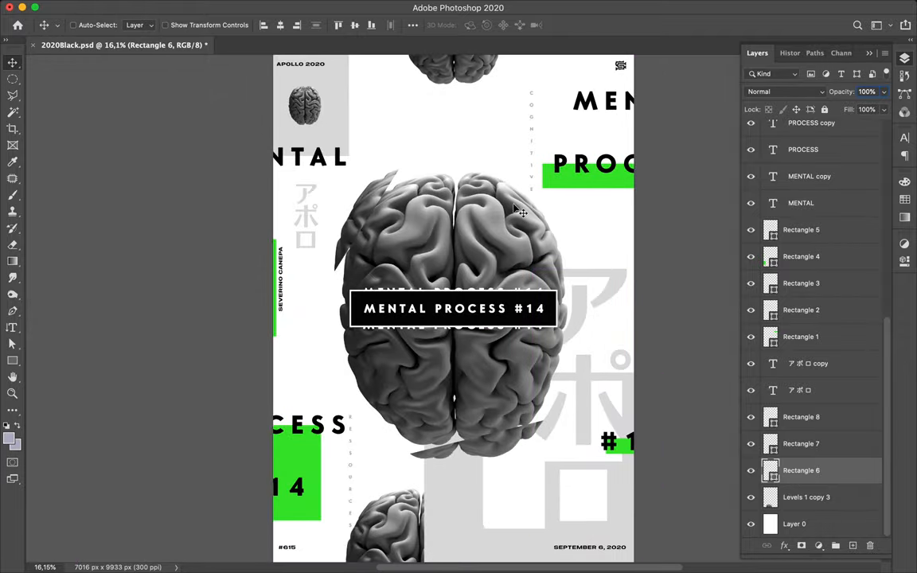
{"action": "mouse_move", "coordinate": [500, 220]}
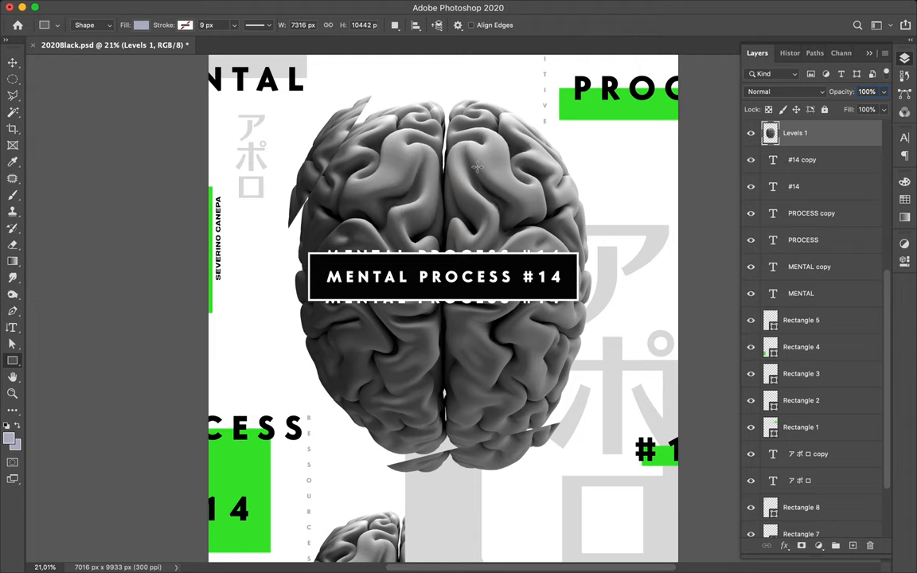
Step: Draw a small square over the brain's right hemisphere and fill it bright green
{"action": "left_click_drag", "start_coordinate": [478, 165], "coordinate": [535, 226]}
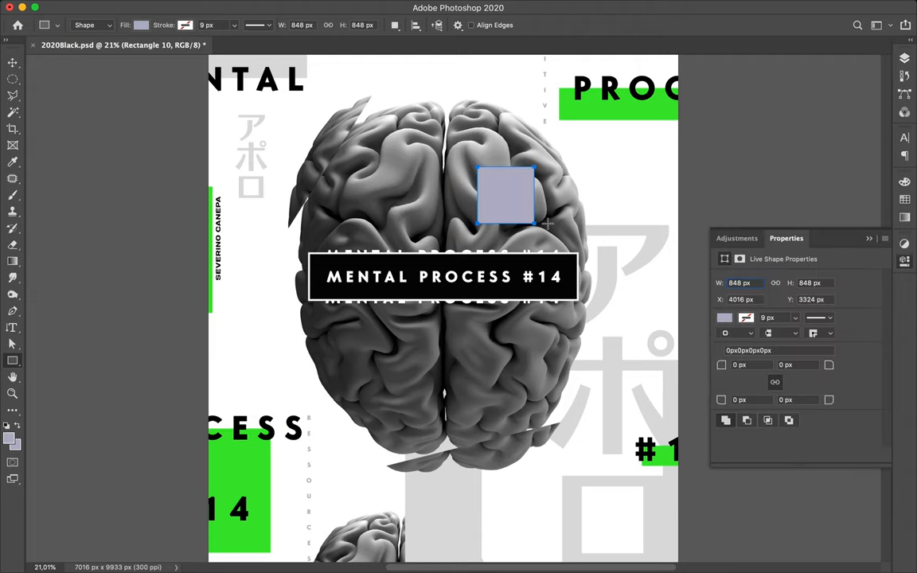
{"action": "left_click", "coordinate": [141, 25]}
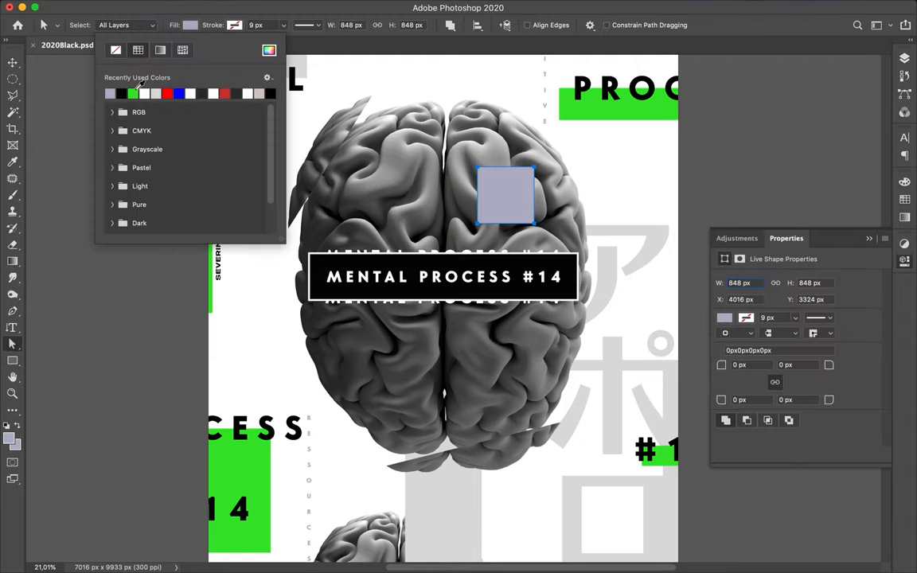
{"action": "left_click", "coordinate": [132, 94]}
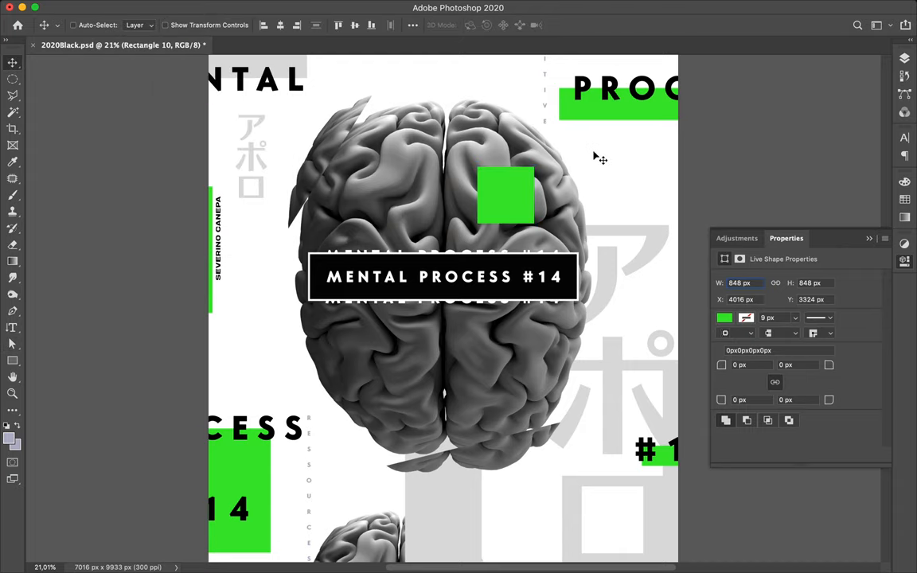
Step: Set the green square's blend mode to Color so the brain's folds show through
{"action": "left_click", "coordinate": [757, 52]}
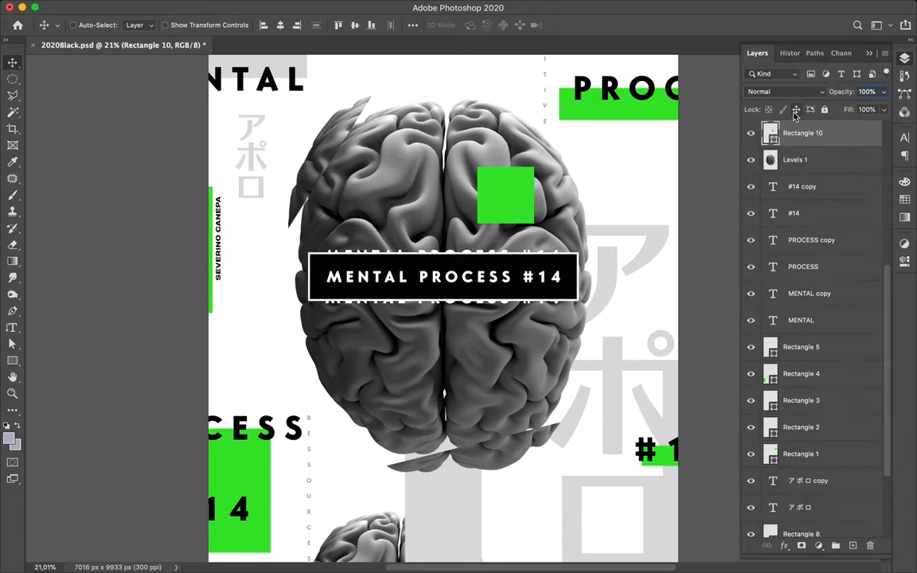
{"action": "left_click", "coordinate": [784, 91]}
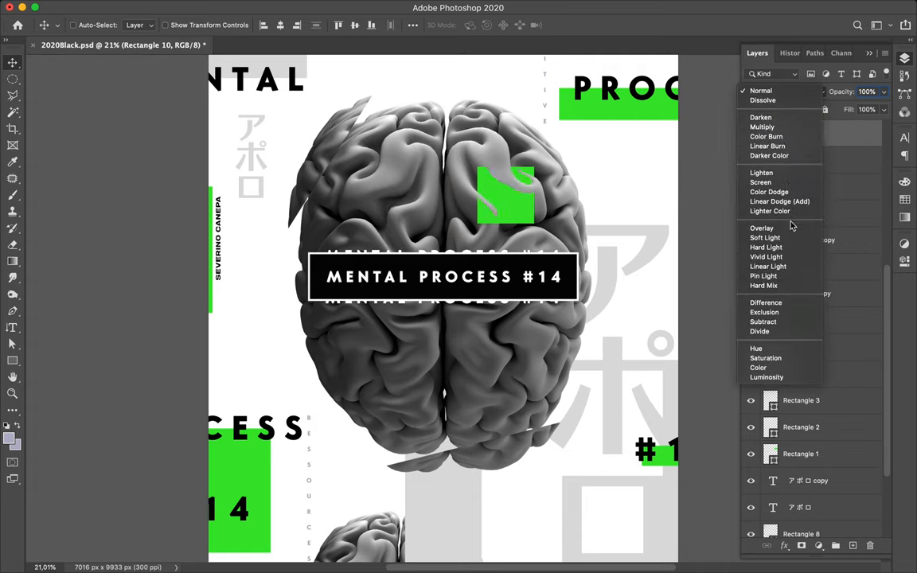
{"action": "mouse_move", "coordinate": [778, 276]}
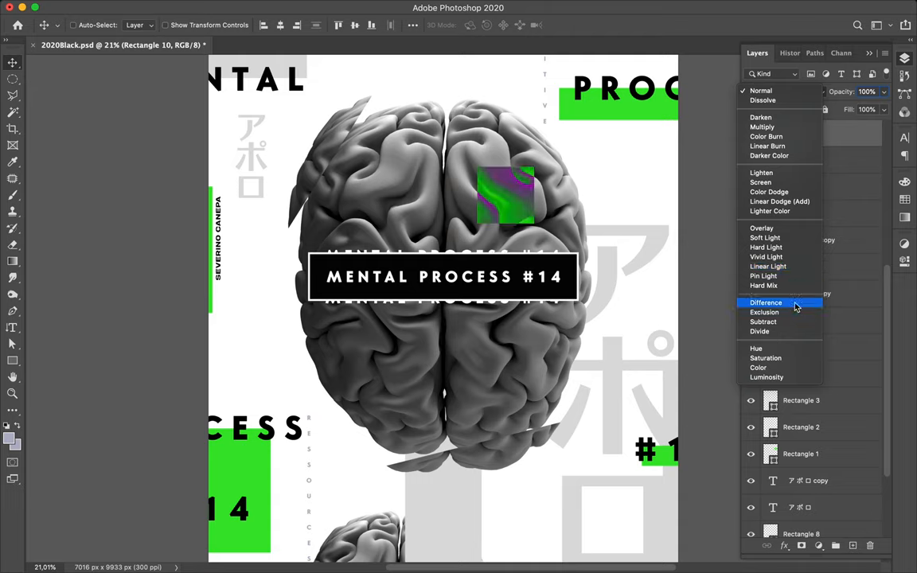
{"action": "mouse_move", "coordinate": [794, 312]}
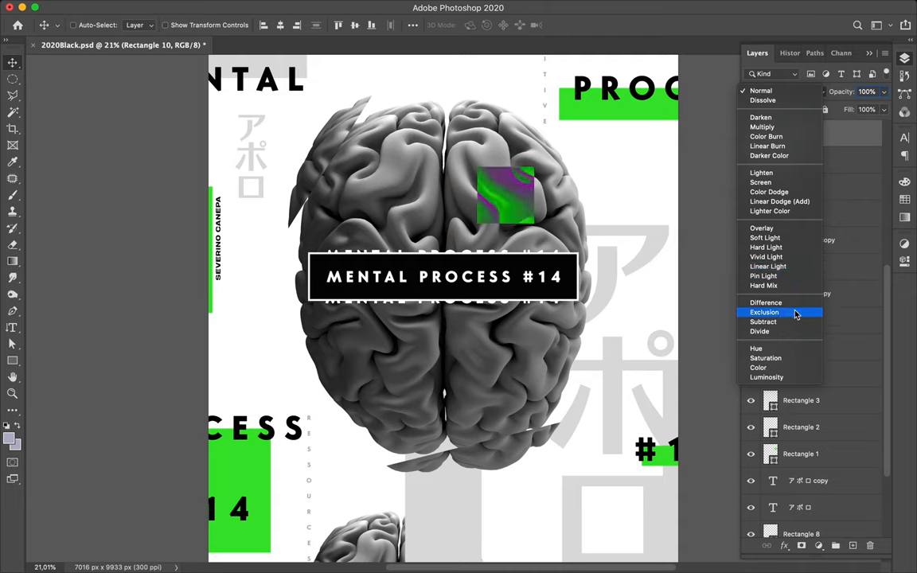
{"action": "mouse_move", "coordinate": [800, 348]}
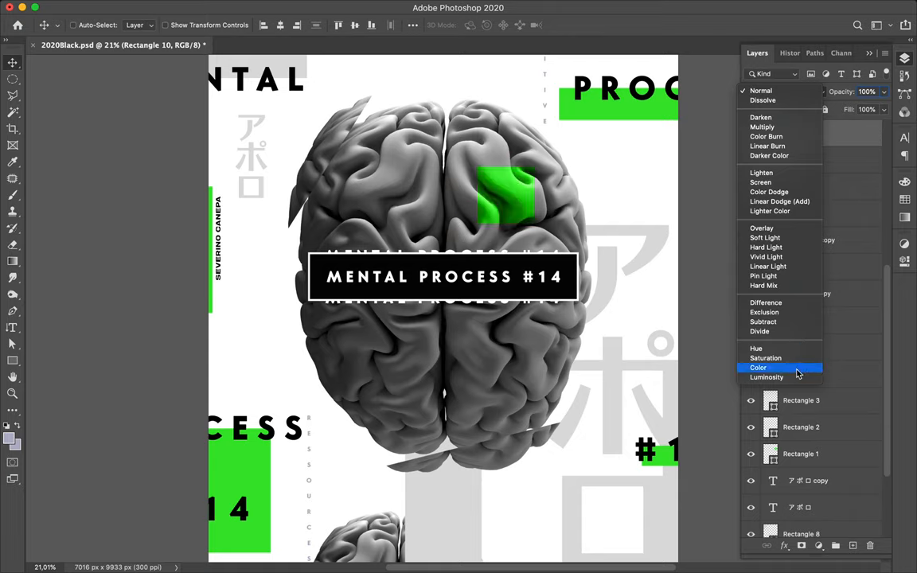
{"action": "mouse_move", "coordinate": [779, 200]}
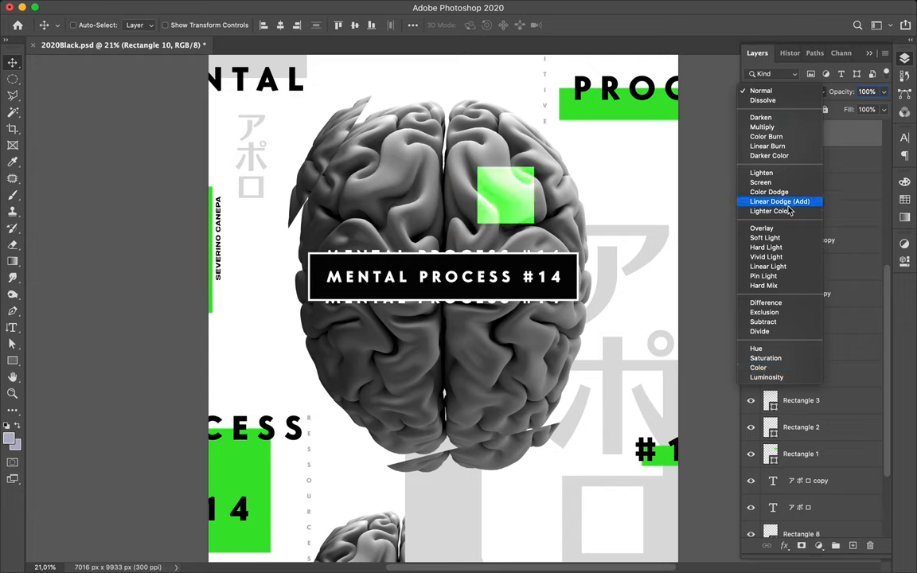
{"action": "mouse_move", "coordinate": [761, 172]}
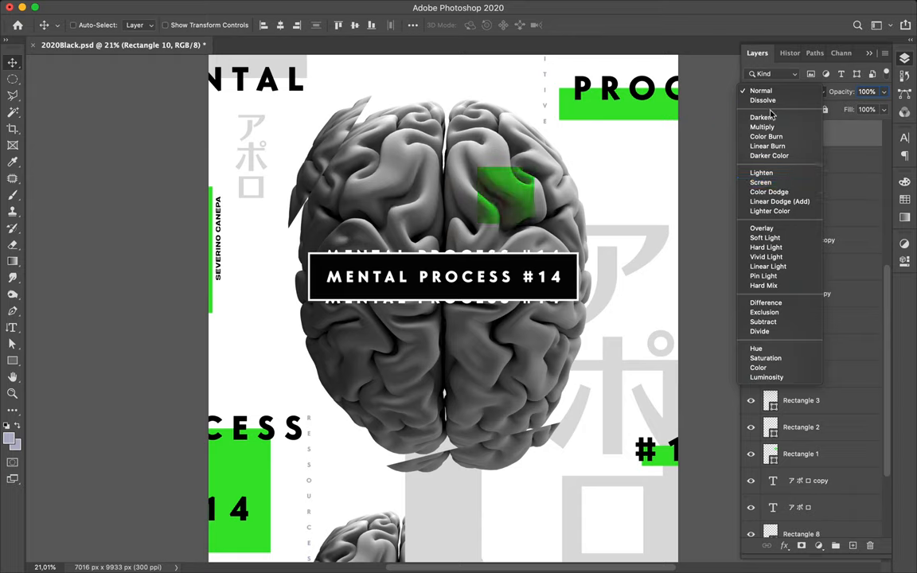
{"action": "mouse_move", "coordinate": [757, 368]}
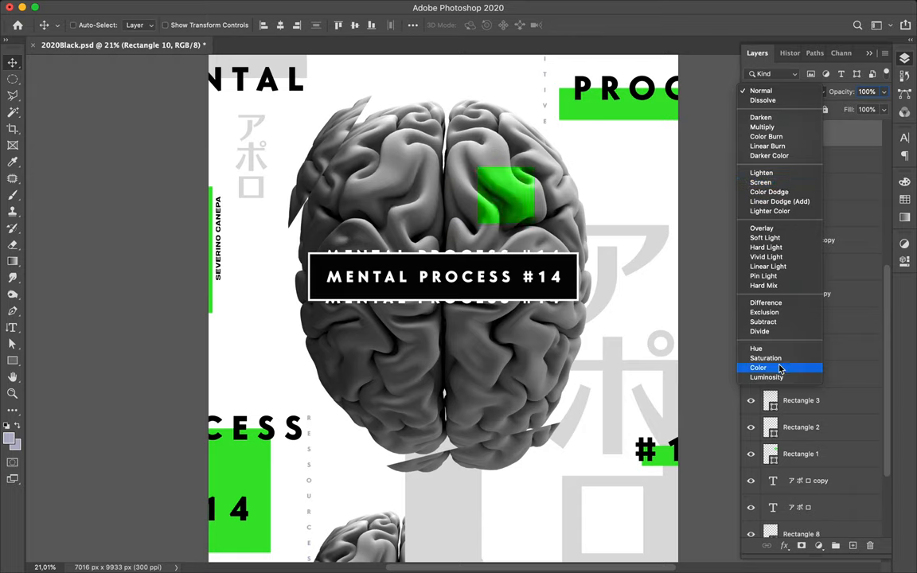
{"action": "left_click", "coordinate": [757, 367]}
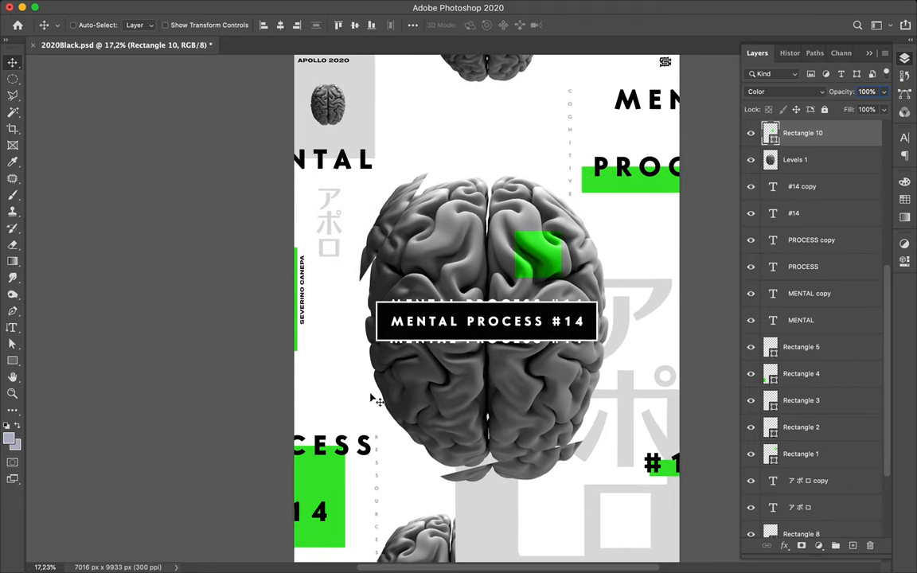
{"action": "left_click", "coordinate": [794, 159]}
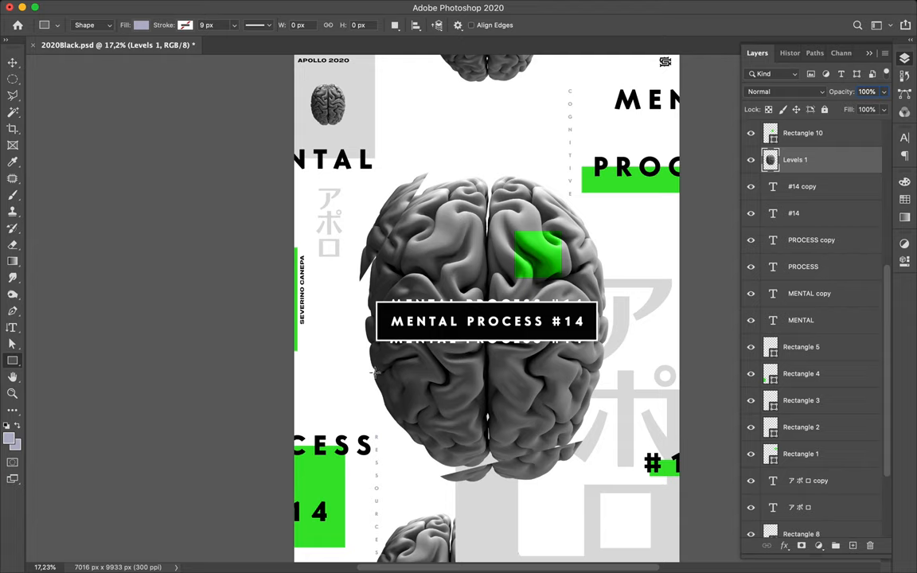
Step: Draw a white square over the brain's lower left and show the Layers panel
{"action": "left_click_drag", "start_coordinate": [358, 356], "coordinate": [445, 464]}
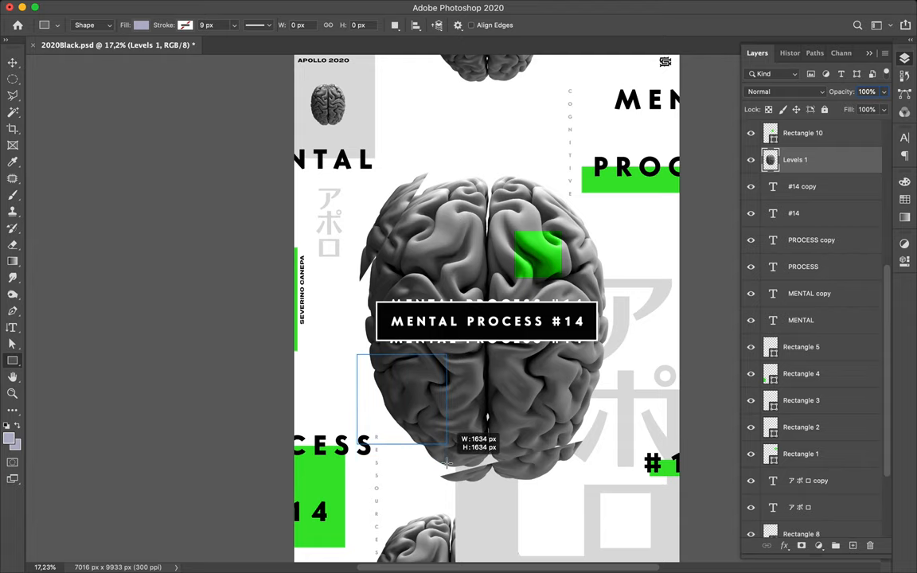
{"action": "left_click_drag", "start_coordinate": [359, 354], "coordinate": [448, 447]}
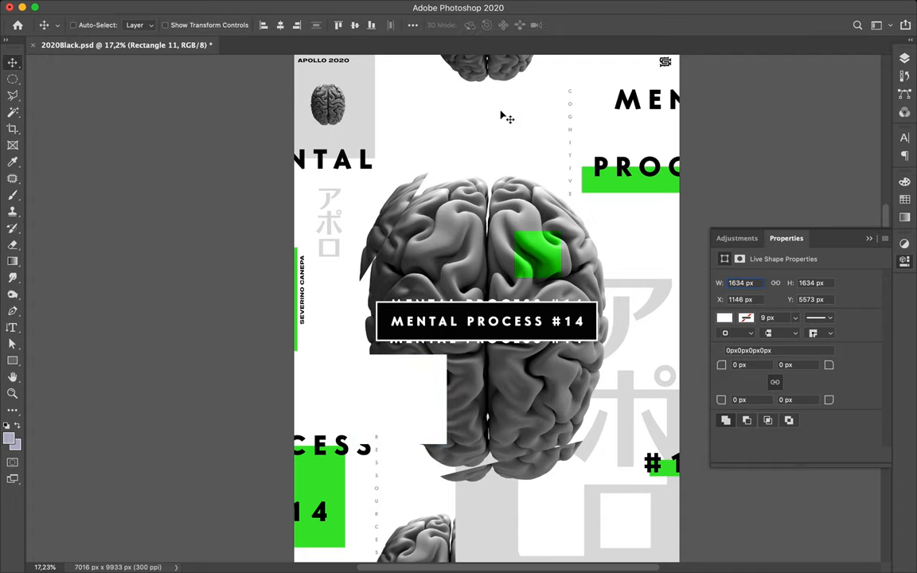
{"action": "mouse_move", "coordinate": [825, 67]}
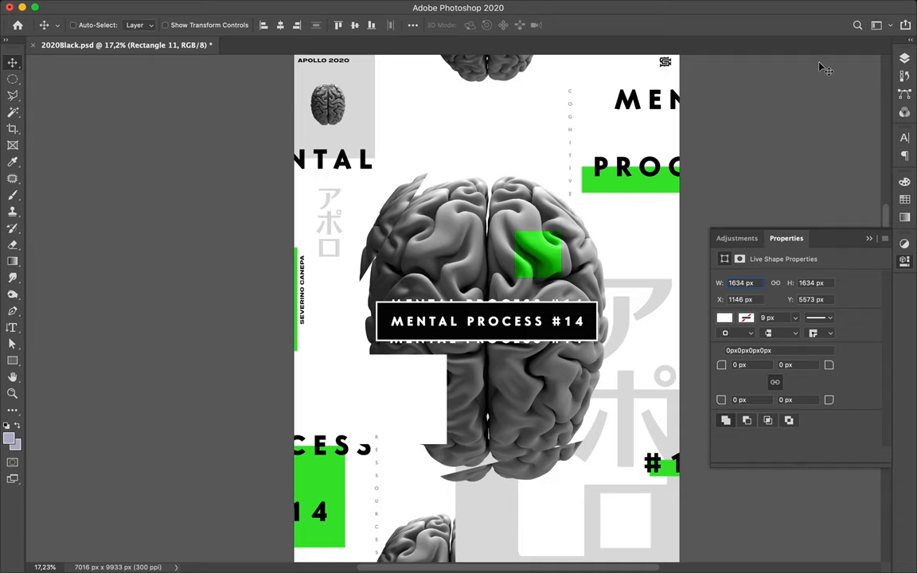
{"action": "left_click", "coordinate": [756, 52]}
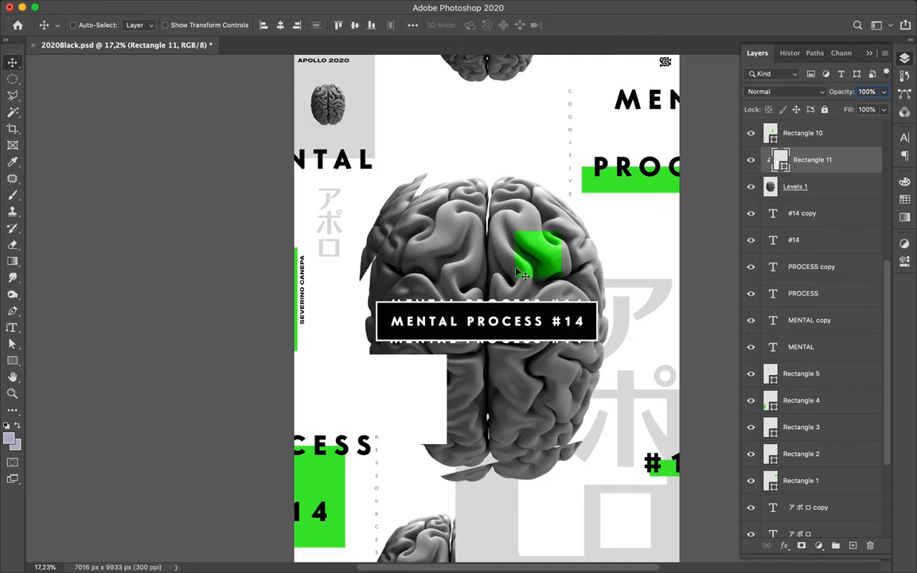
{"action": "mouse_move", "coordinate": [424, 402]}
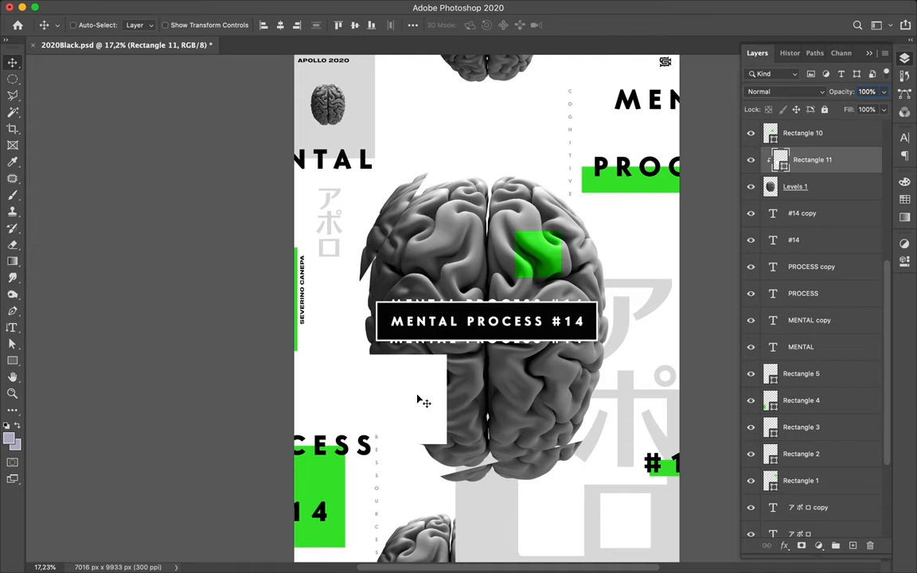
{"action": "mouse_move", "coordinate": [434, 399]}
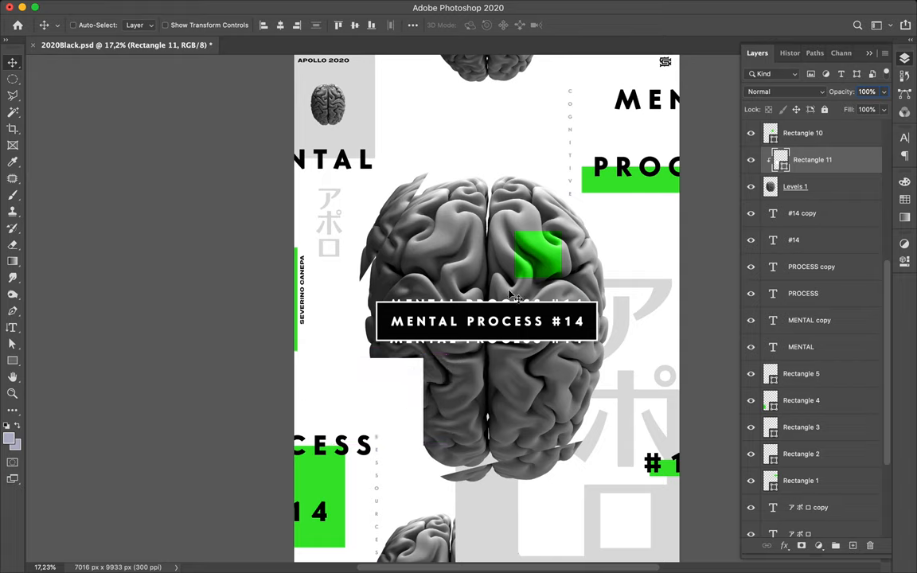
{"action": "mouse_move", "coordinate": [409, 403]}
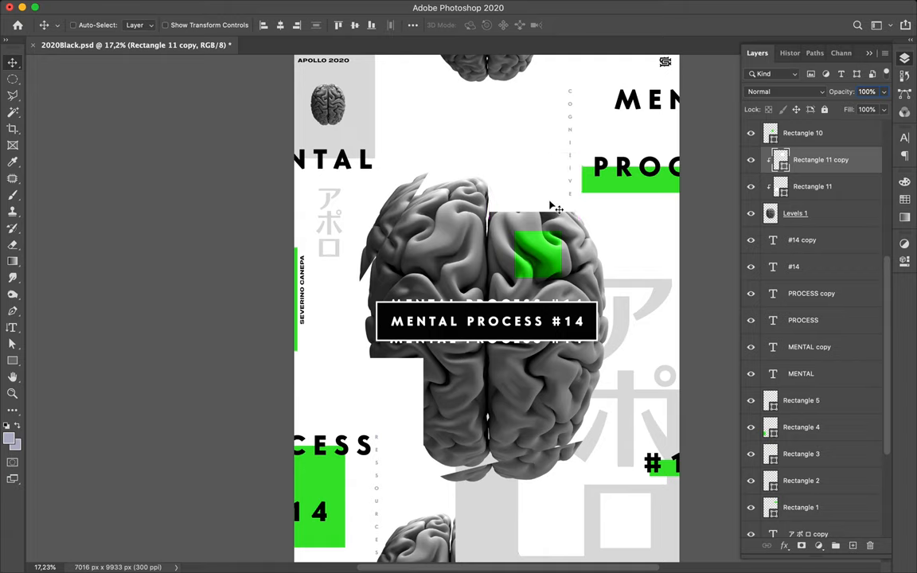
{"action": "mouse_move", "coordinate": [625, 218]}
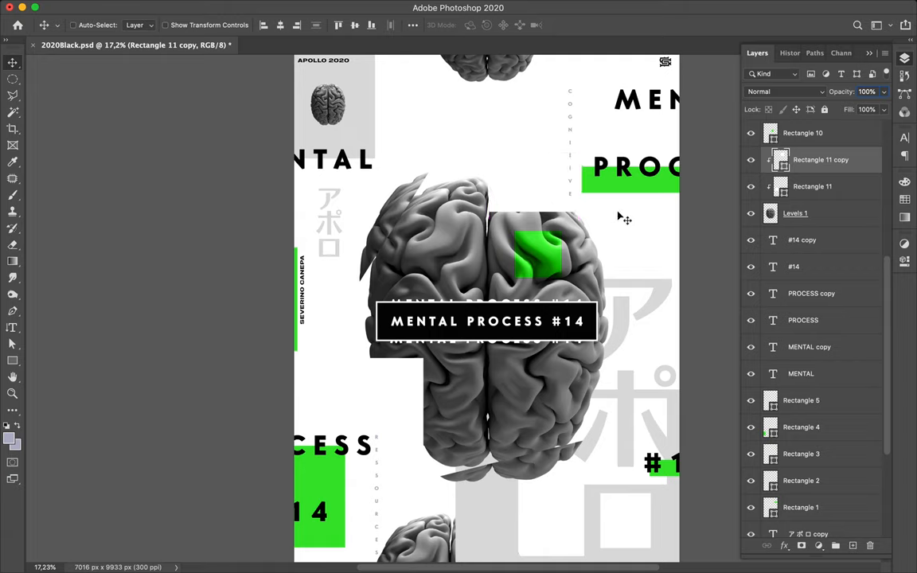
{"action": "mouse_move", "coordinate": [552, 215]}
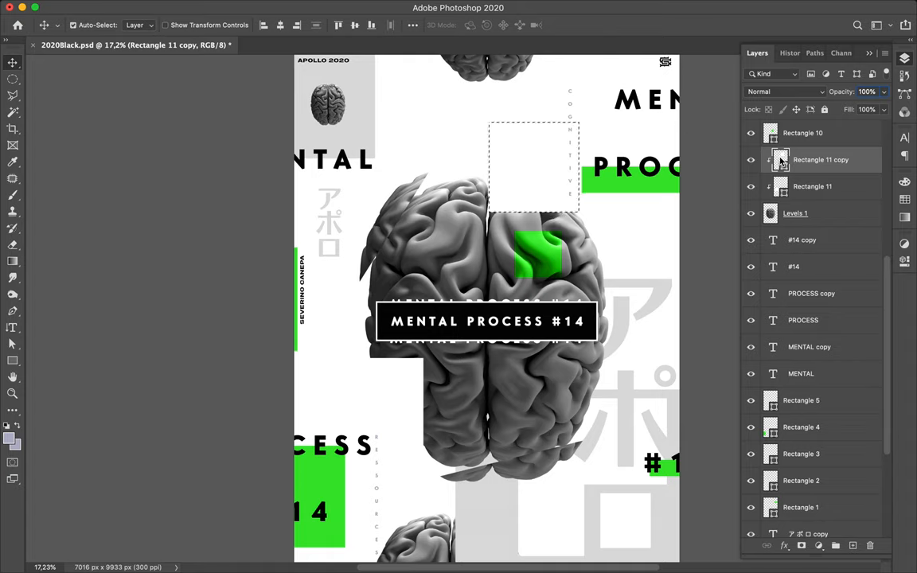
Step: Copy a brain piece from Levels 1, stack it above the squares and shift it up into the top cut-out
{"action": "left_click", "coordinate": [795, 213]}
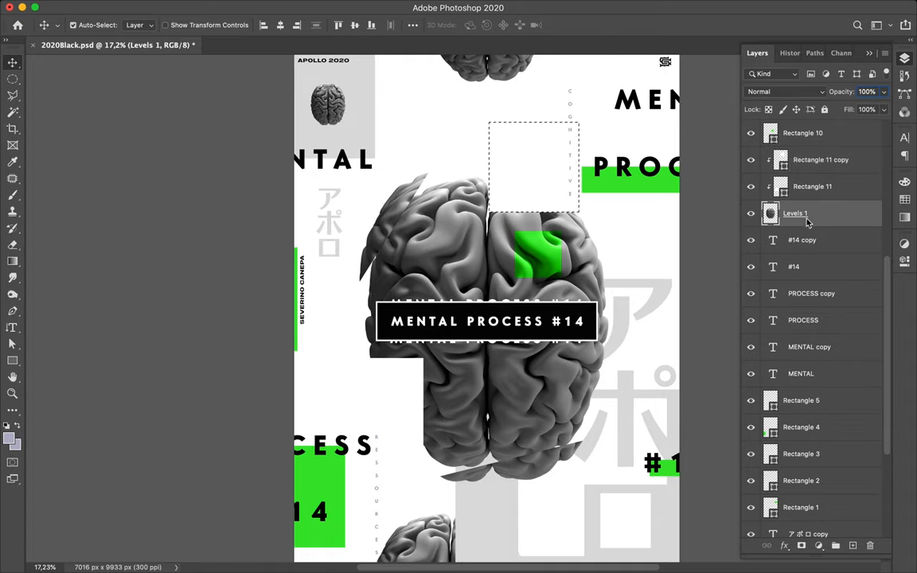
{"action": "left_click", "coordinate": [852, 545]}
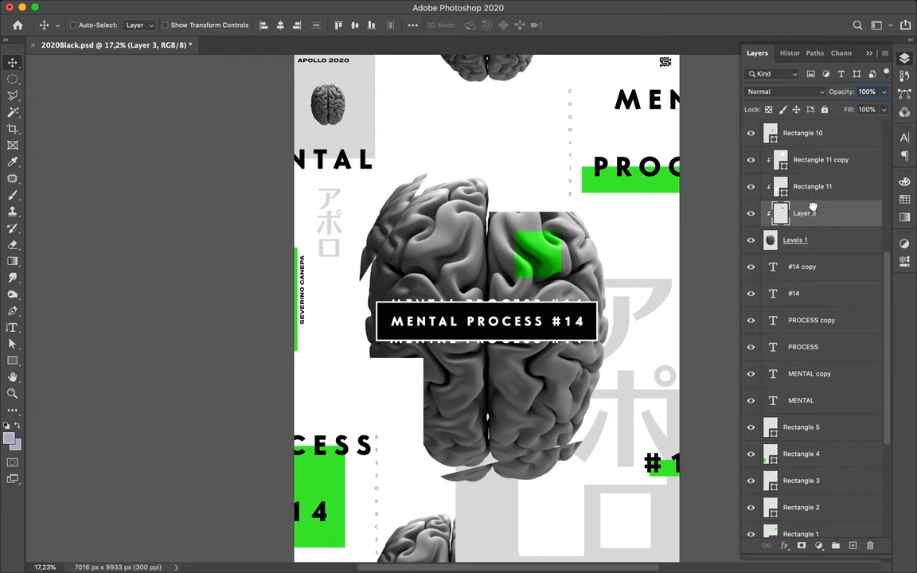
{"action": "left_click_drag", "start_coordinate": [812, 212], "coordinate": [812, 159]}
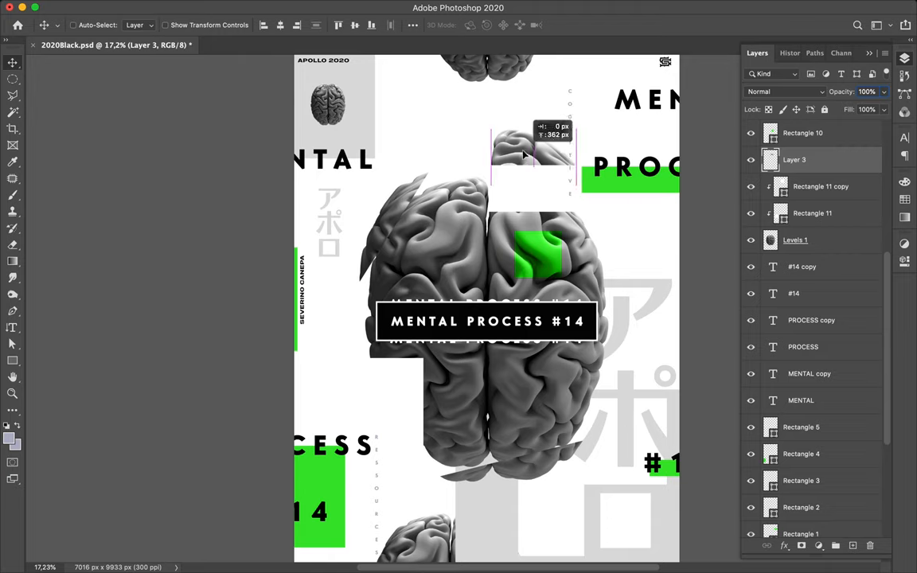
{"action": "left_click_drag", "start_coordinate": [525, 159], "coordinate": [525, 132]}
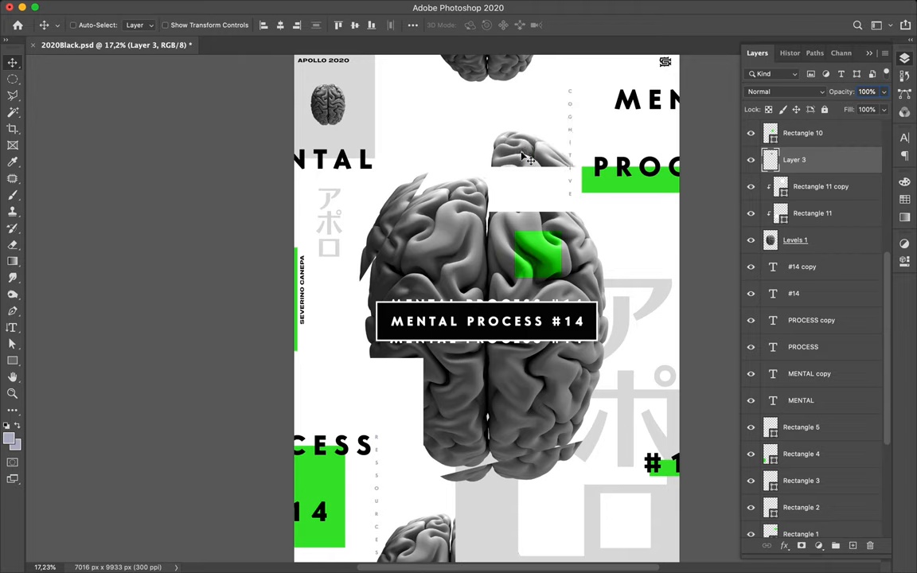
Step: Copy a second brain piece, stack it above the squares and shift it left into the lower cut-out
{"action": "left_click", "coordinate": [812, 212]}
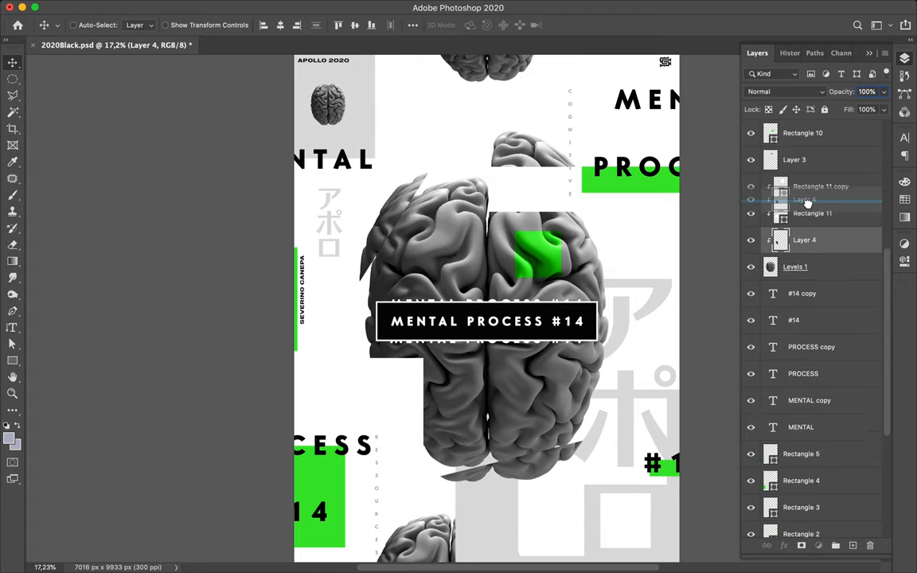
{"action": "left_click_drag", "start_coordinate": [804, 239], "coordinate": [804, 186]}
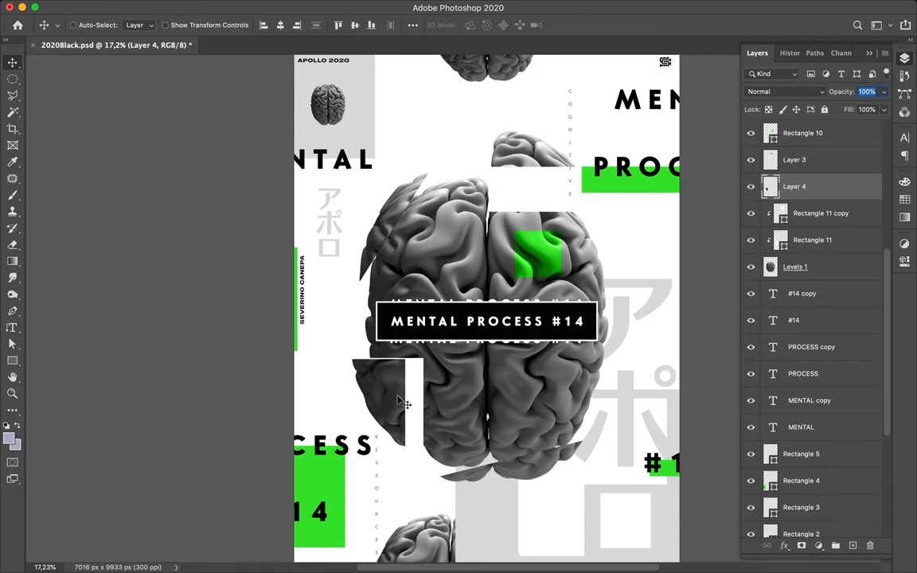
{"action": "left_click_drag", "start_coordinate": [398, 402], "coordinate": [351, 402]}
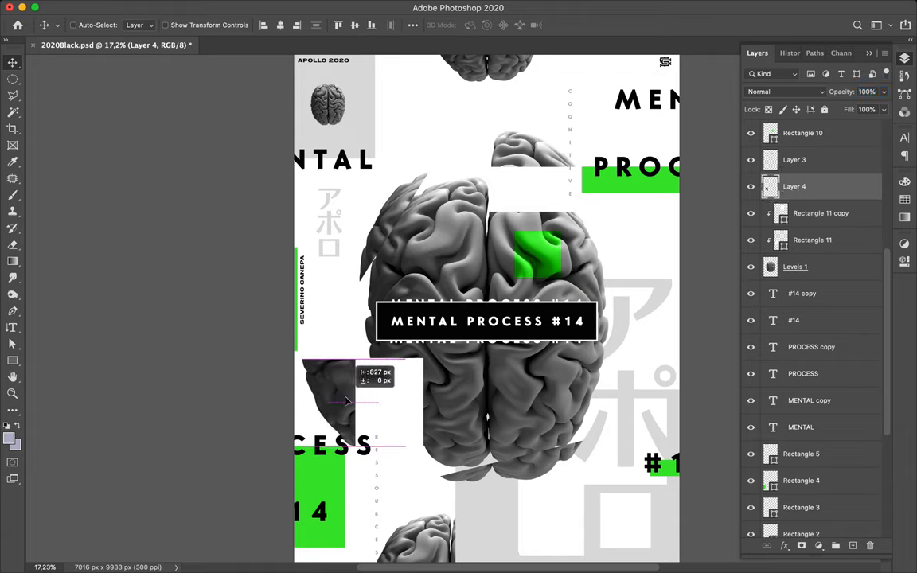